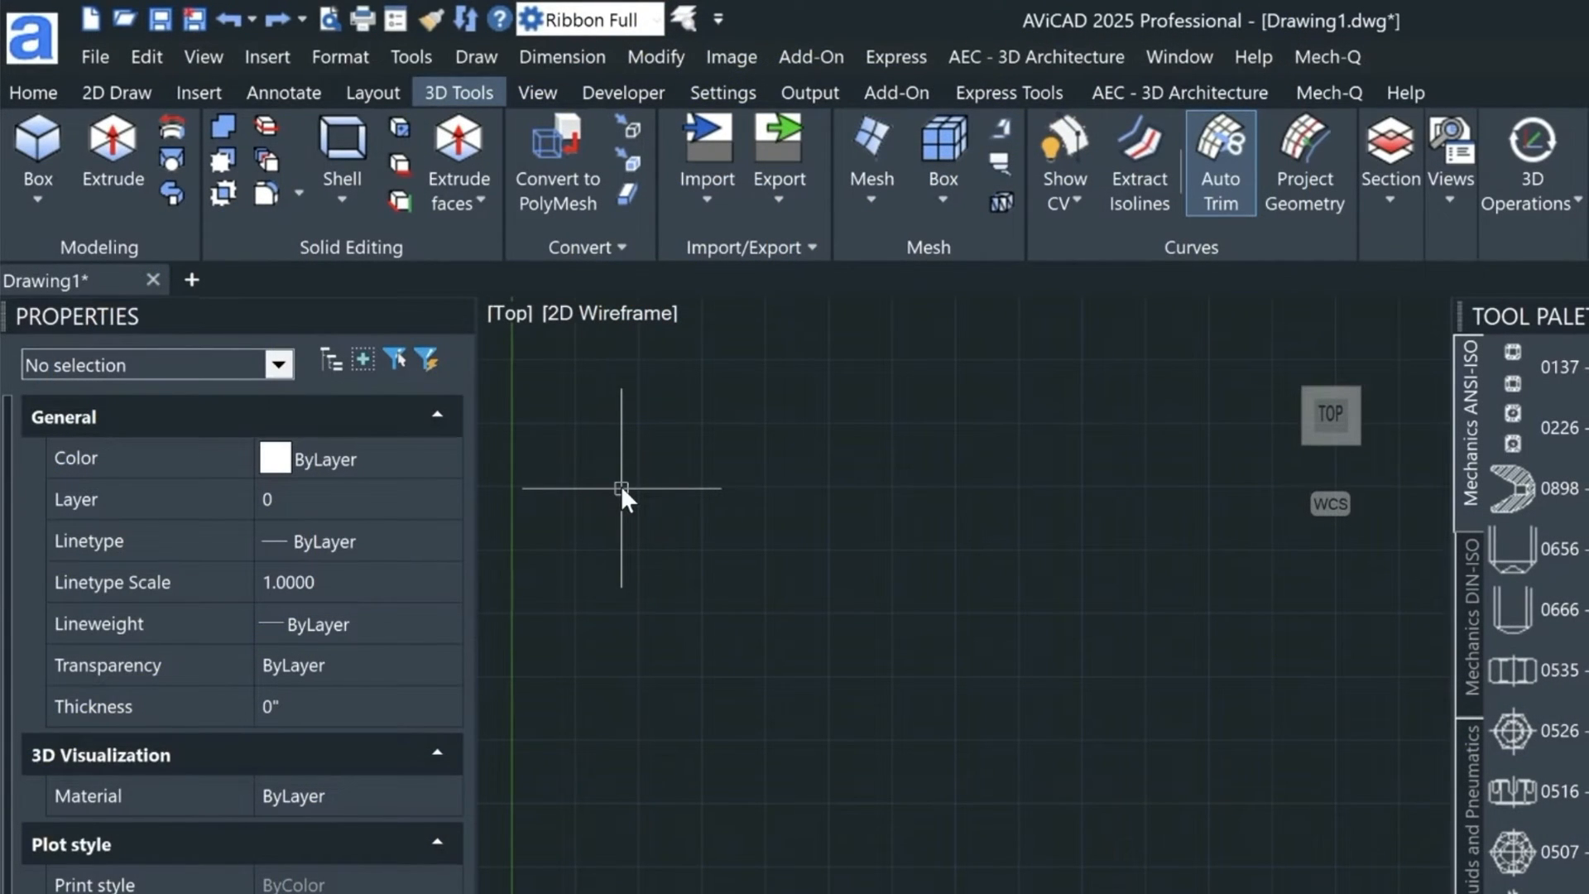
pyautogui.moveTo(610, 489)
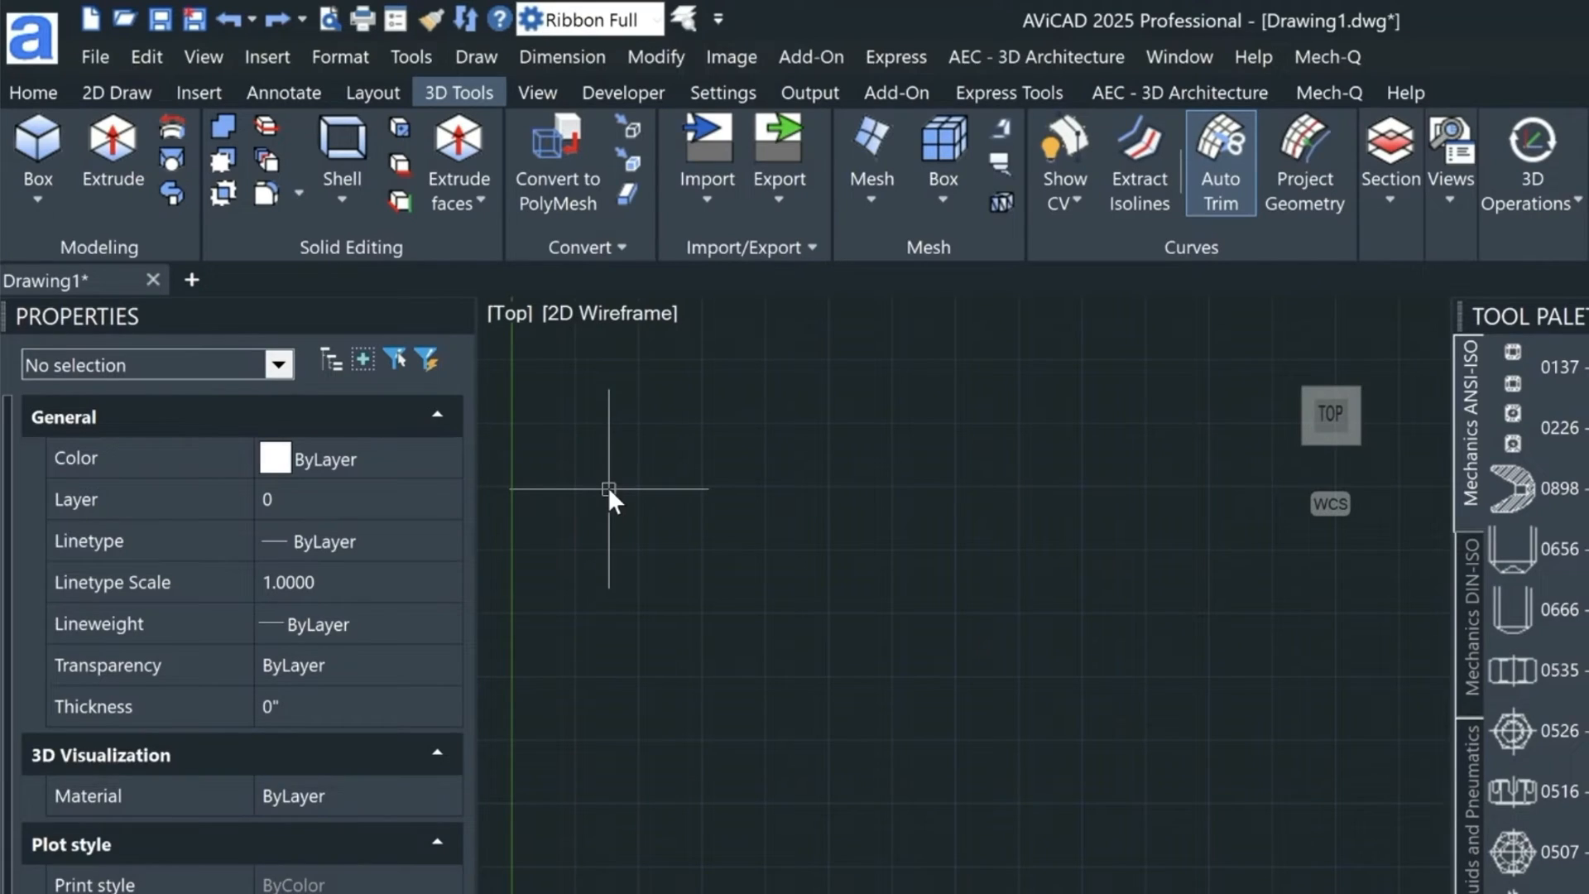
# - Browse the Mech-Q and AEC 3D Architecture tools, then show the Add-On import and export tools
pyautogui.click(1328, 93)
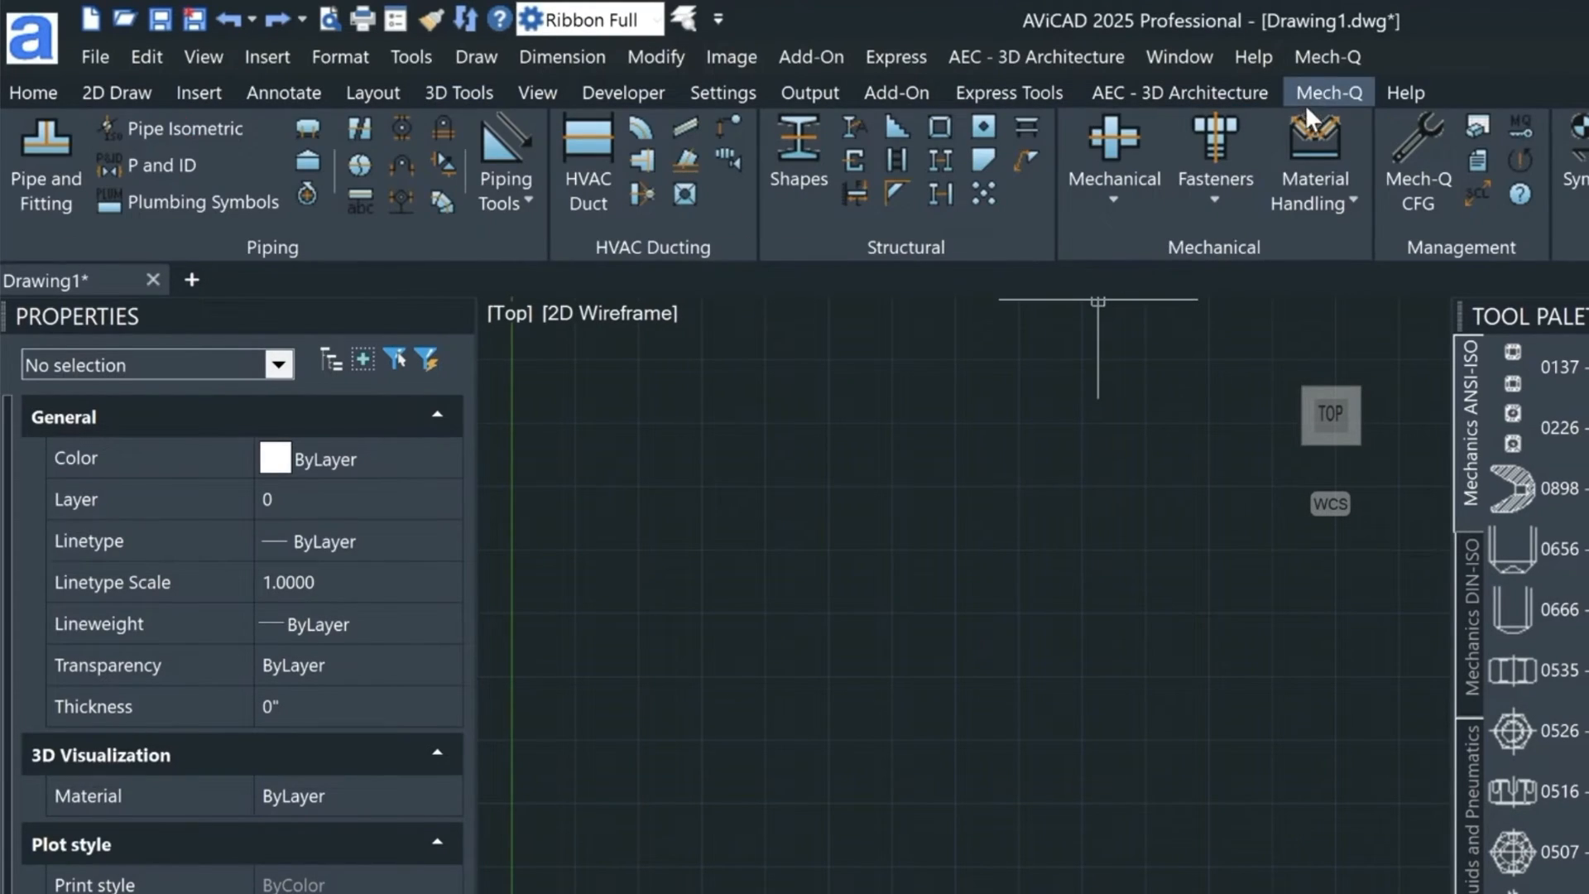
pyautogui.click(1329, 92)
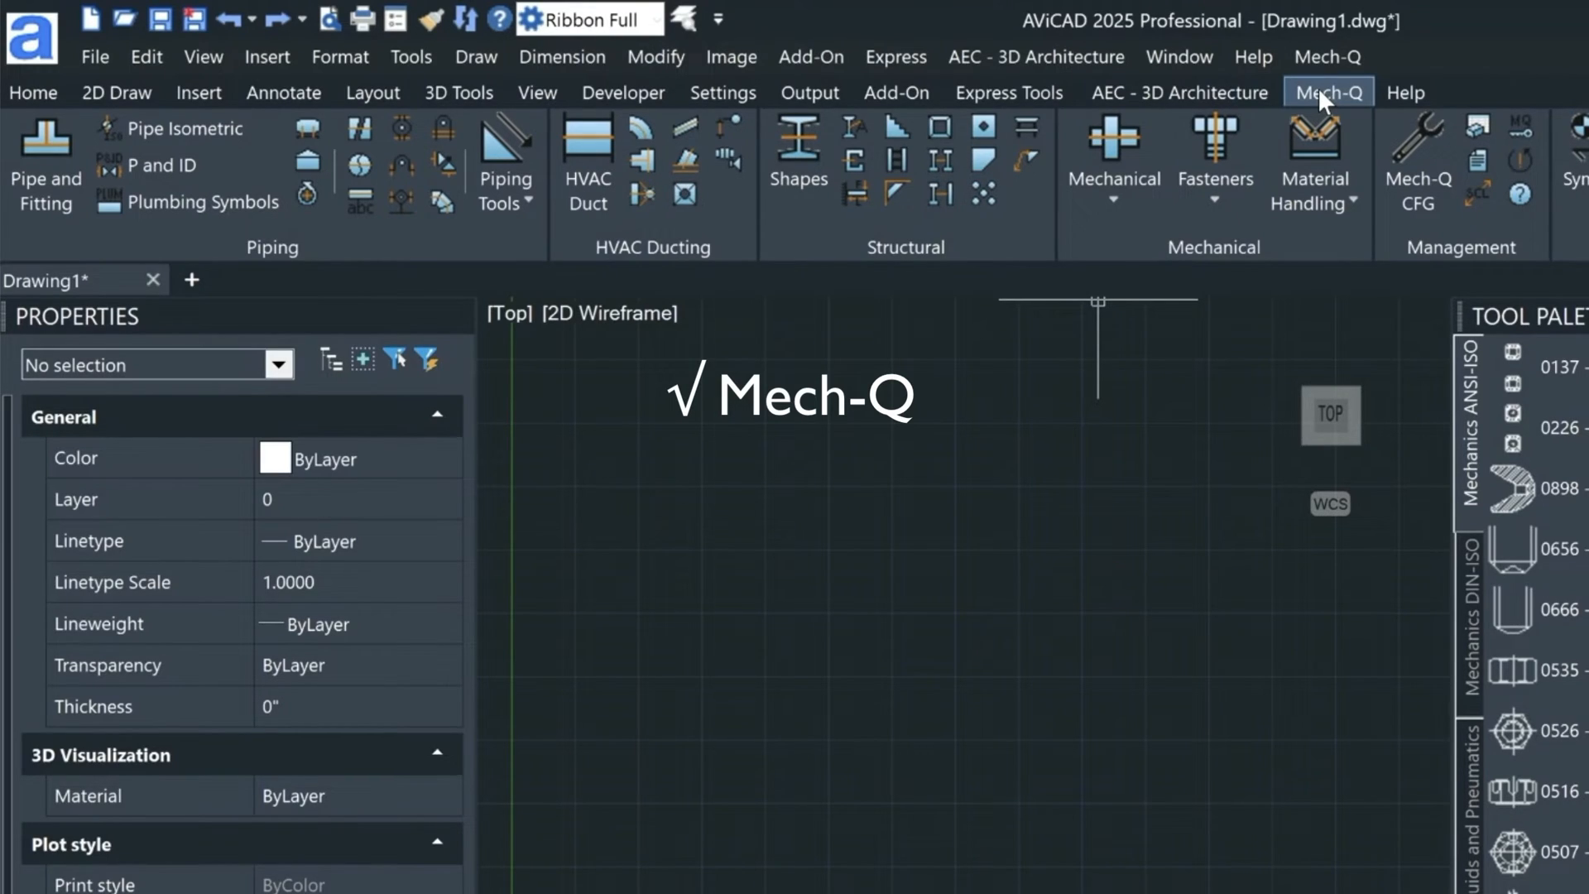
pyautogui.click(1177, 93)
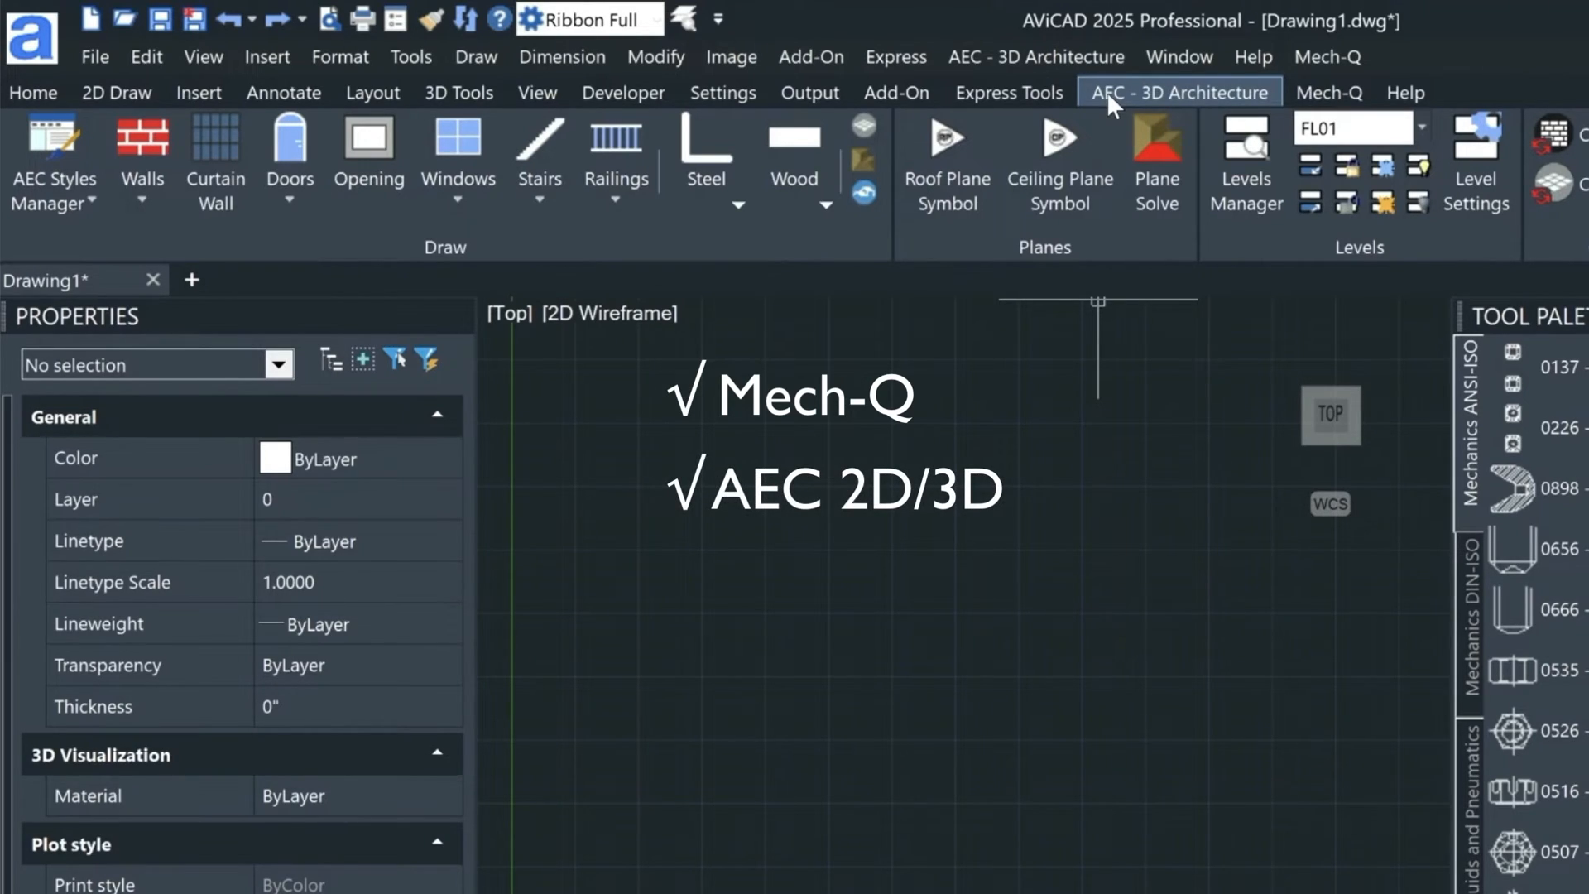
pyautogui.moveTo(895, 93)
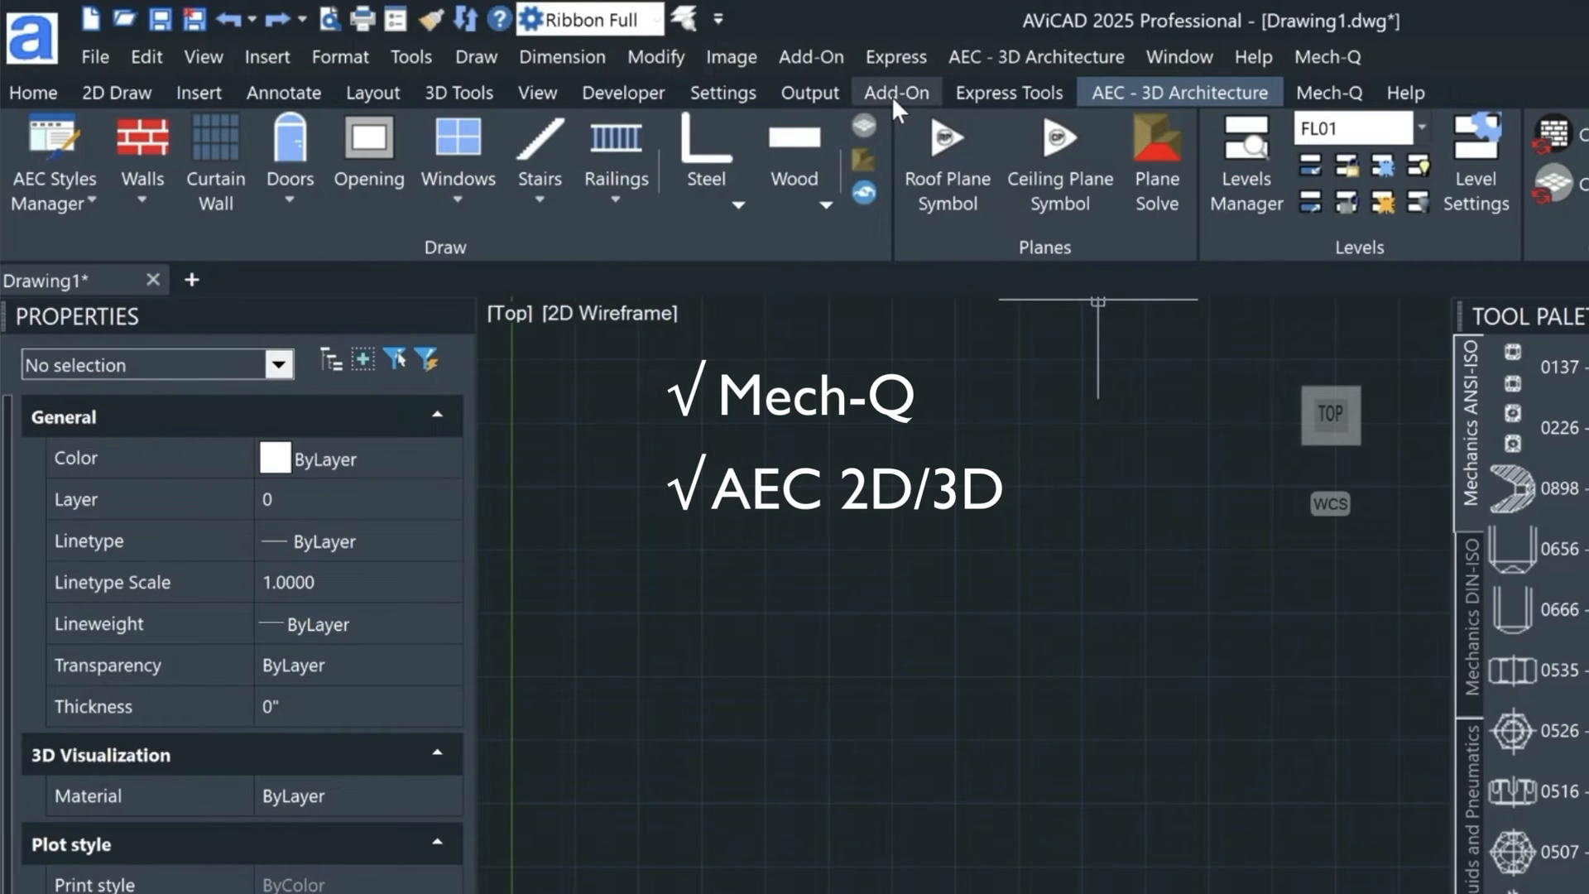
pyautogui.click(895, 93)
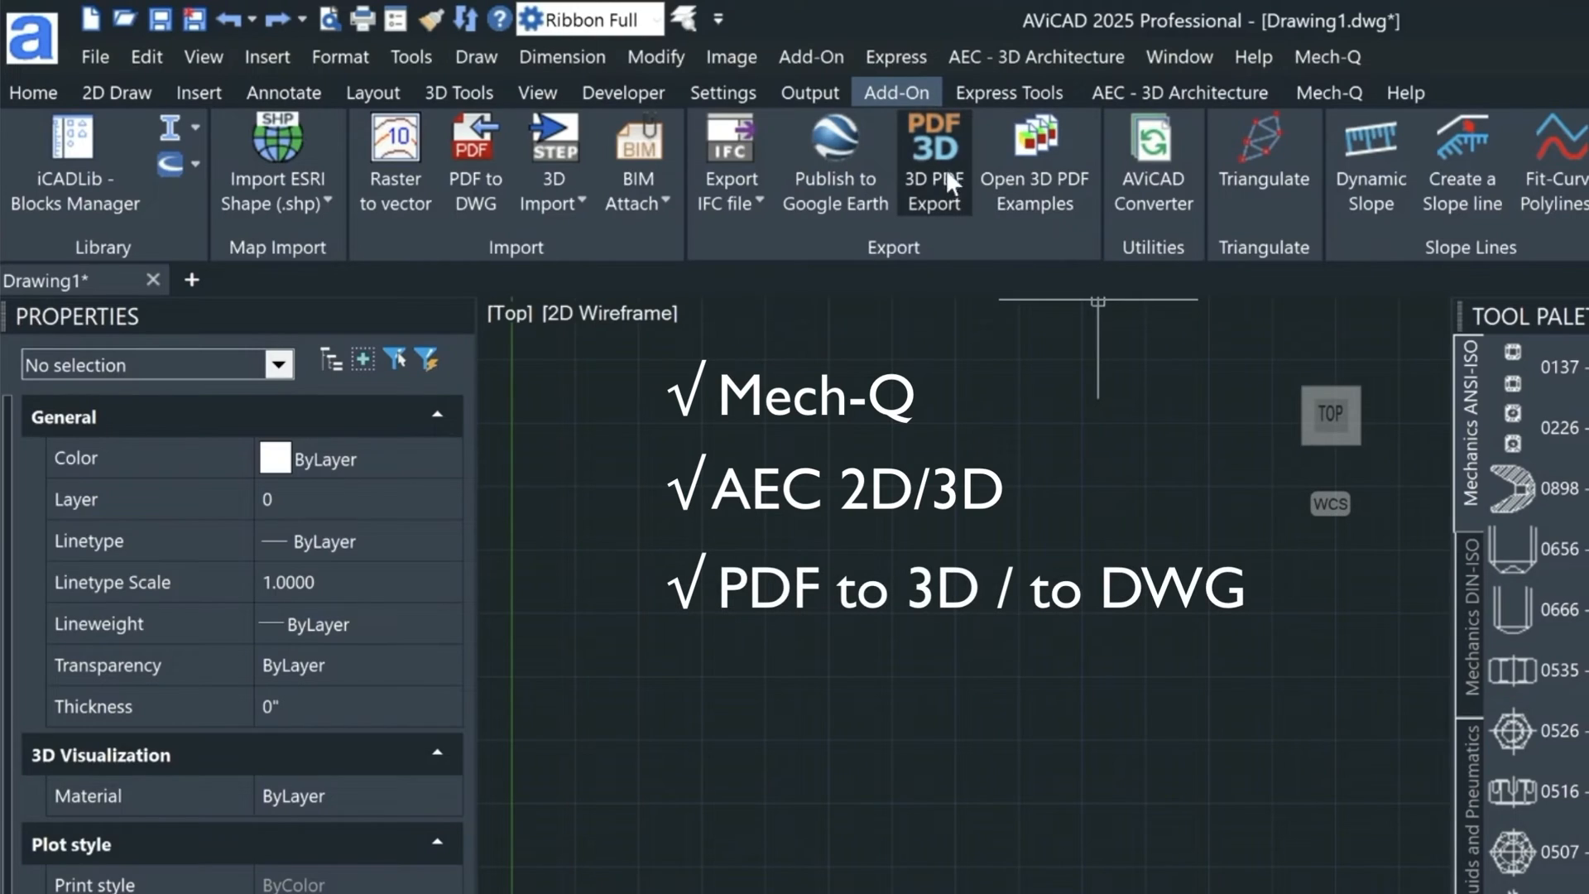
pyautogui.moveTo(934, 162)
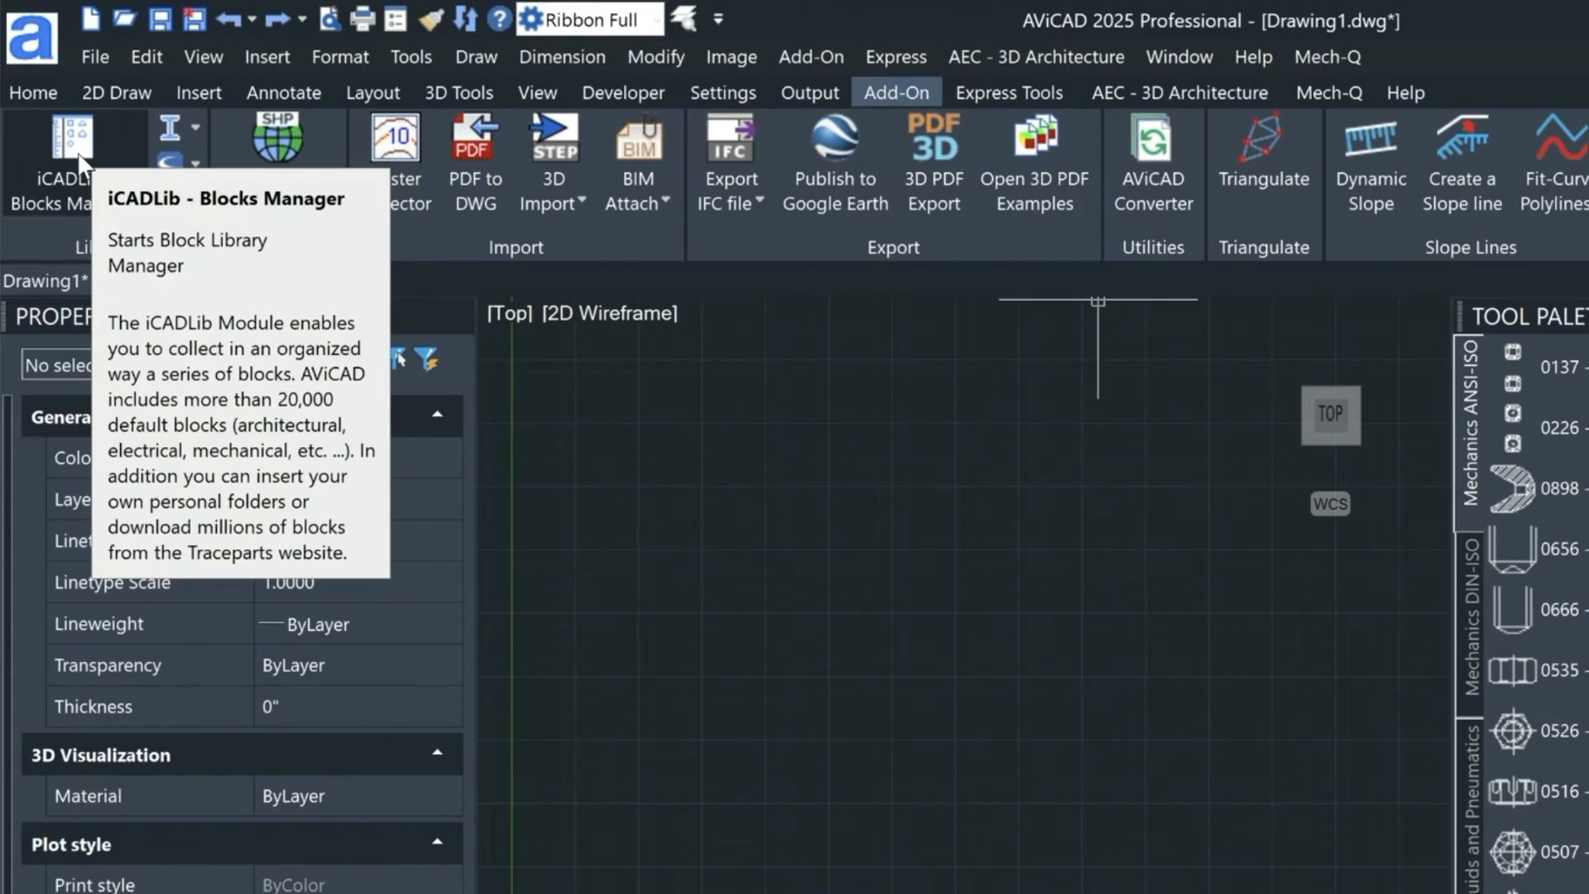
pyautogui.moveTo(51, 208)
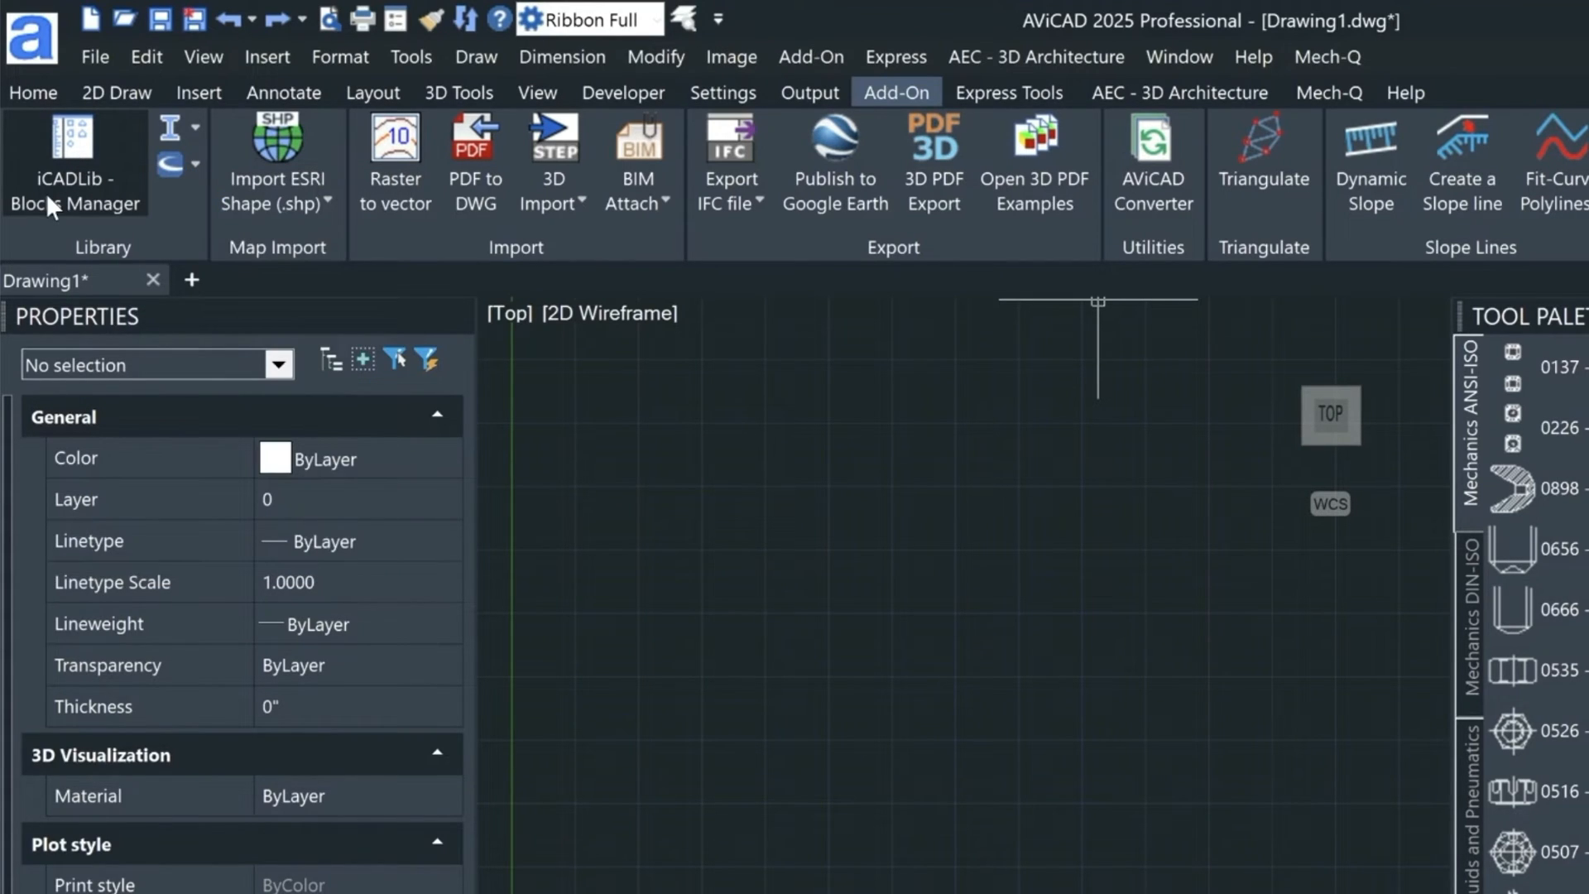
# - Return to the 3D tools, start an extrude and list the face-editing operations
pyautogui.click(459, 92)
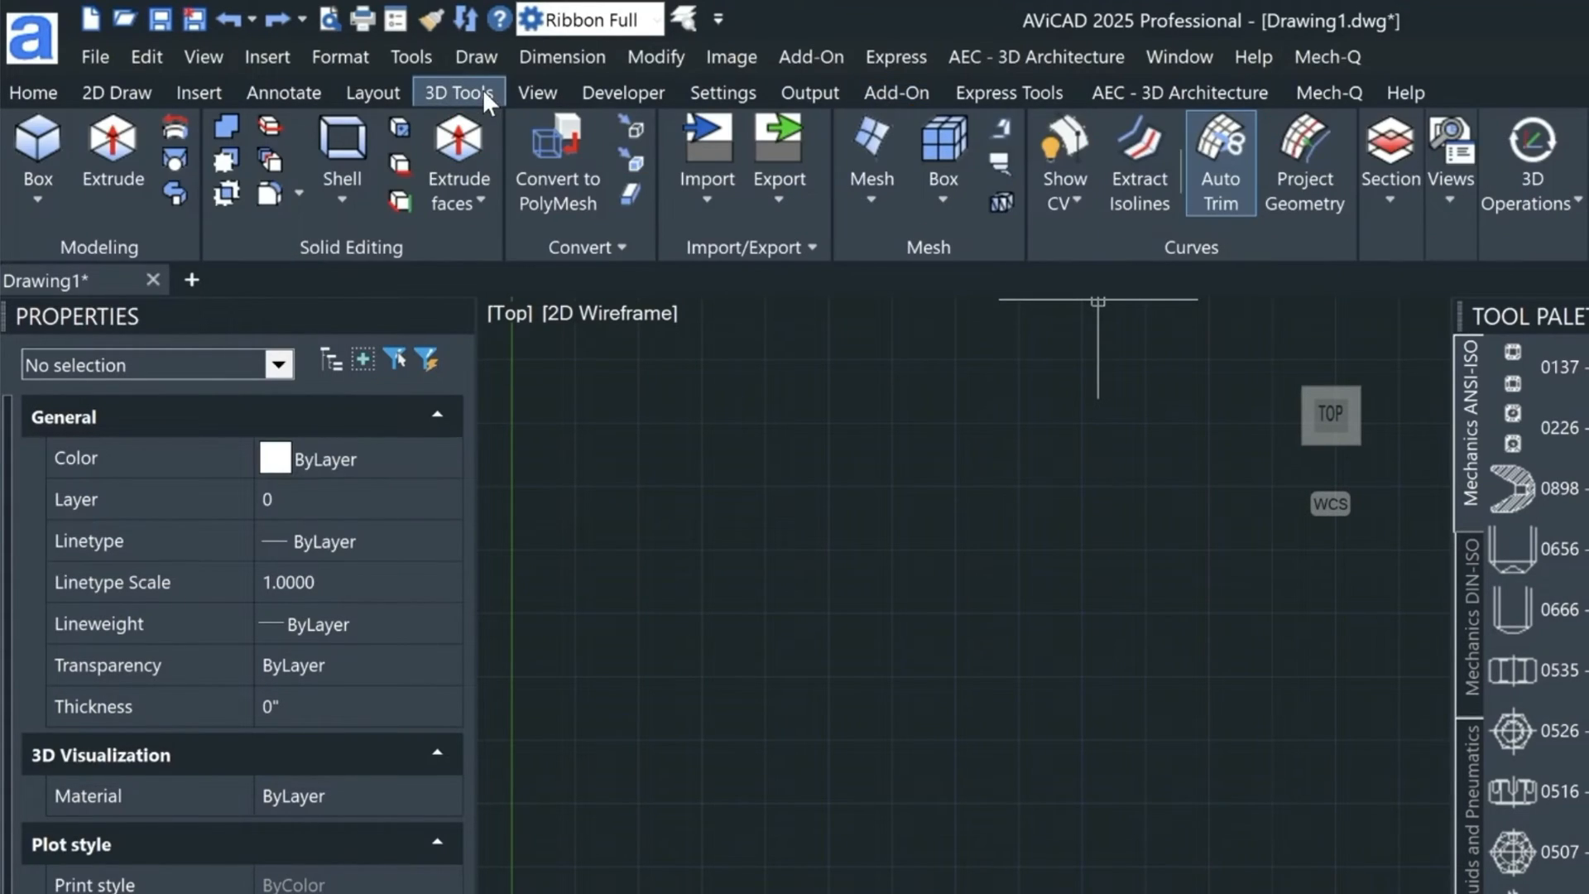
pyautogui.click(111, 153)
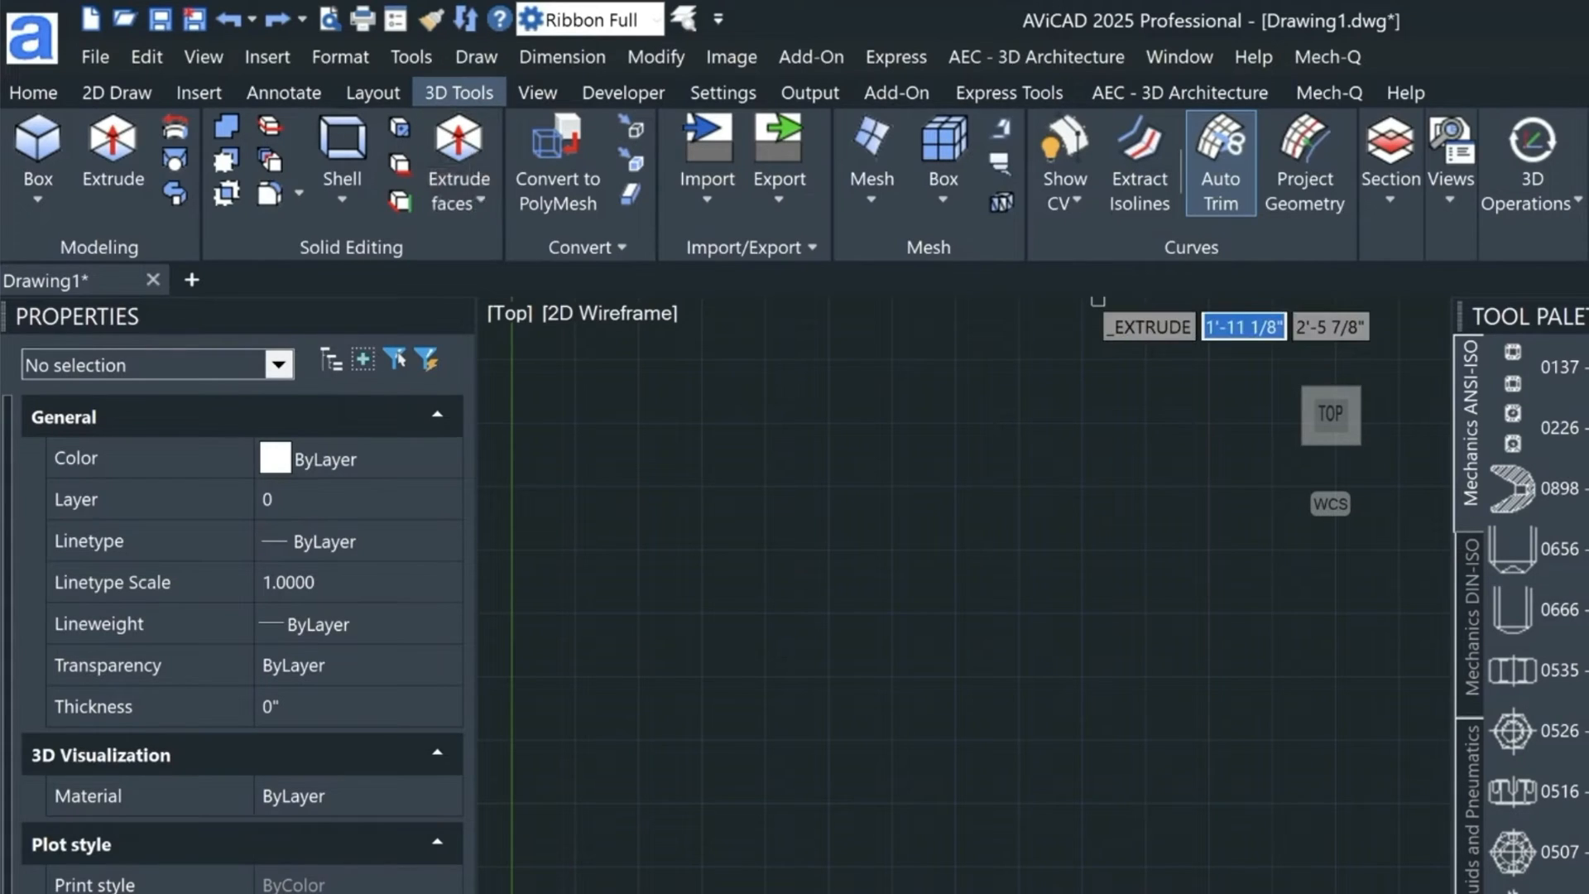
pyautogui.click(459, 202)
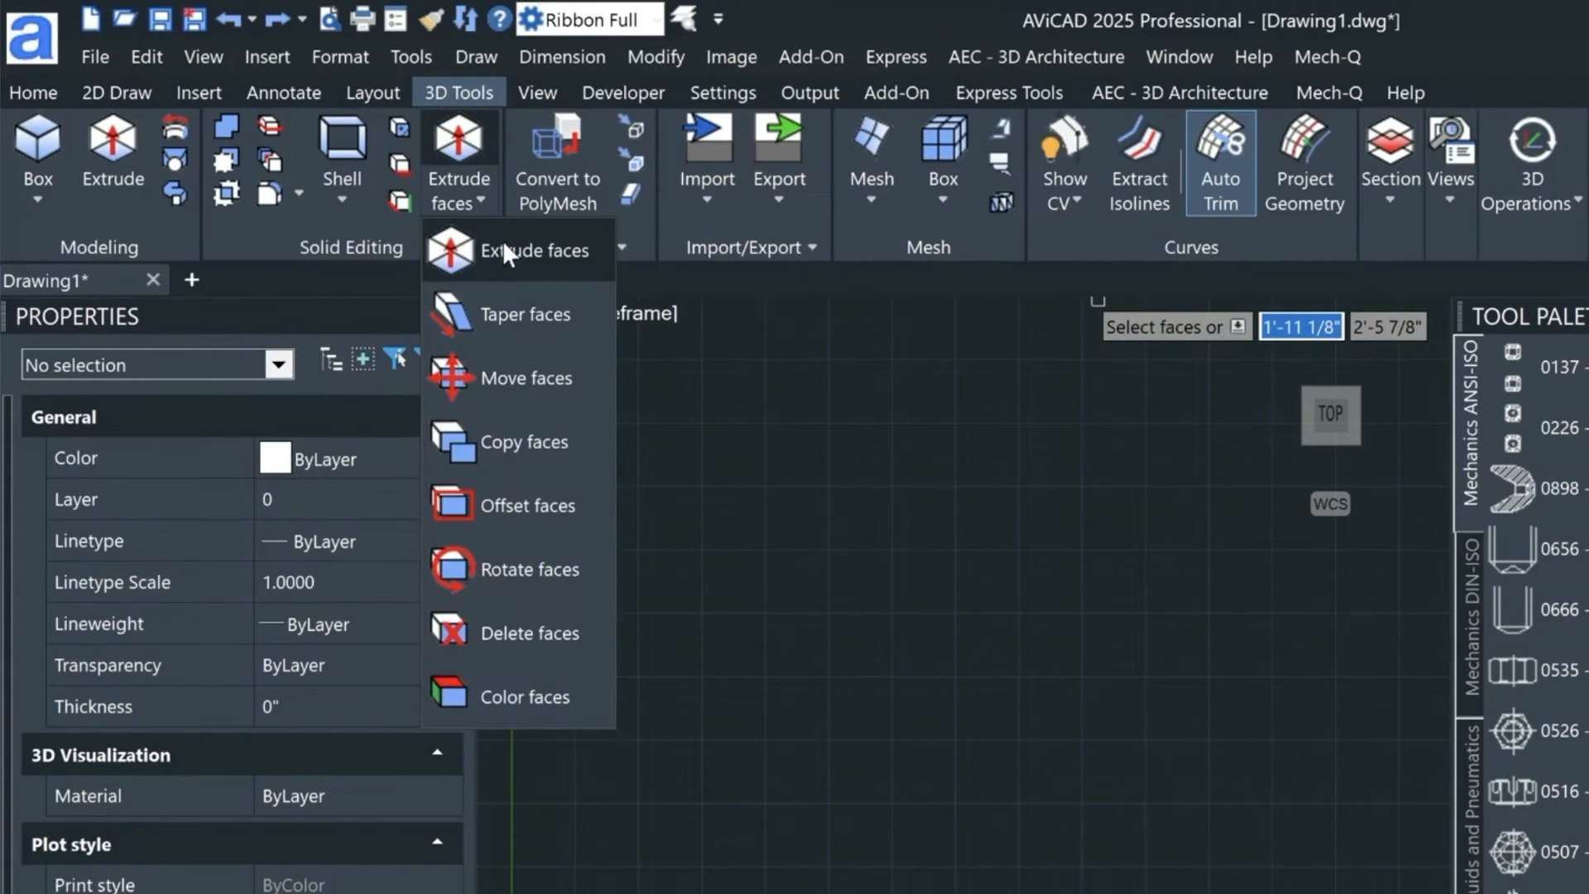
pyautogui.moveTo(520, 250)
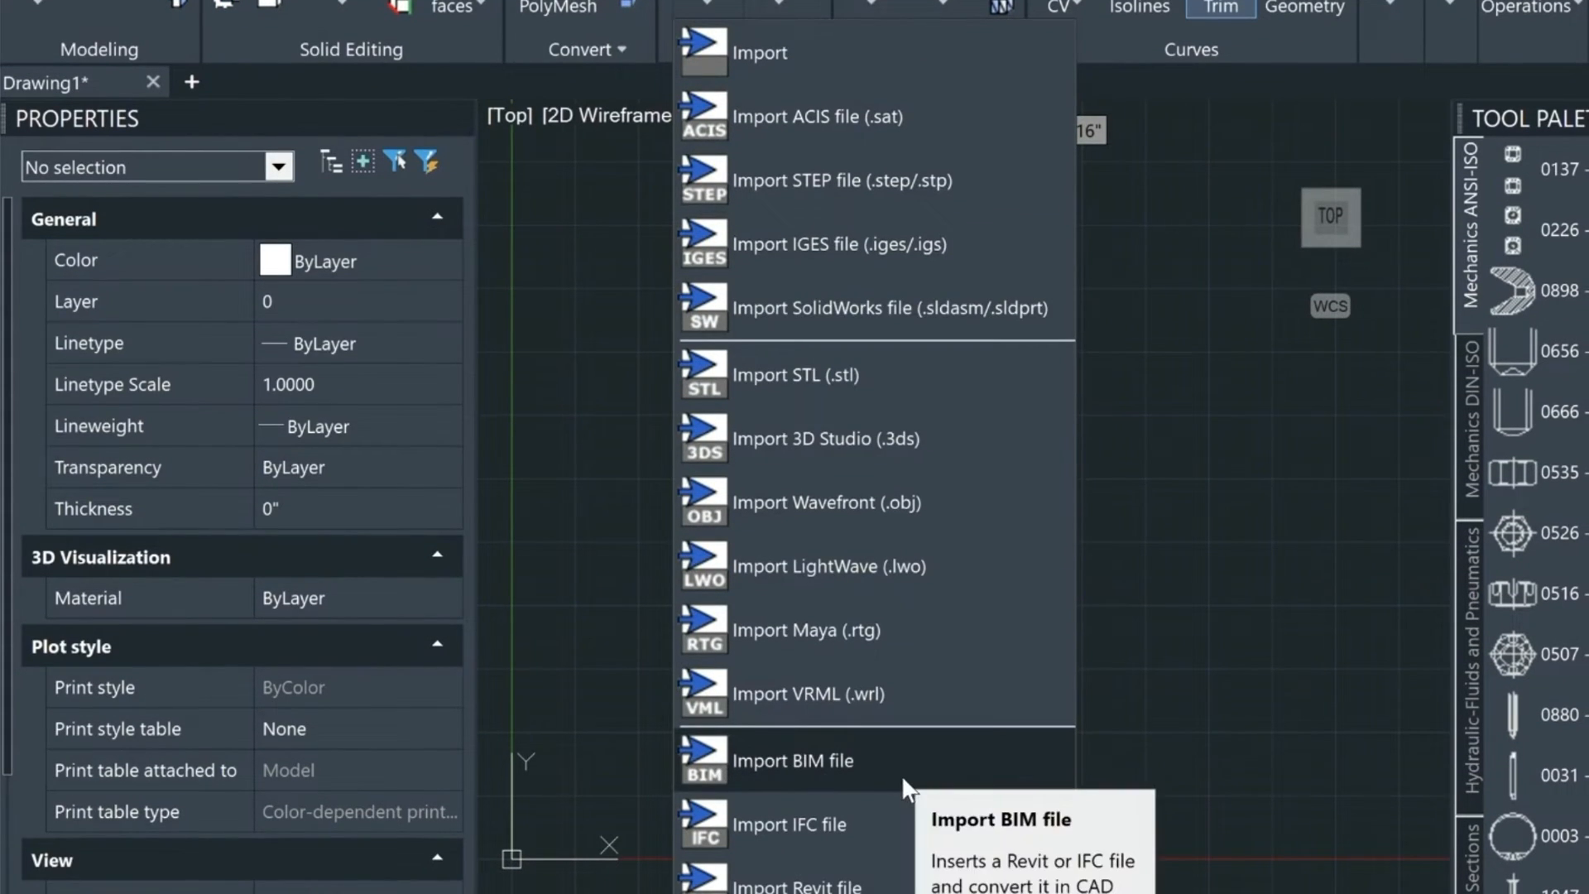
pyautogui.moveTo(894, 773)
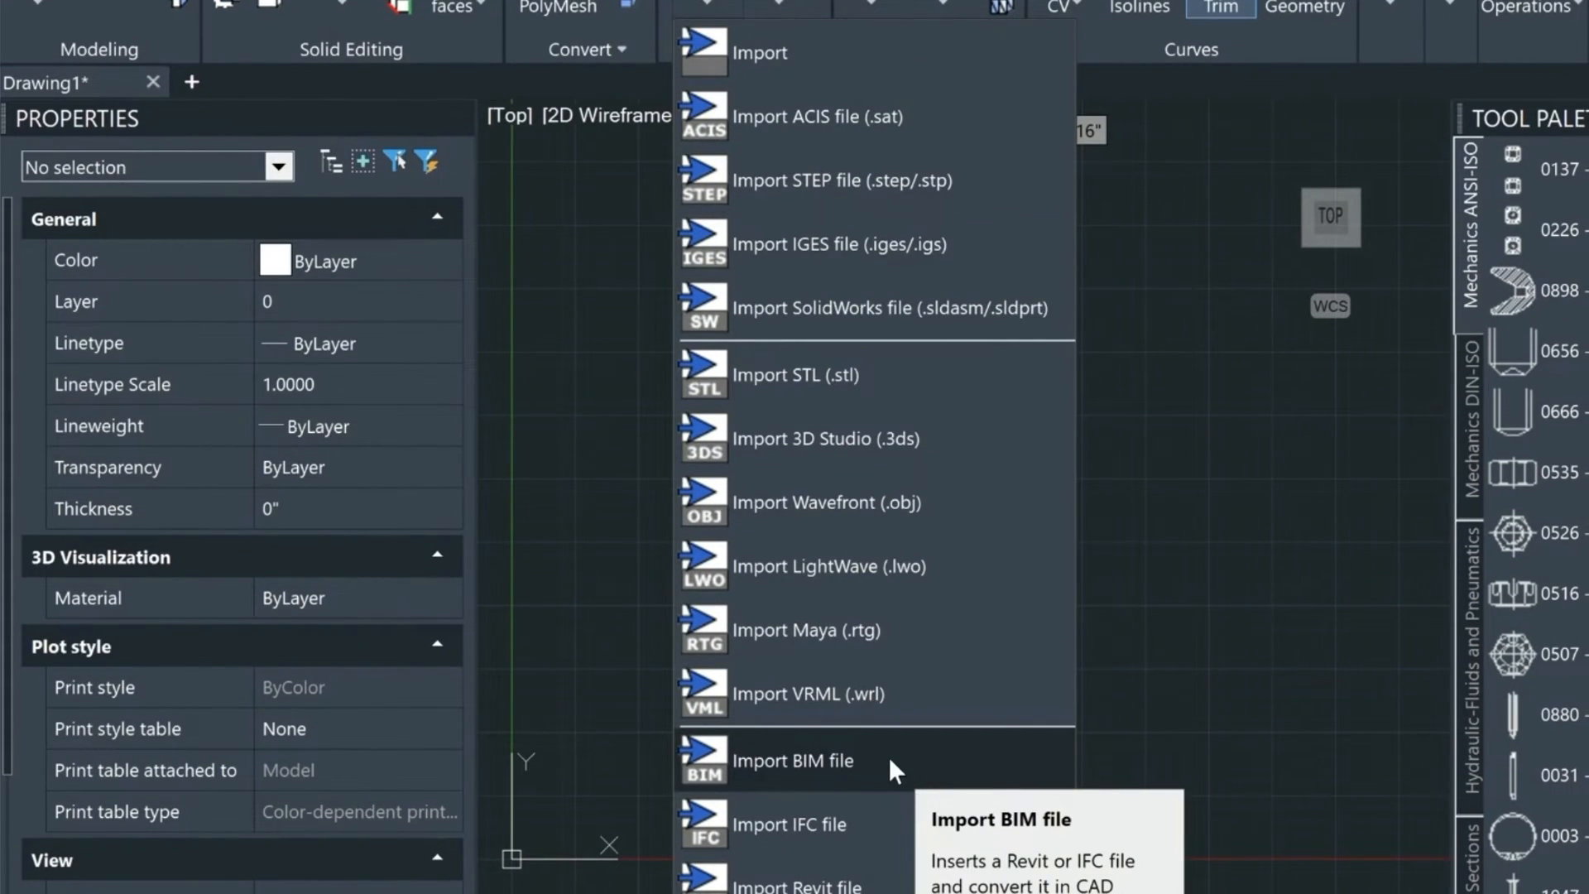
pyautogui.click(780, 9)
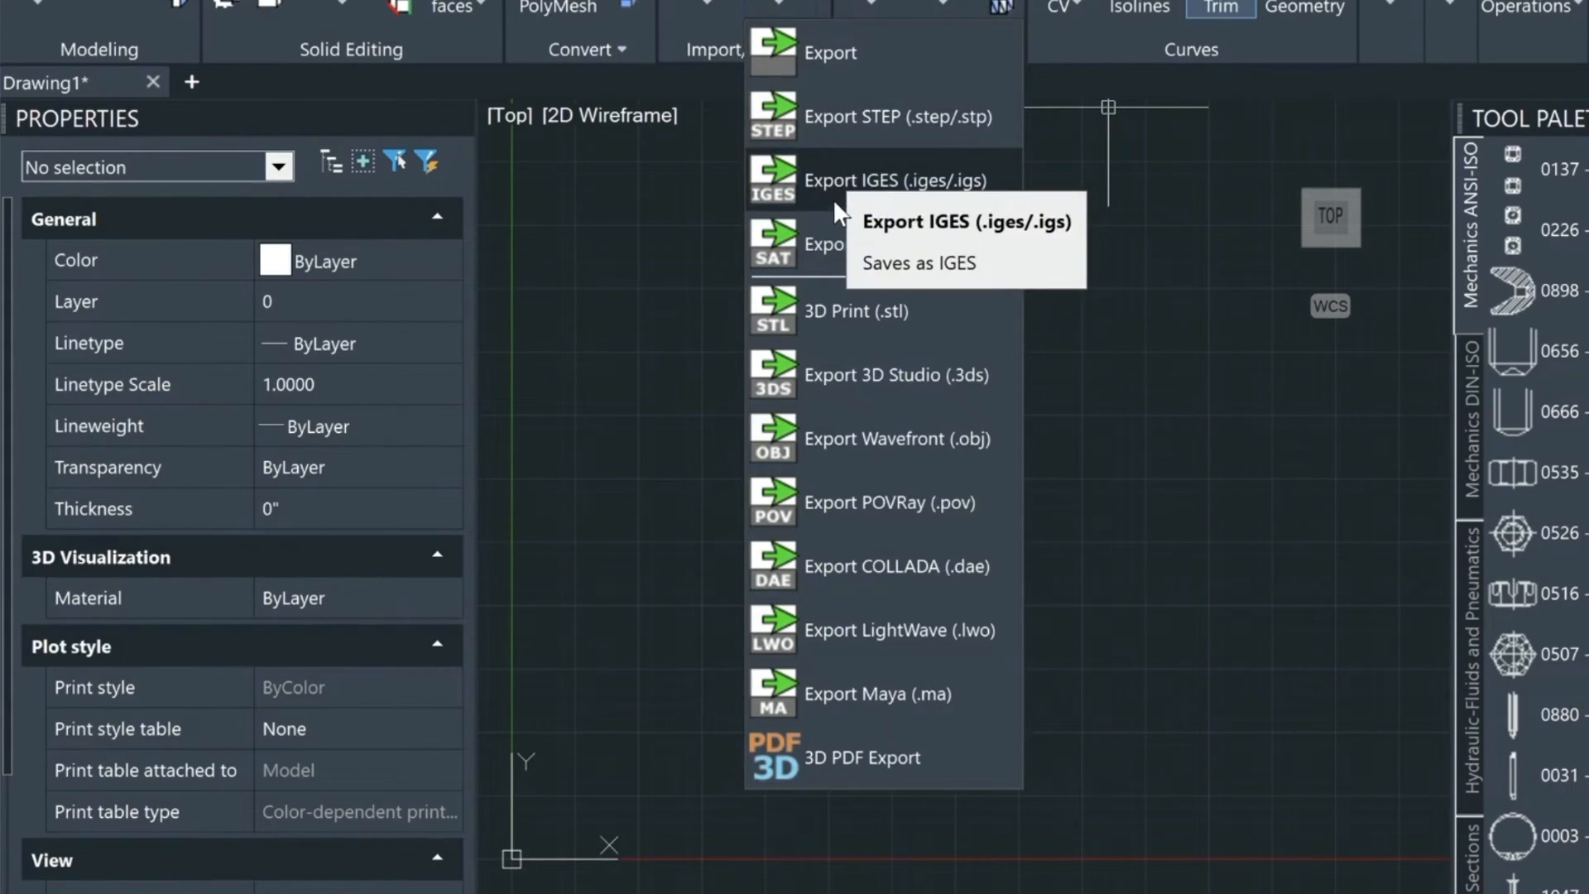
pyautogui.moveTo(836, 240)
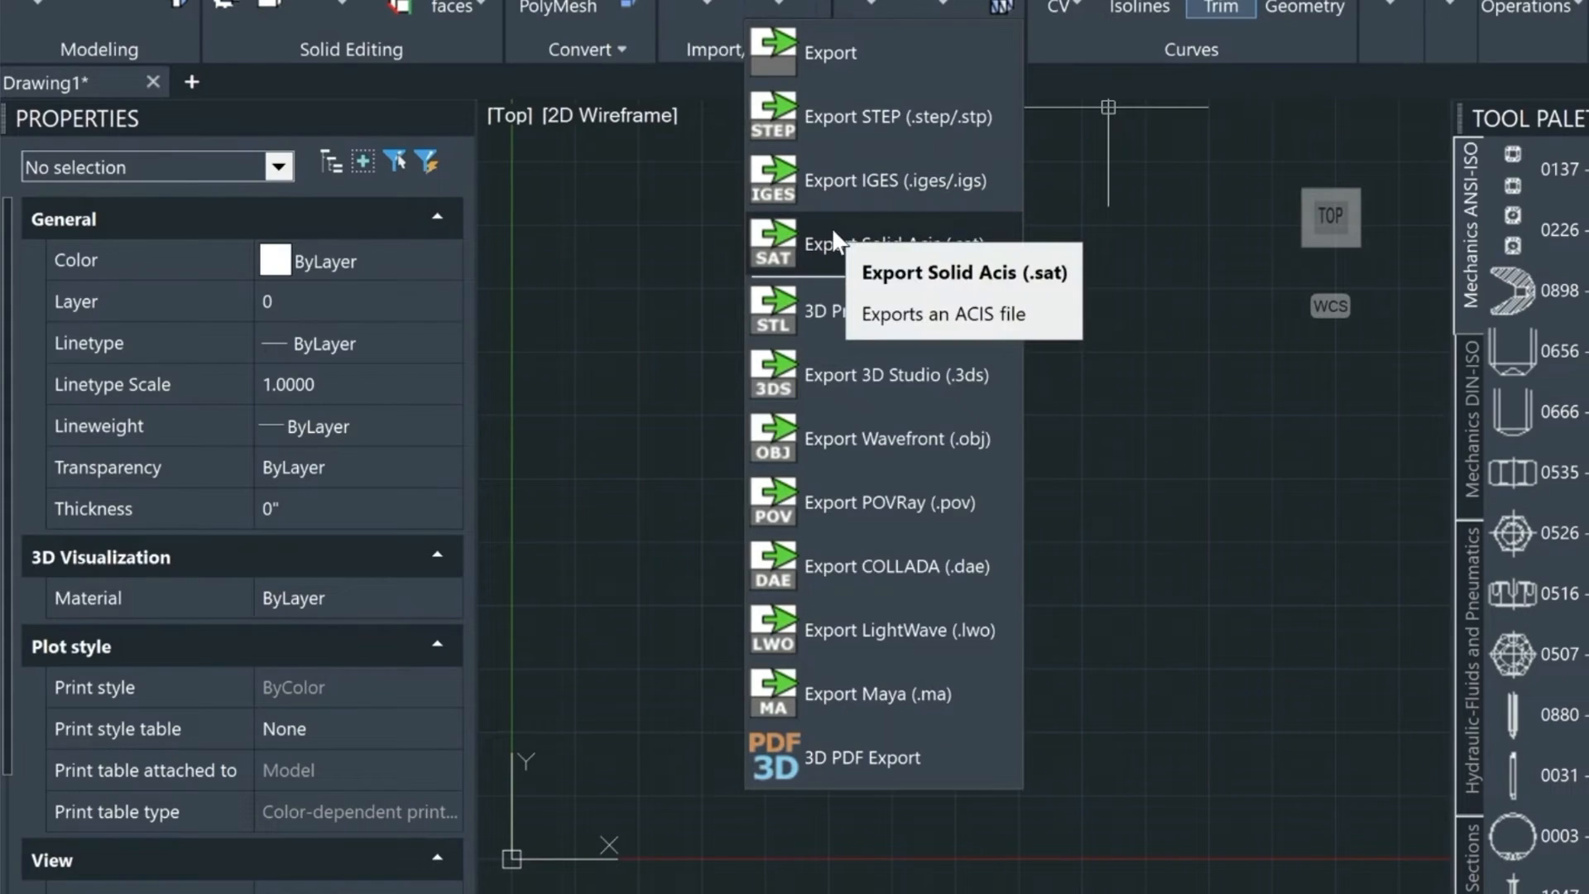
pyautogui.moveTo(846, 381)
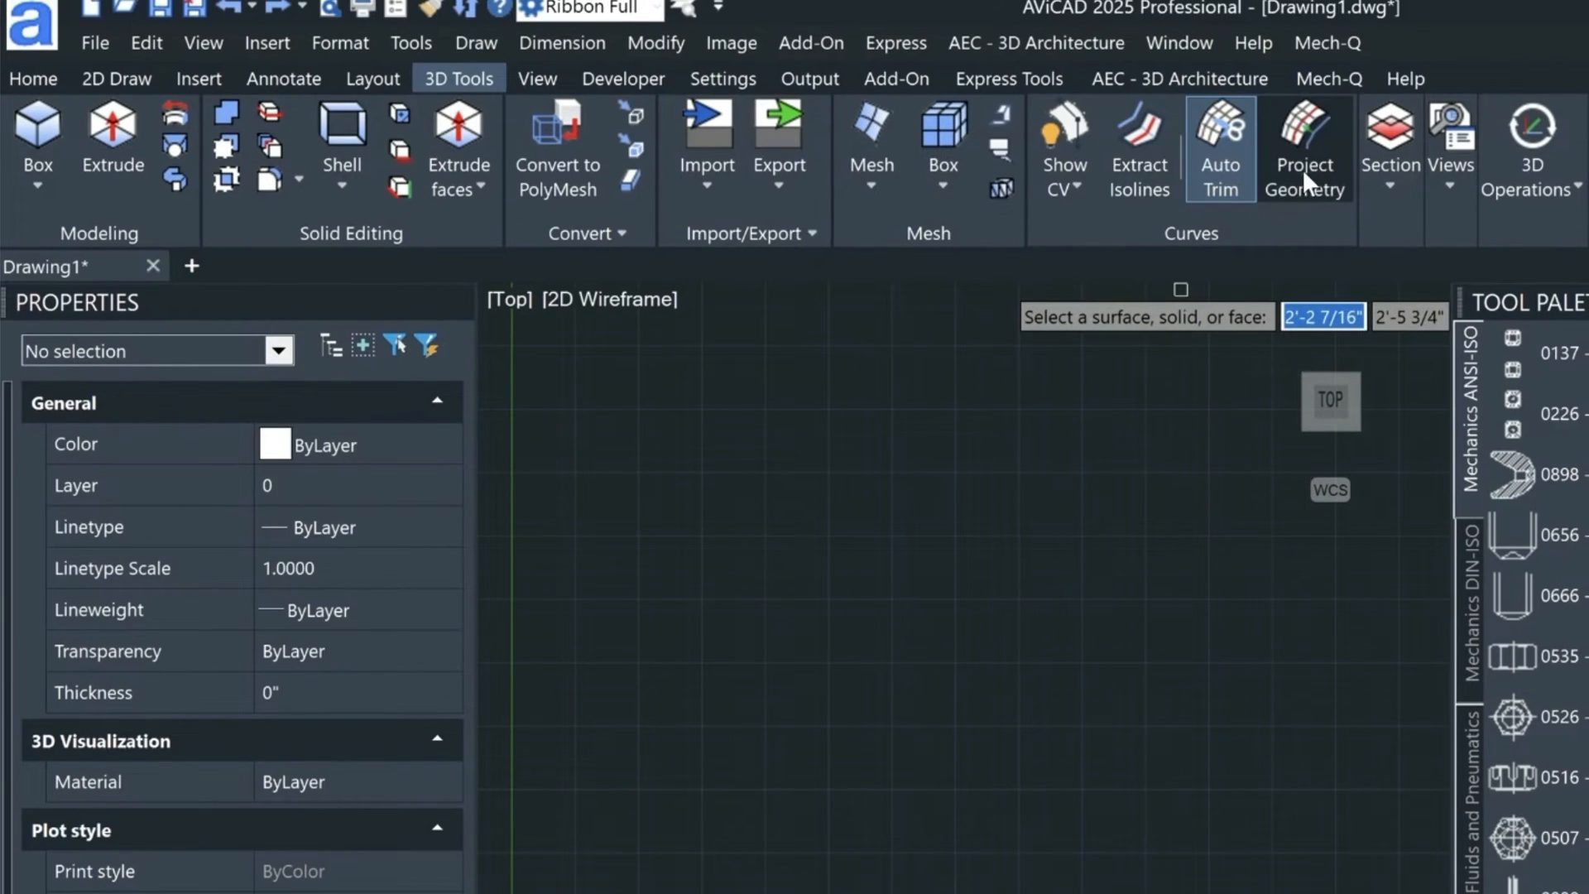
pyautogui.moveTo(1304, 147)
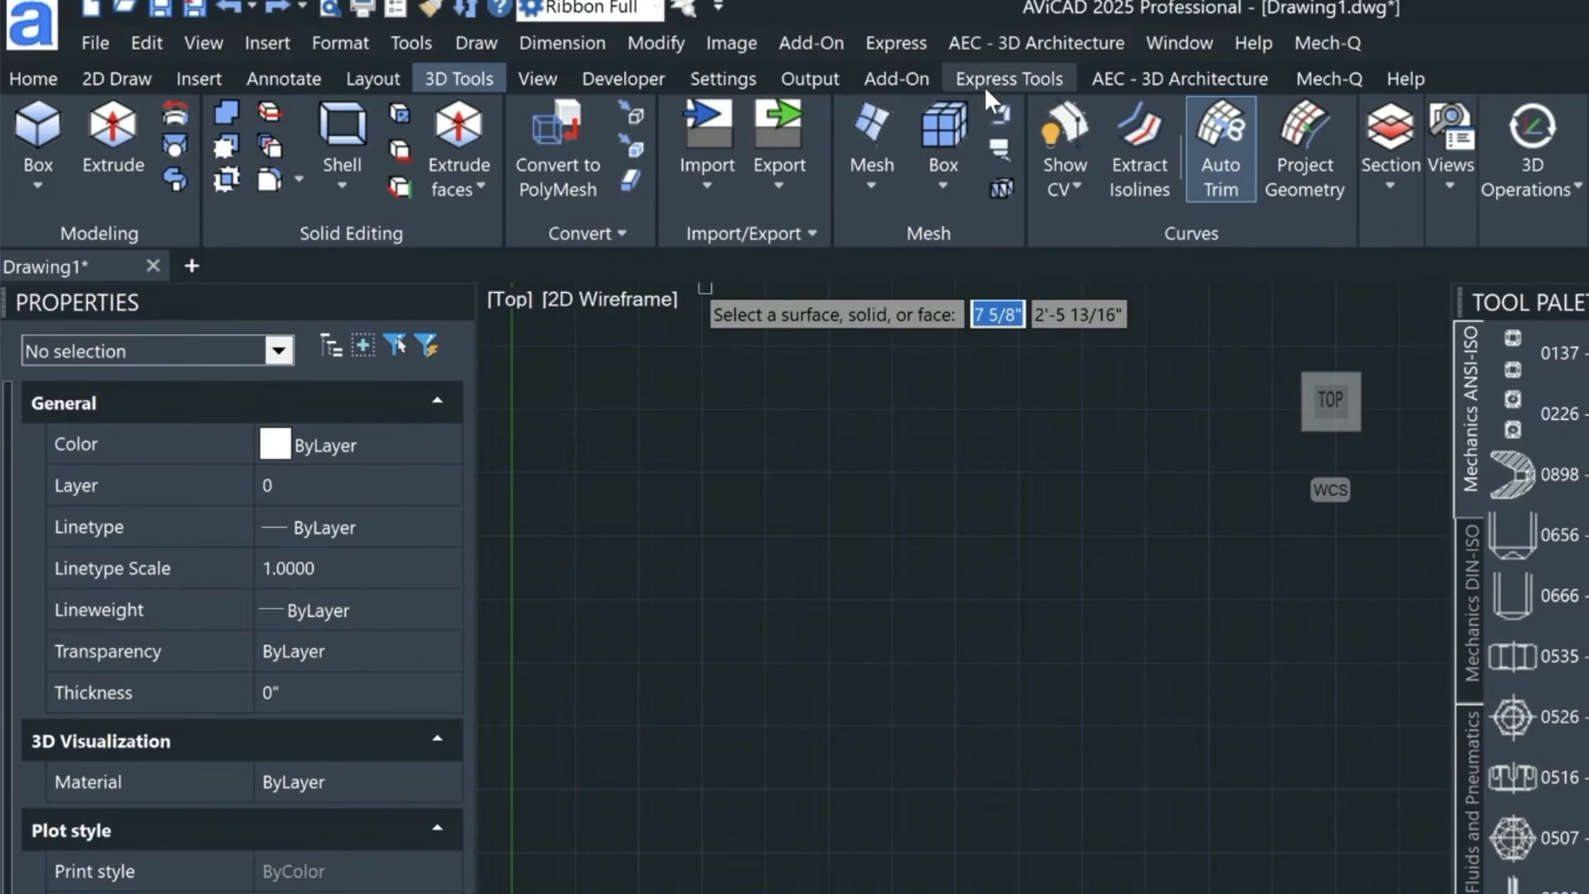
# - Show the Express Tools for blocks, text, dimensions and quick modifications
pyautogui.click(1008, 78)
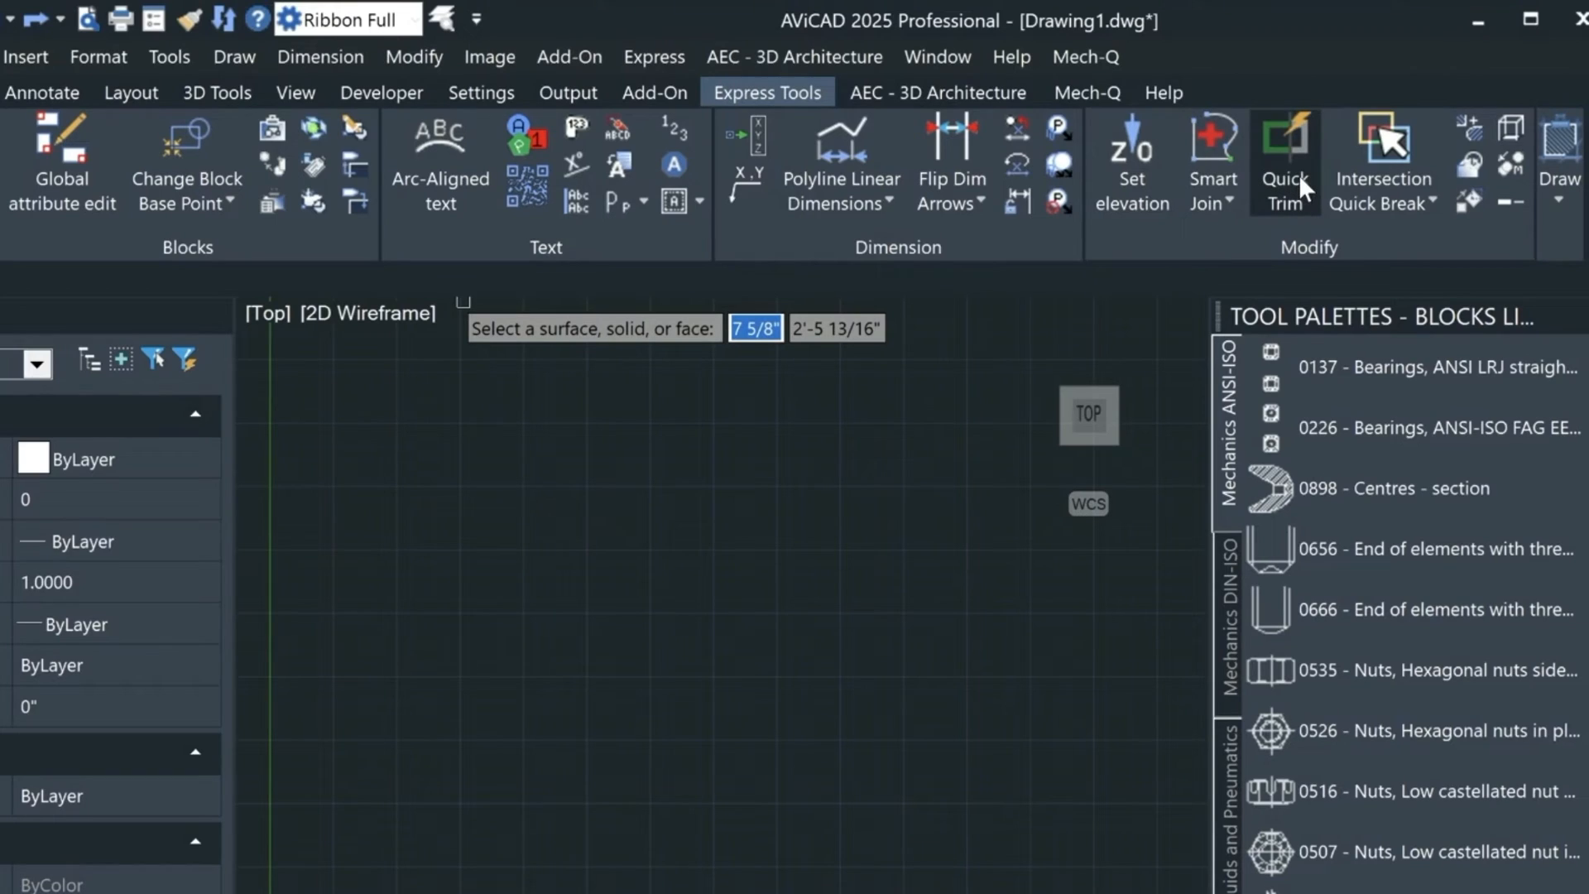
pyautogui.moveTo(1381, 162)
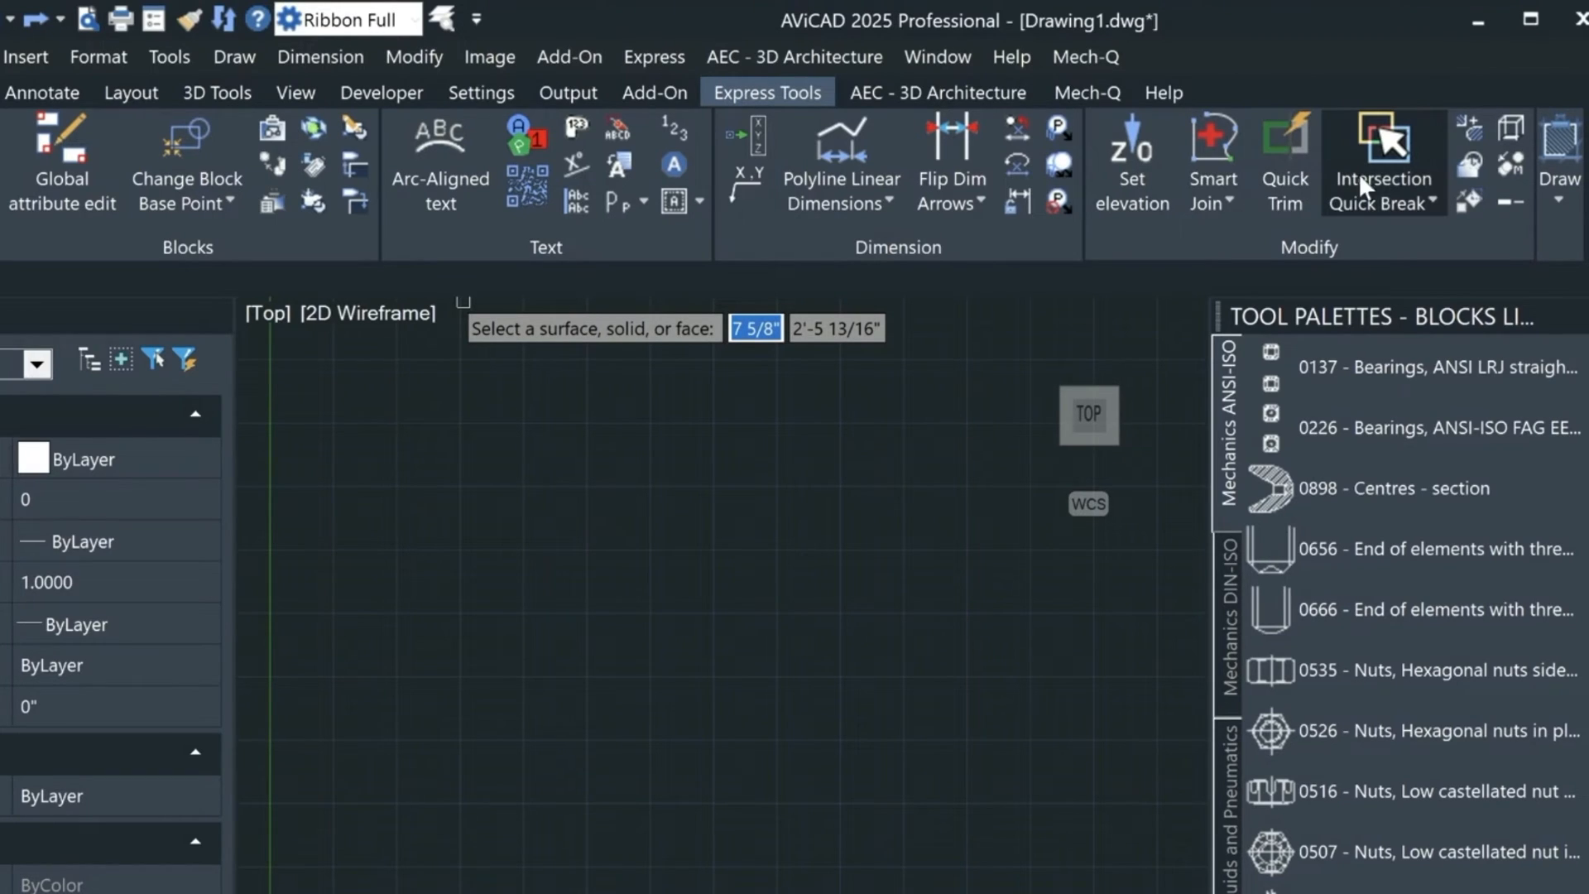
pyautogui.moveTo(1380, 163)
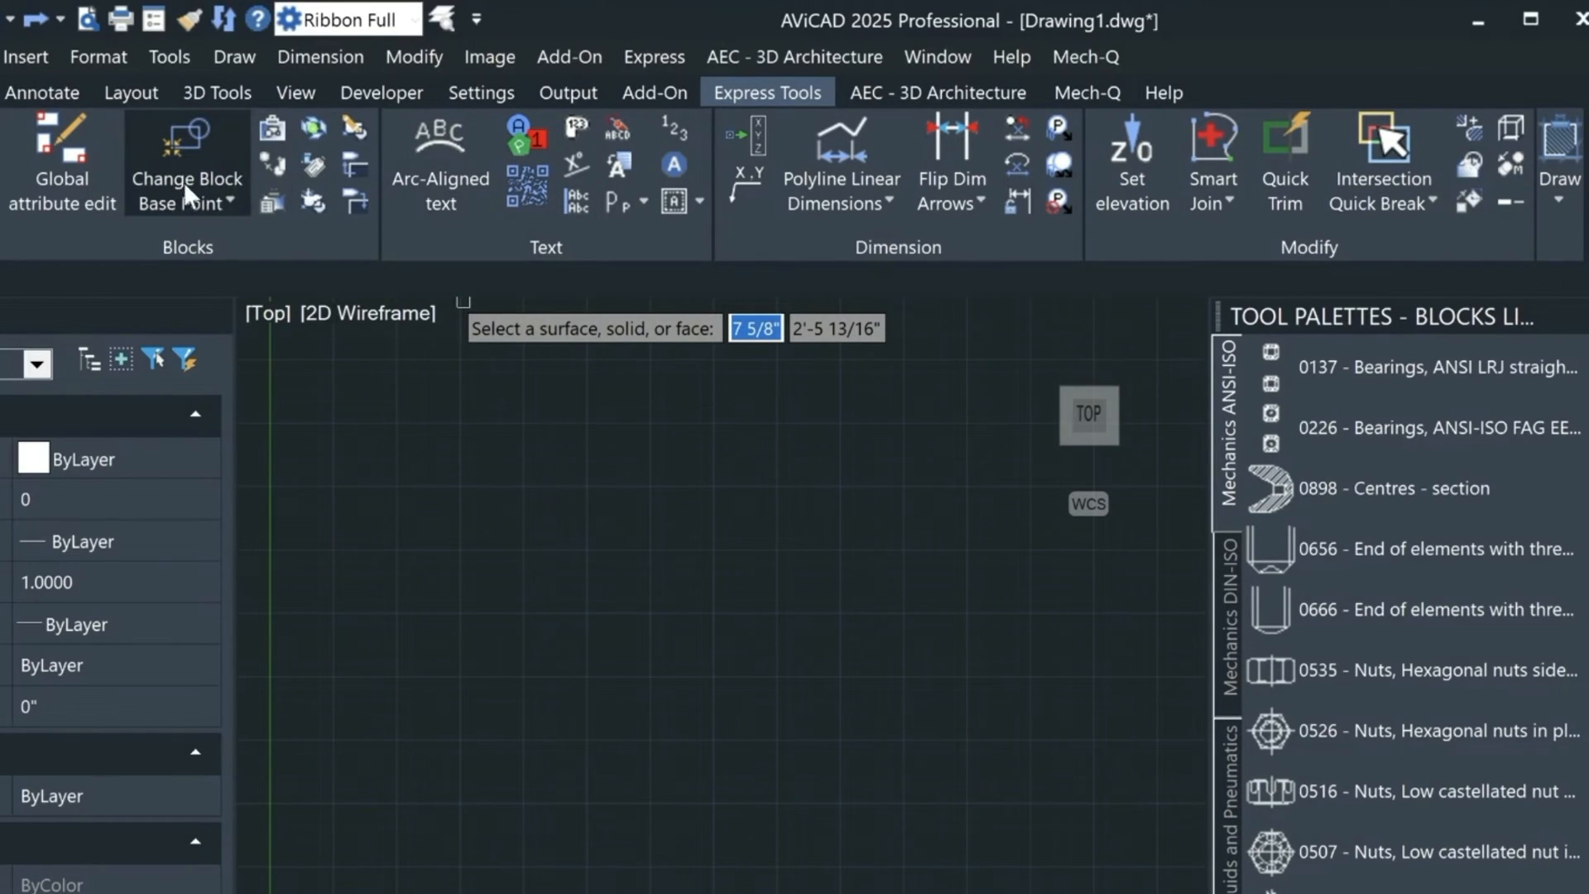
pyautogui.moveTo(220, 192)
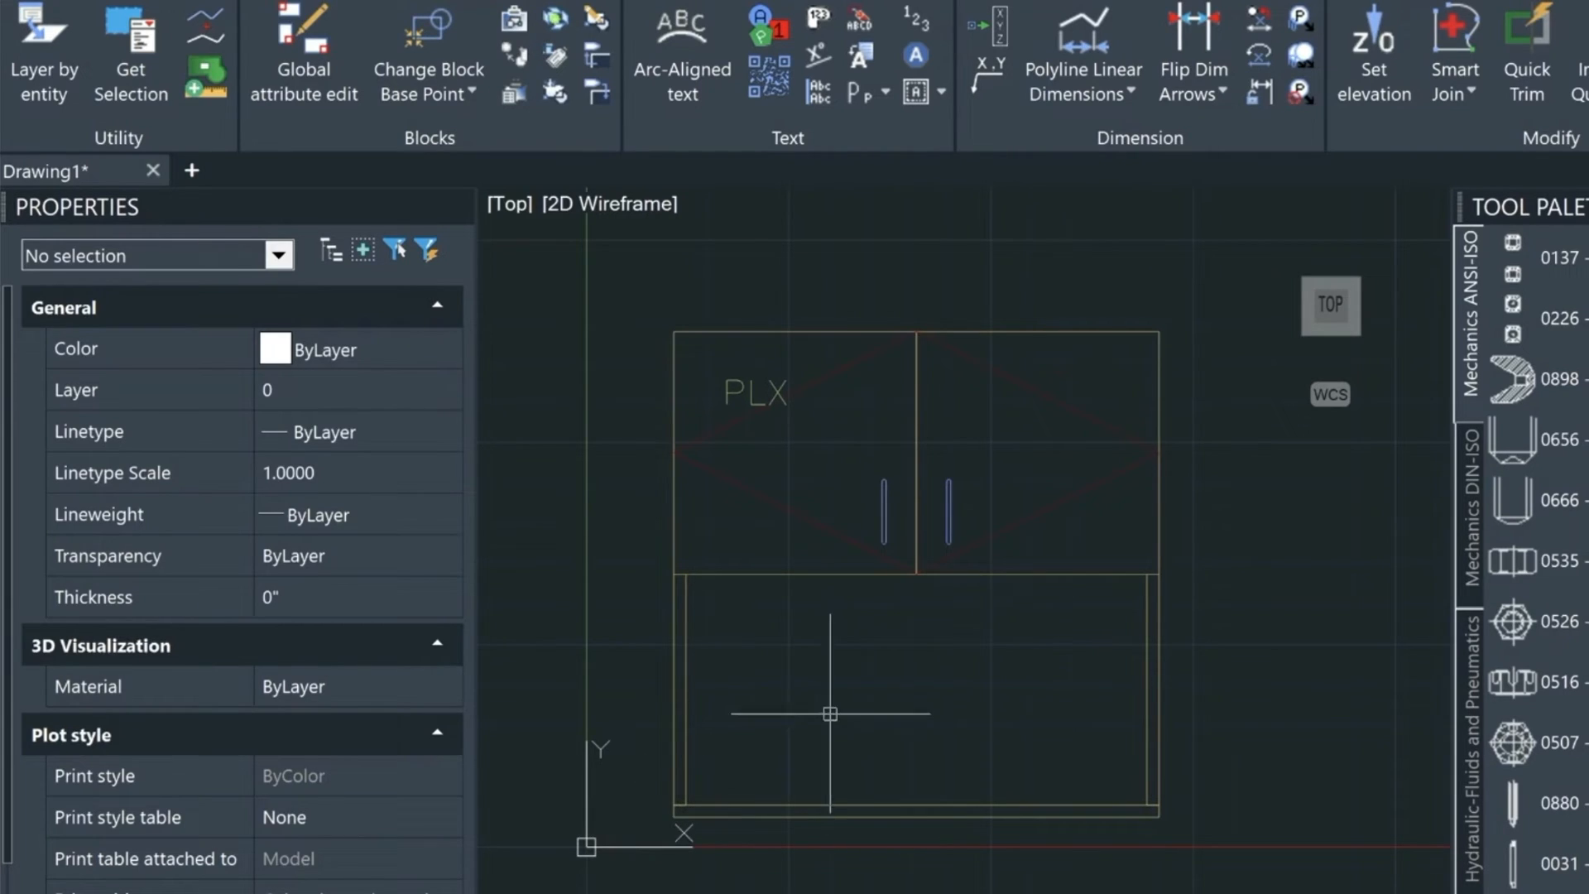
pyautogui.moveTo(950, 572)
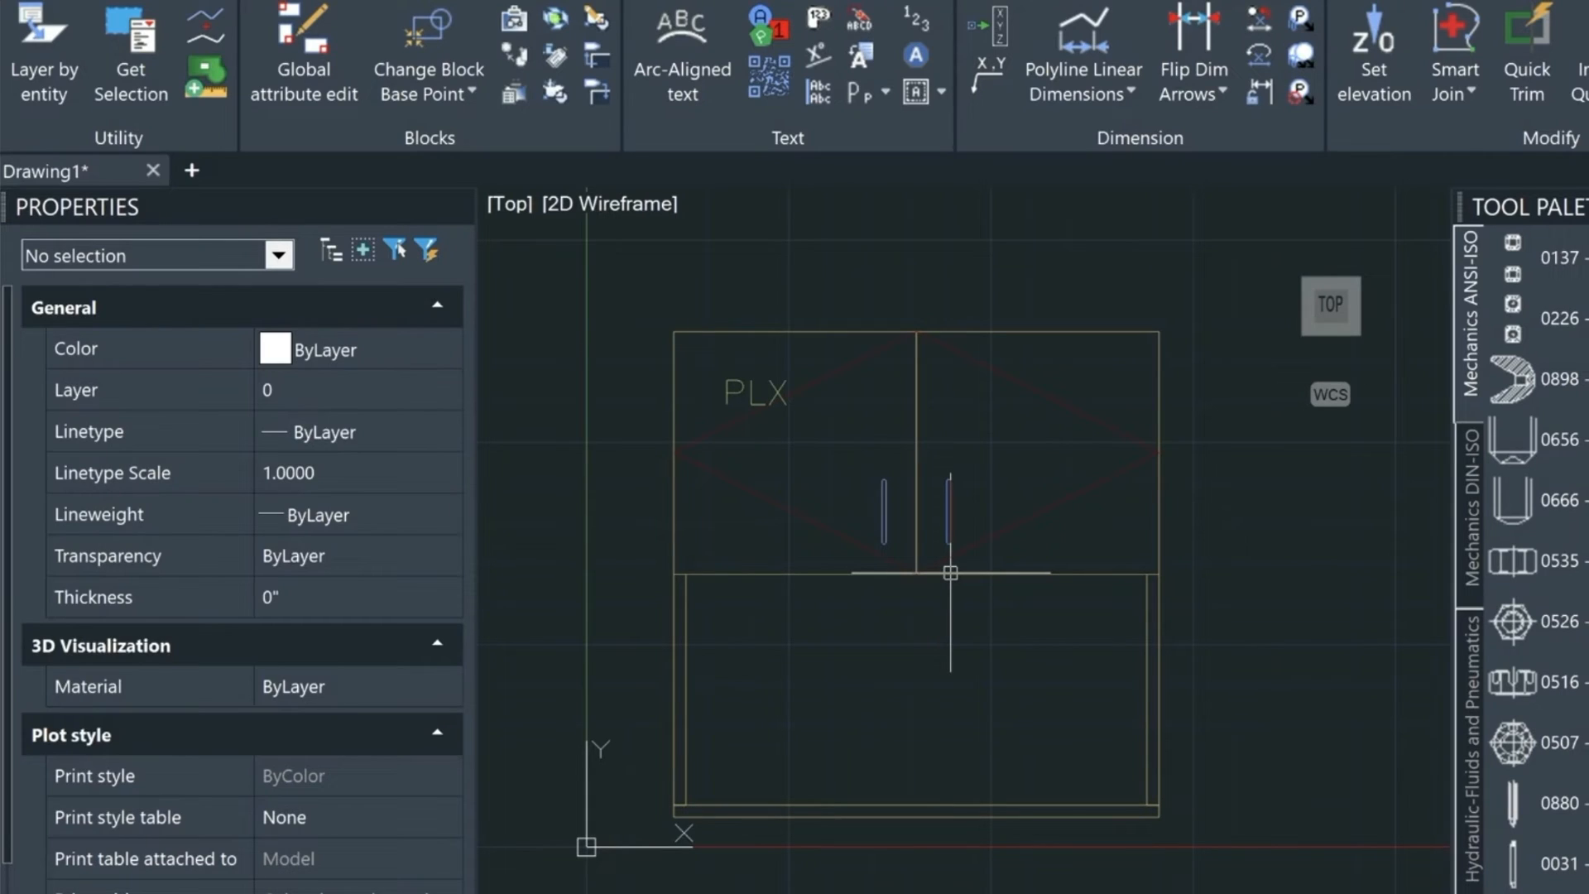
# - Select the two-door cabinet elevation block and bring up its context actions
pyautogui.click(907, 453)
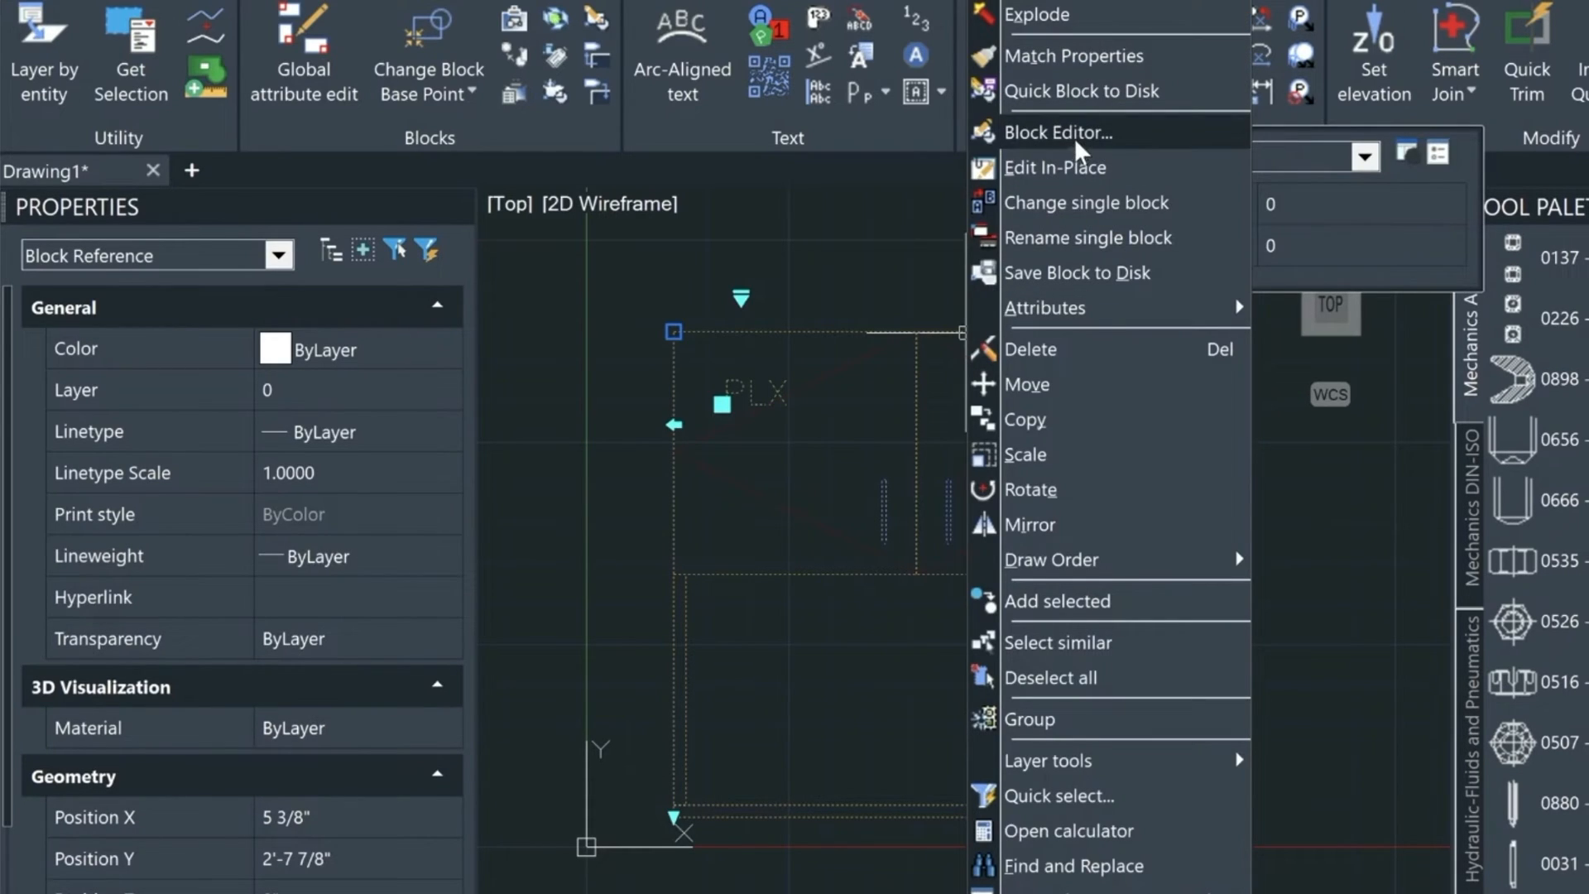
# - Open the WC2-M cabinet block in the Block Editor with its size and shelf parameters
pyautogui.click(1058, 132)
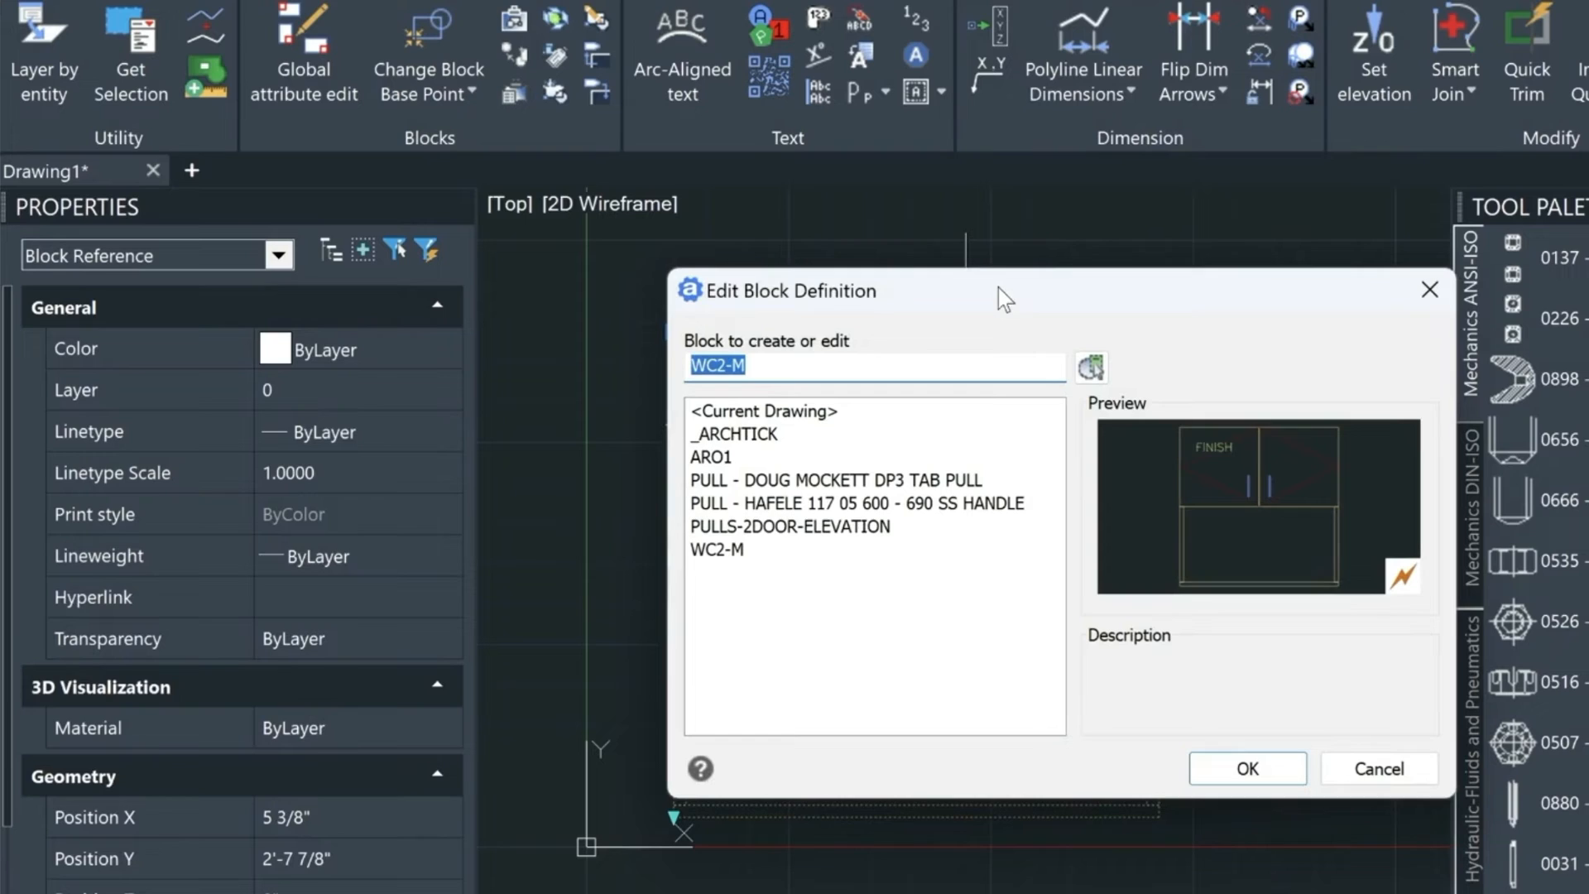
pyautogui.click(1245, 768)
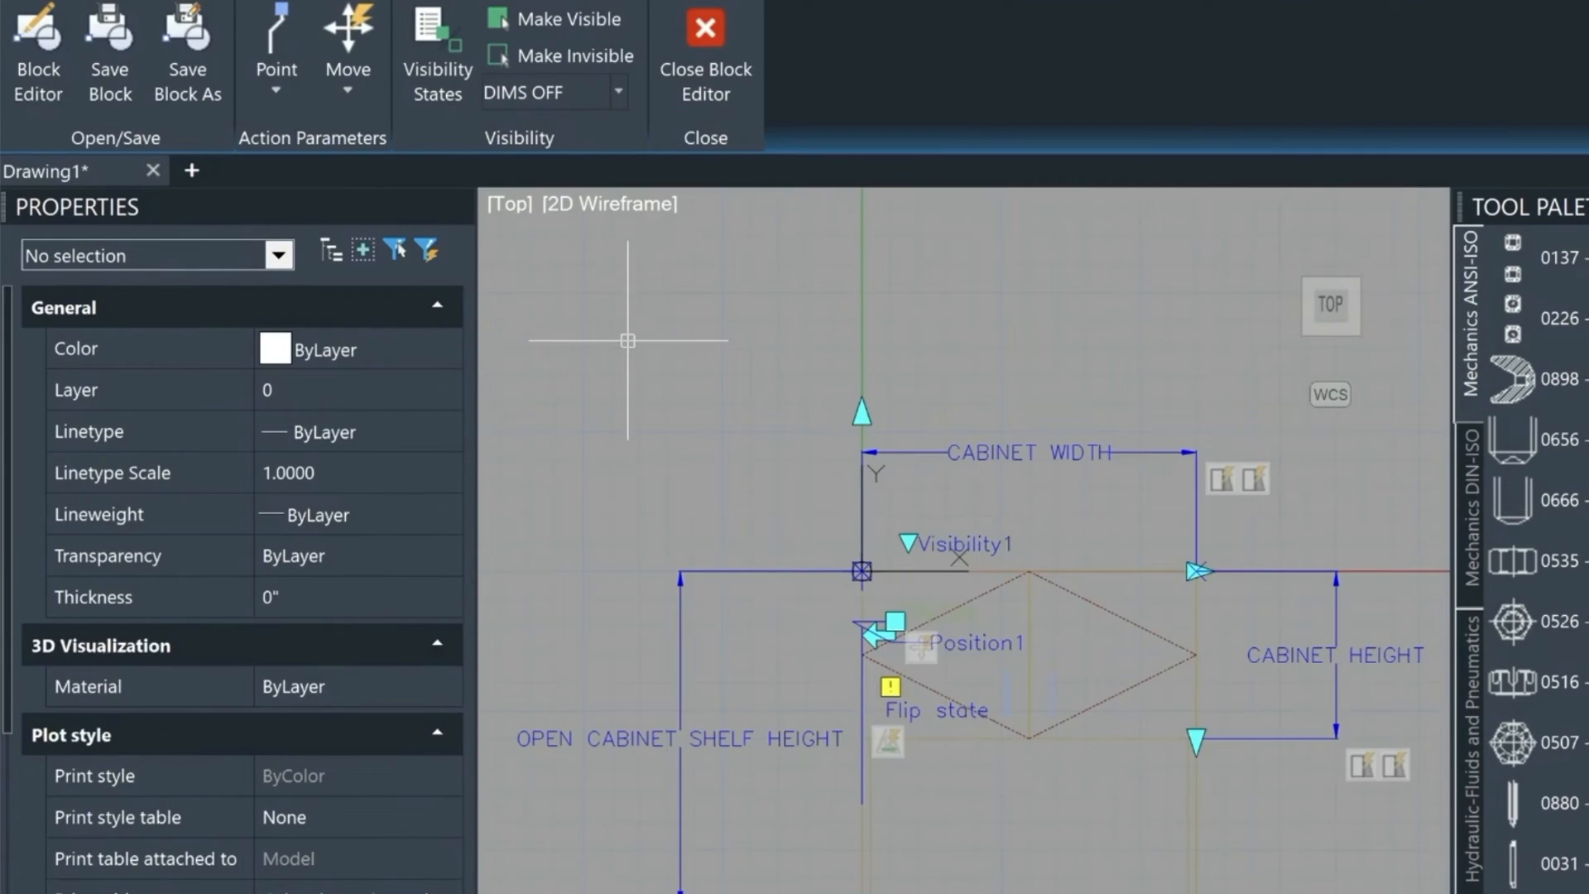
pyautogui.moveTo(838, 550)
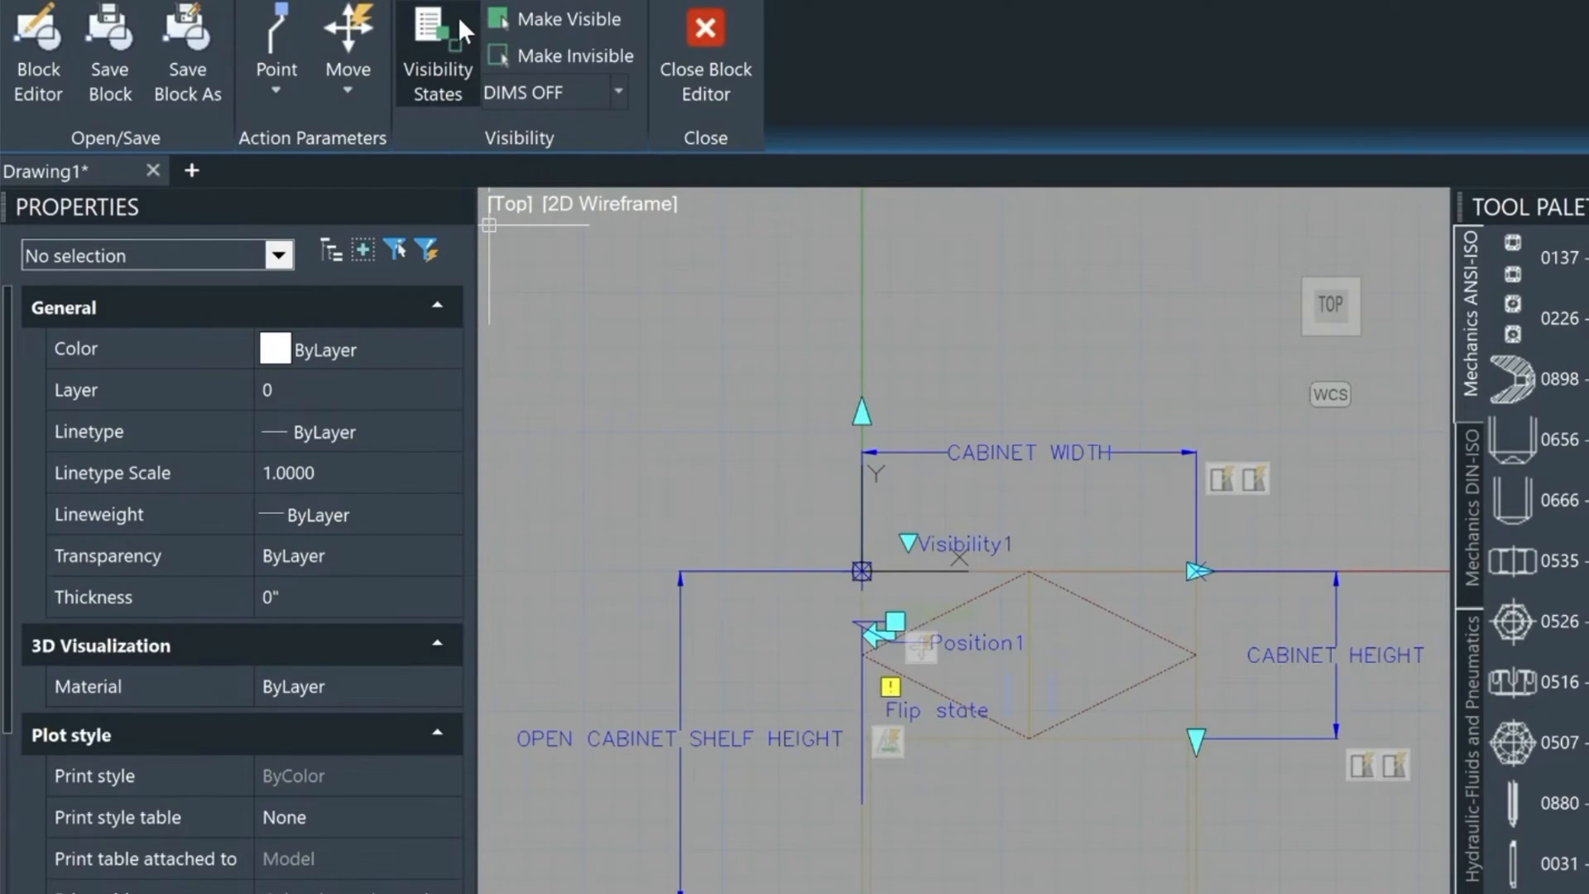
pyautogui.moveTo(586, 91)
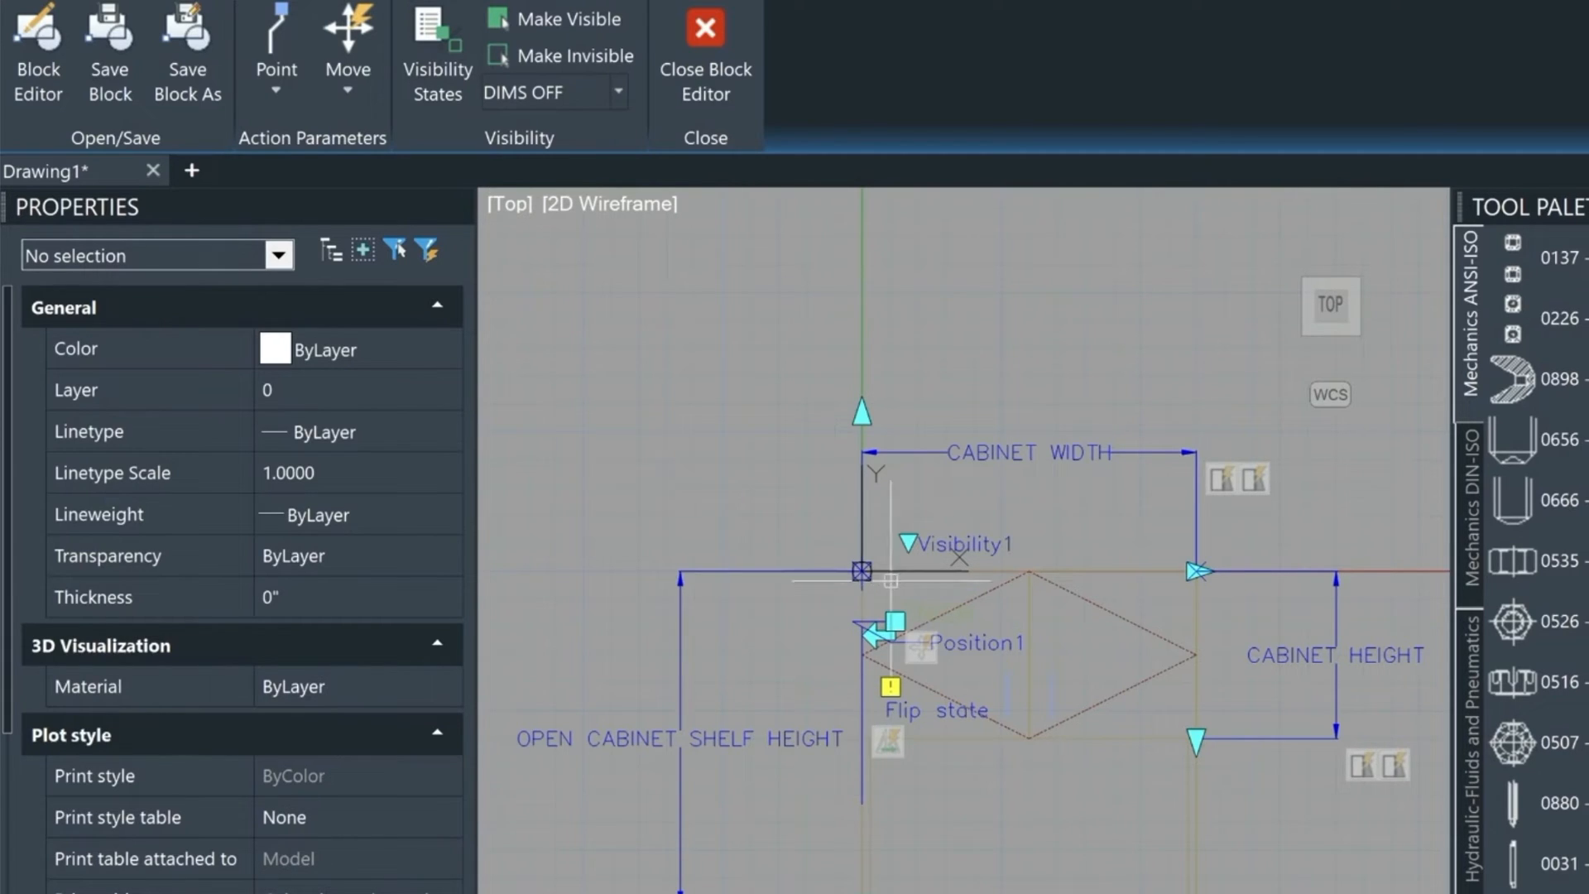
pyautogui.moveTo(1094, 738)
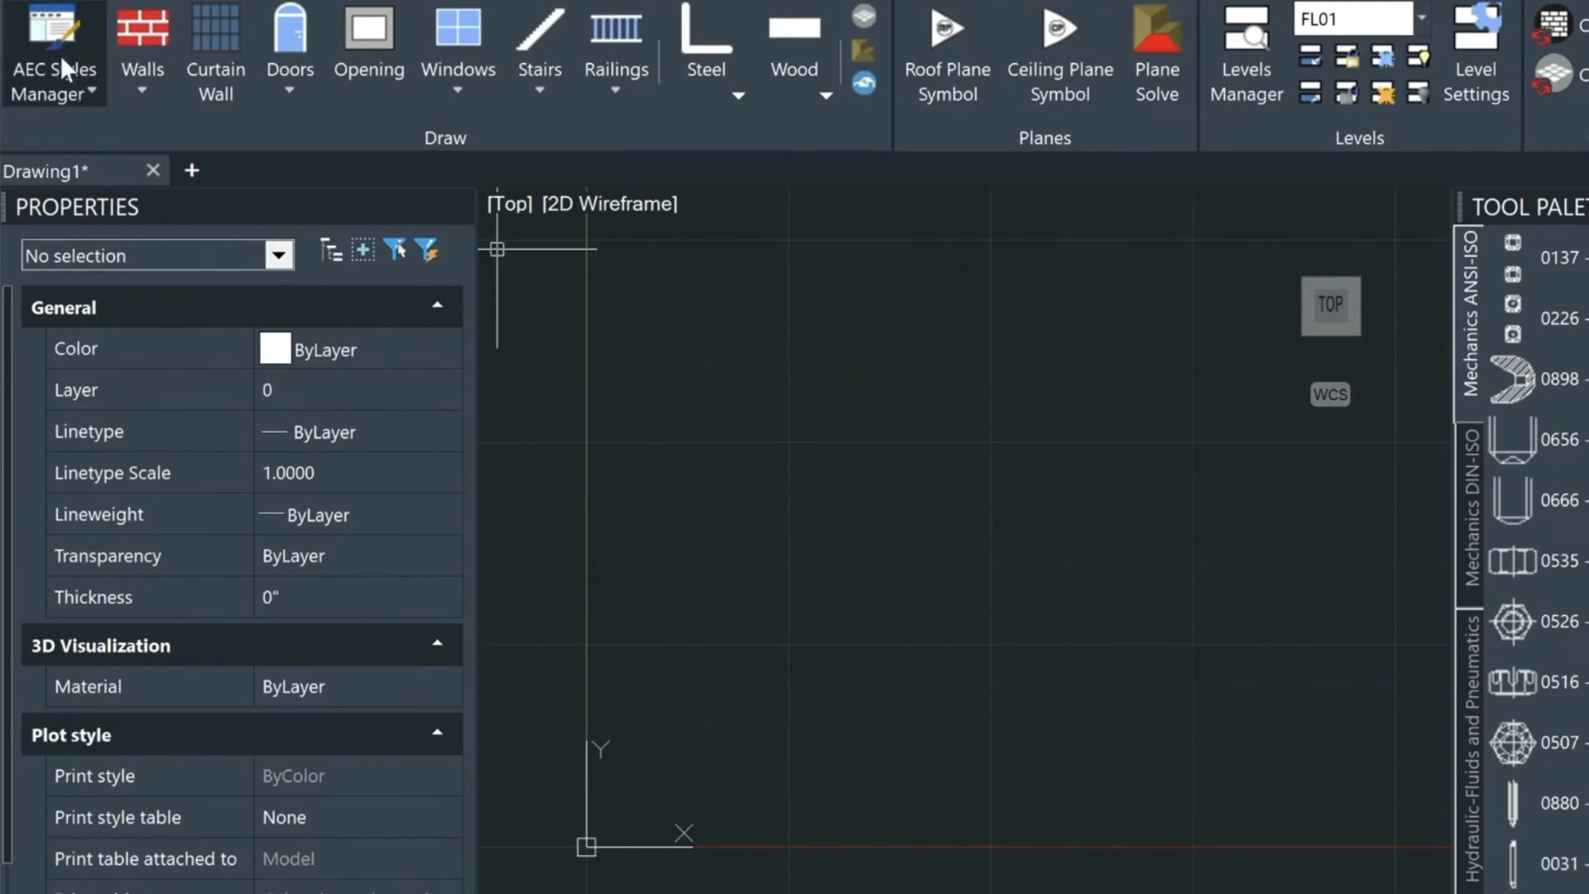
pyautogui.moveTo(111, 150)
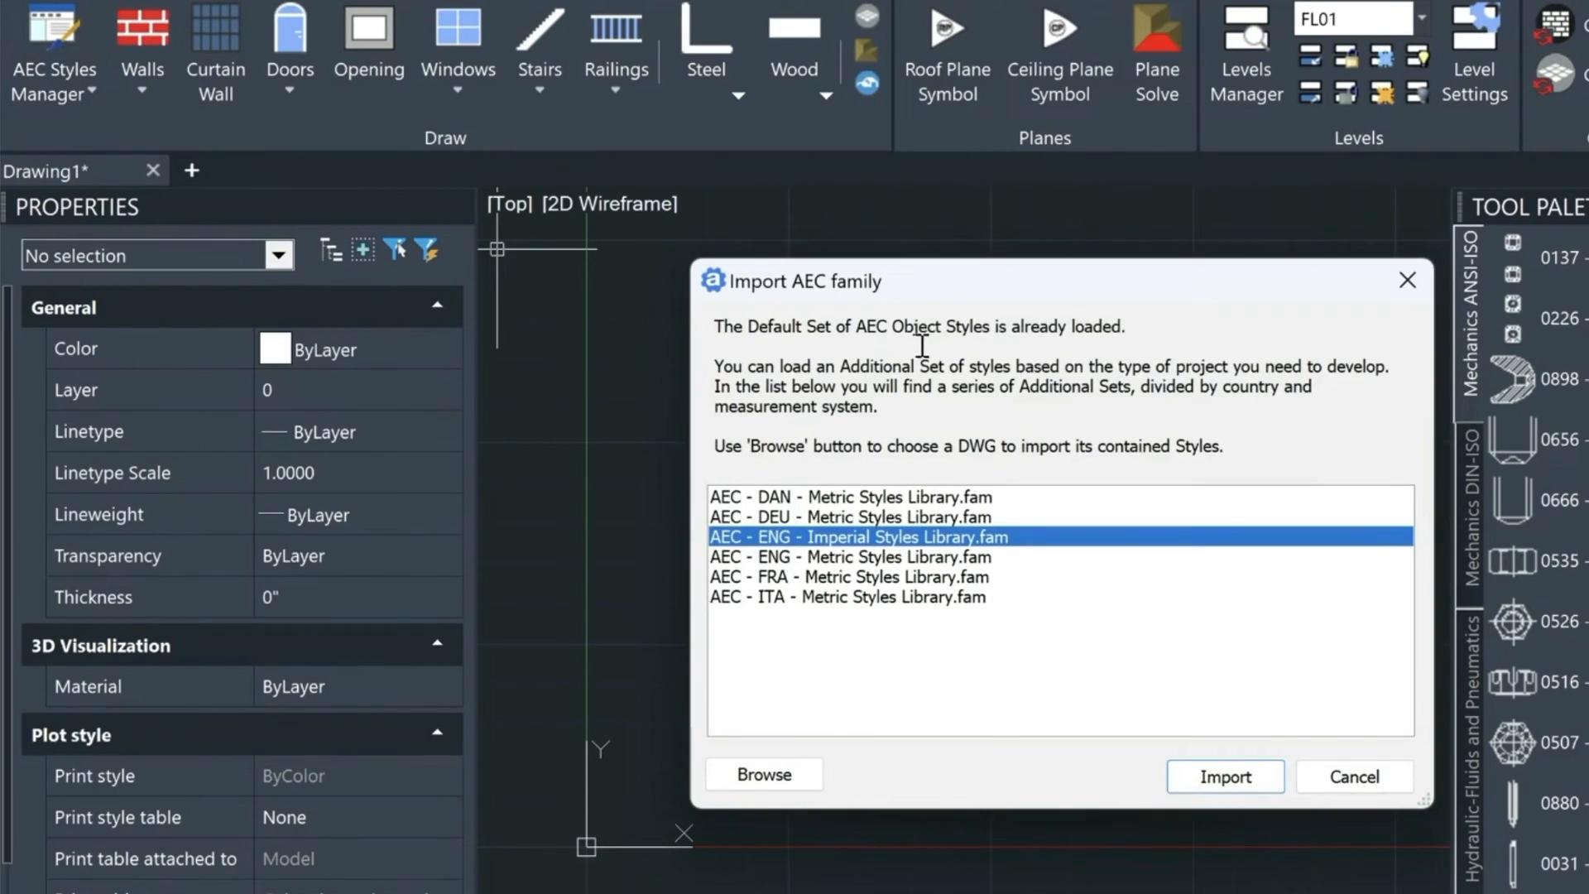
pyautogui.moveTo(788, 594)
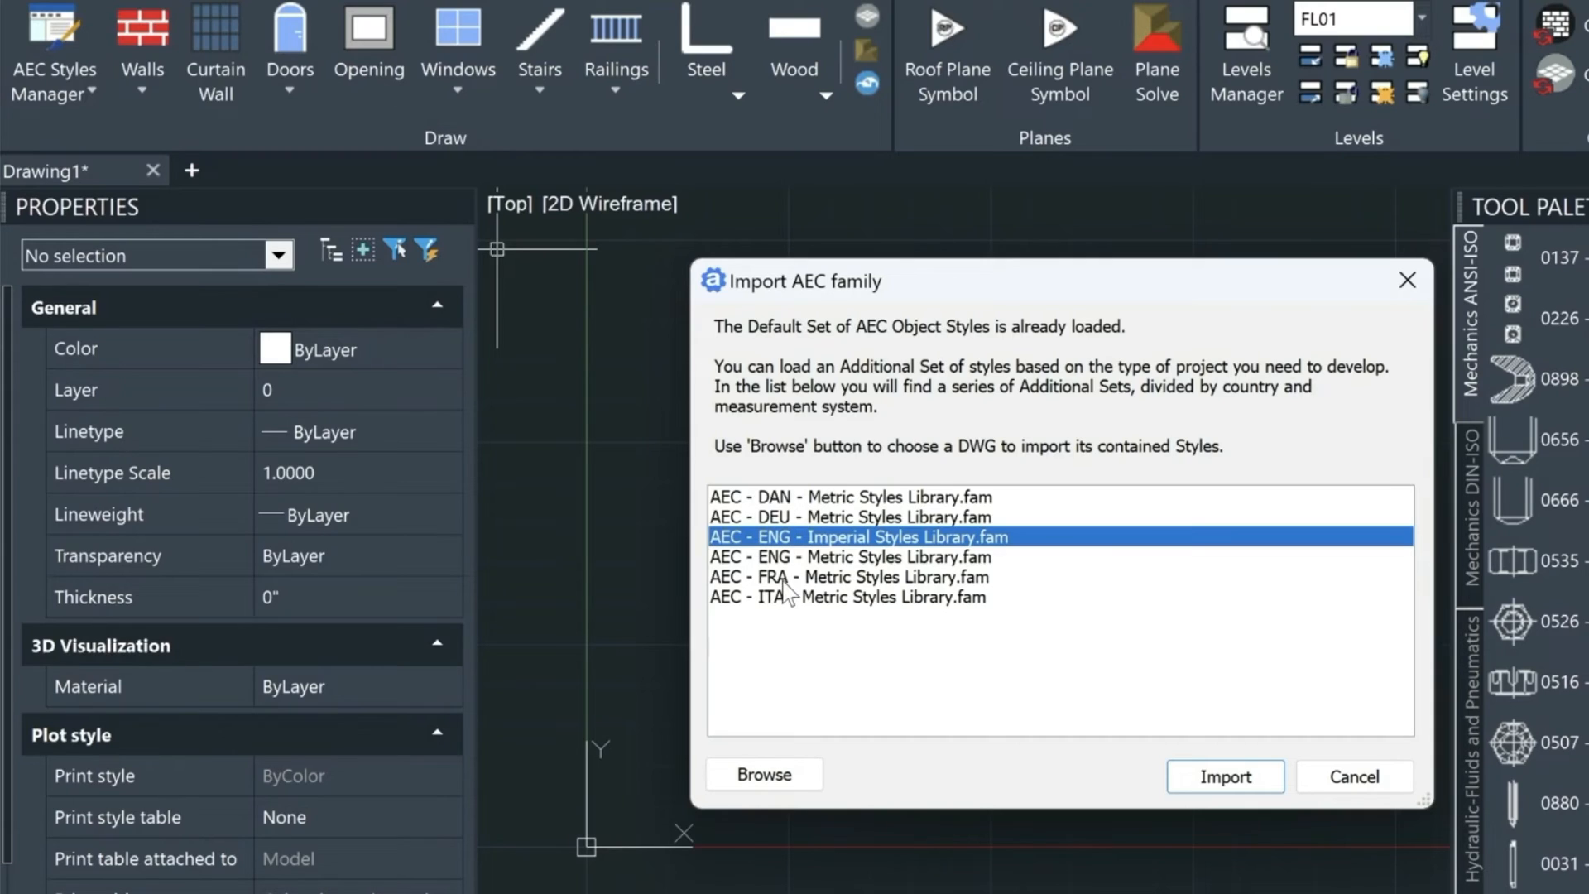
pyautogui.moveTo(836, 521)
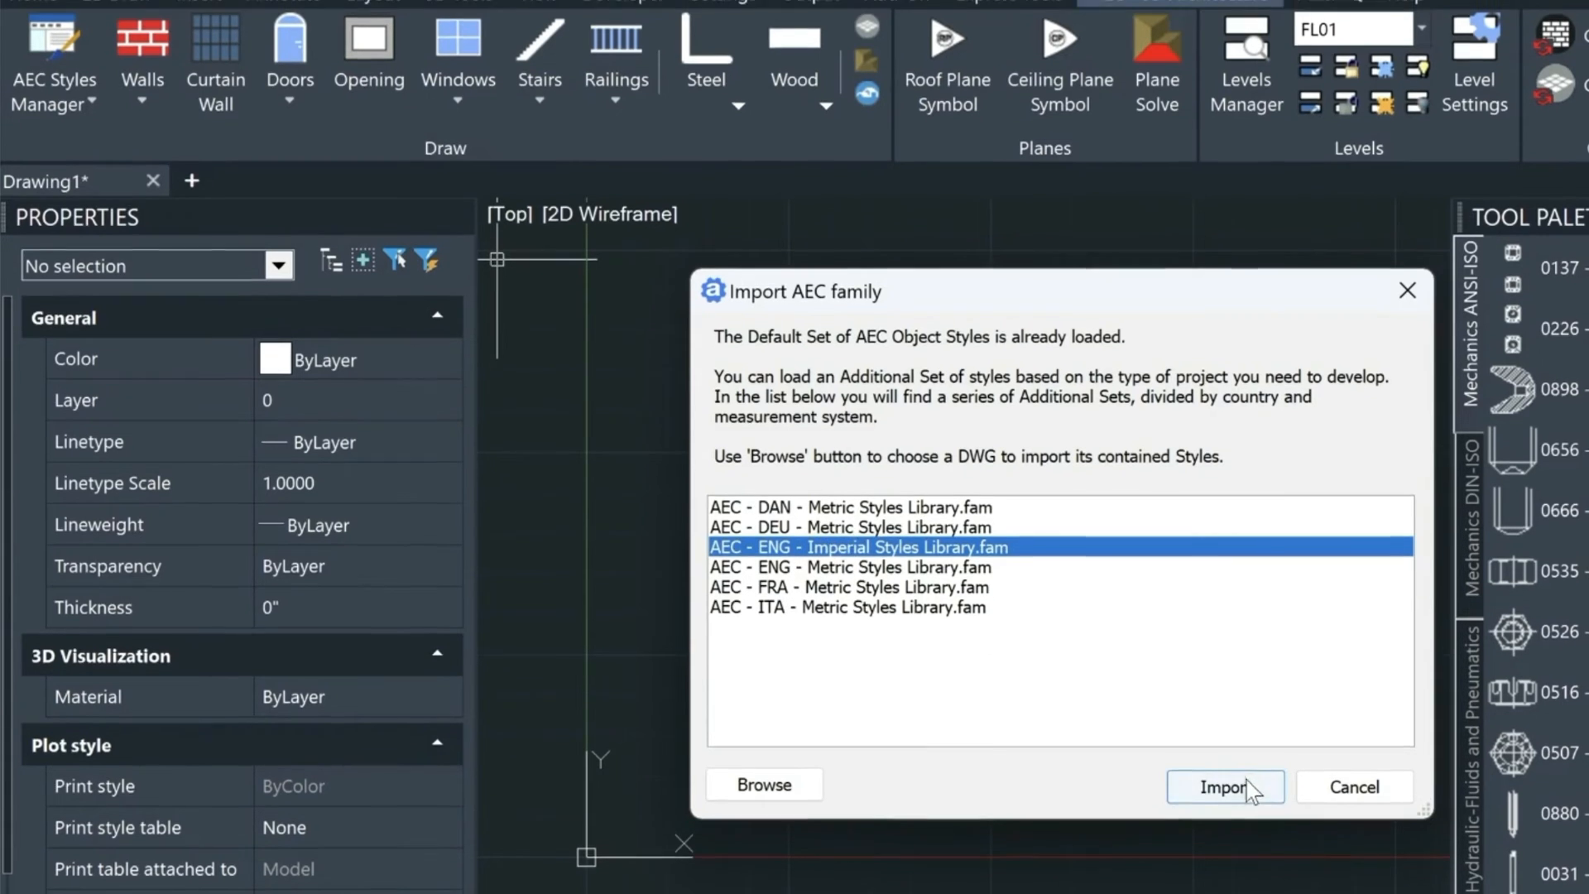
# - Import the AEC ENG Imperial Styles Library.fam into the drawing's styles manager
pyautogui.click(1225, 786)
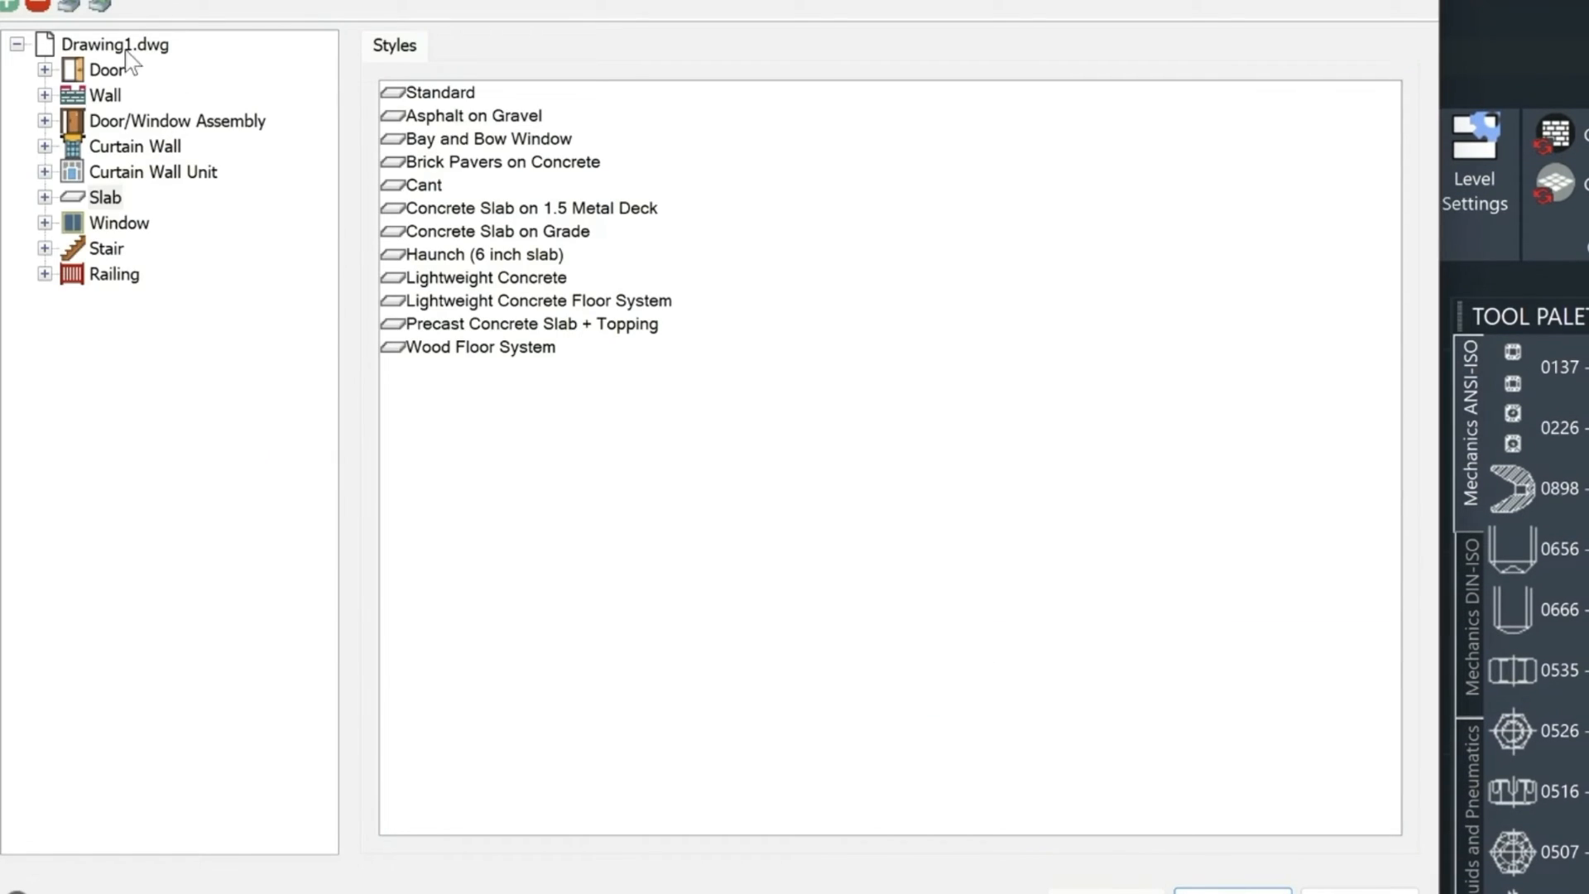
# - Inspect the Standard door style and its frame and stop dimensions
pyautogui.click(45, 69)
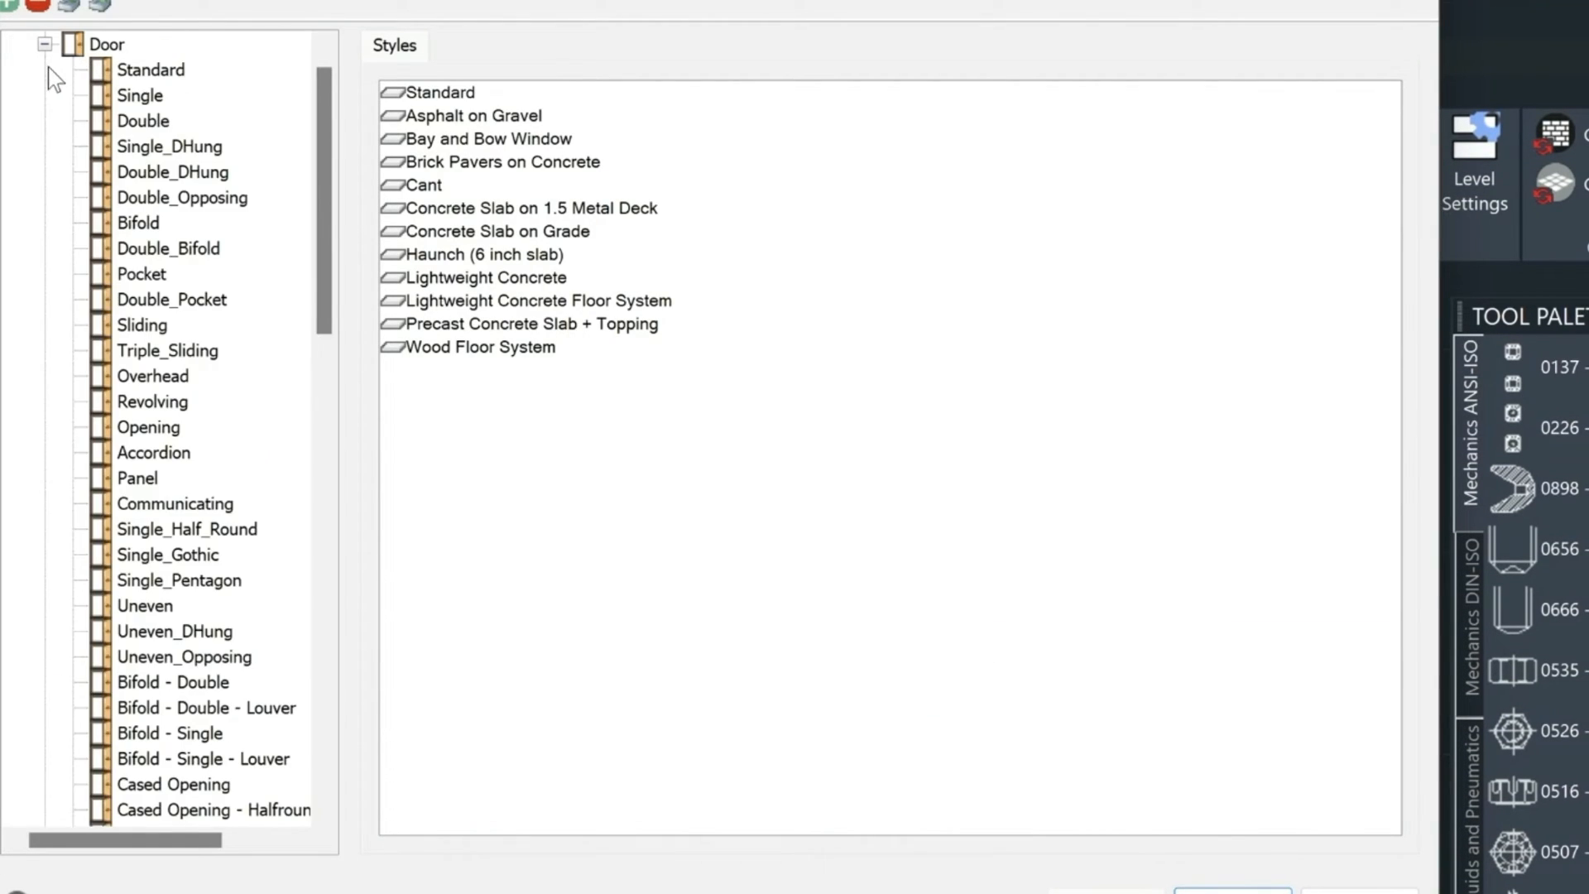
pyautogui.click(493, 48)
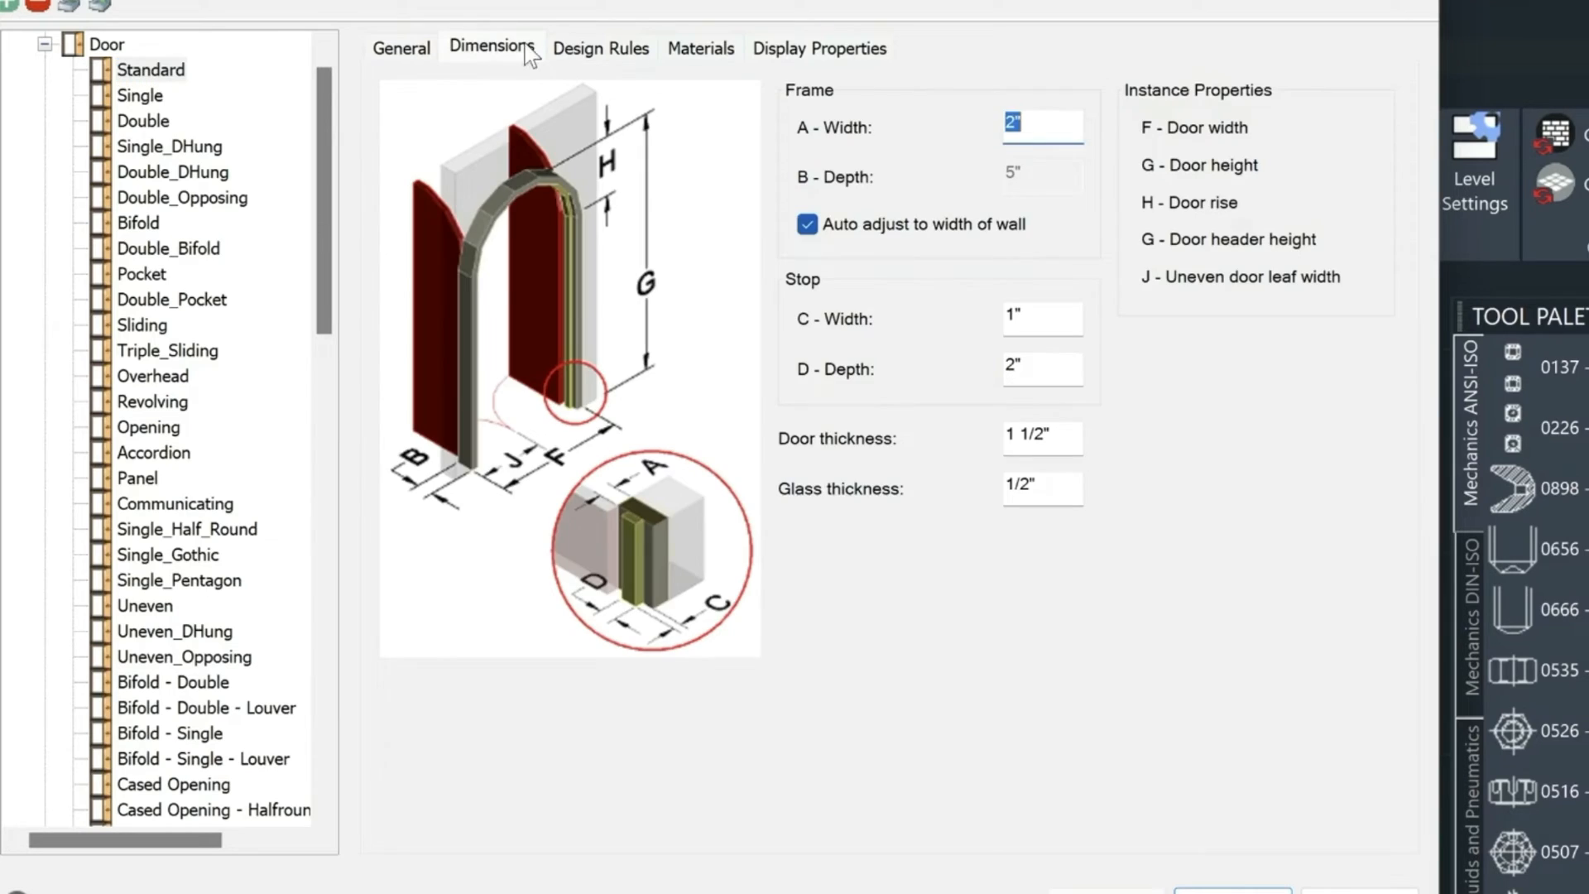
pyautogui.click(698, 48)
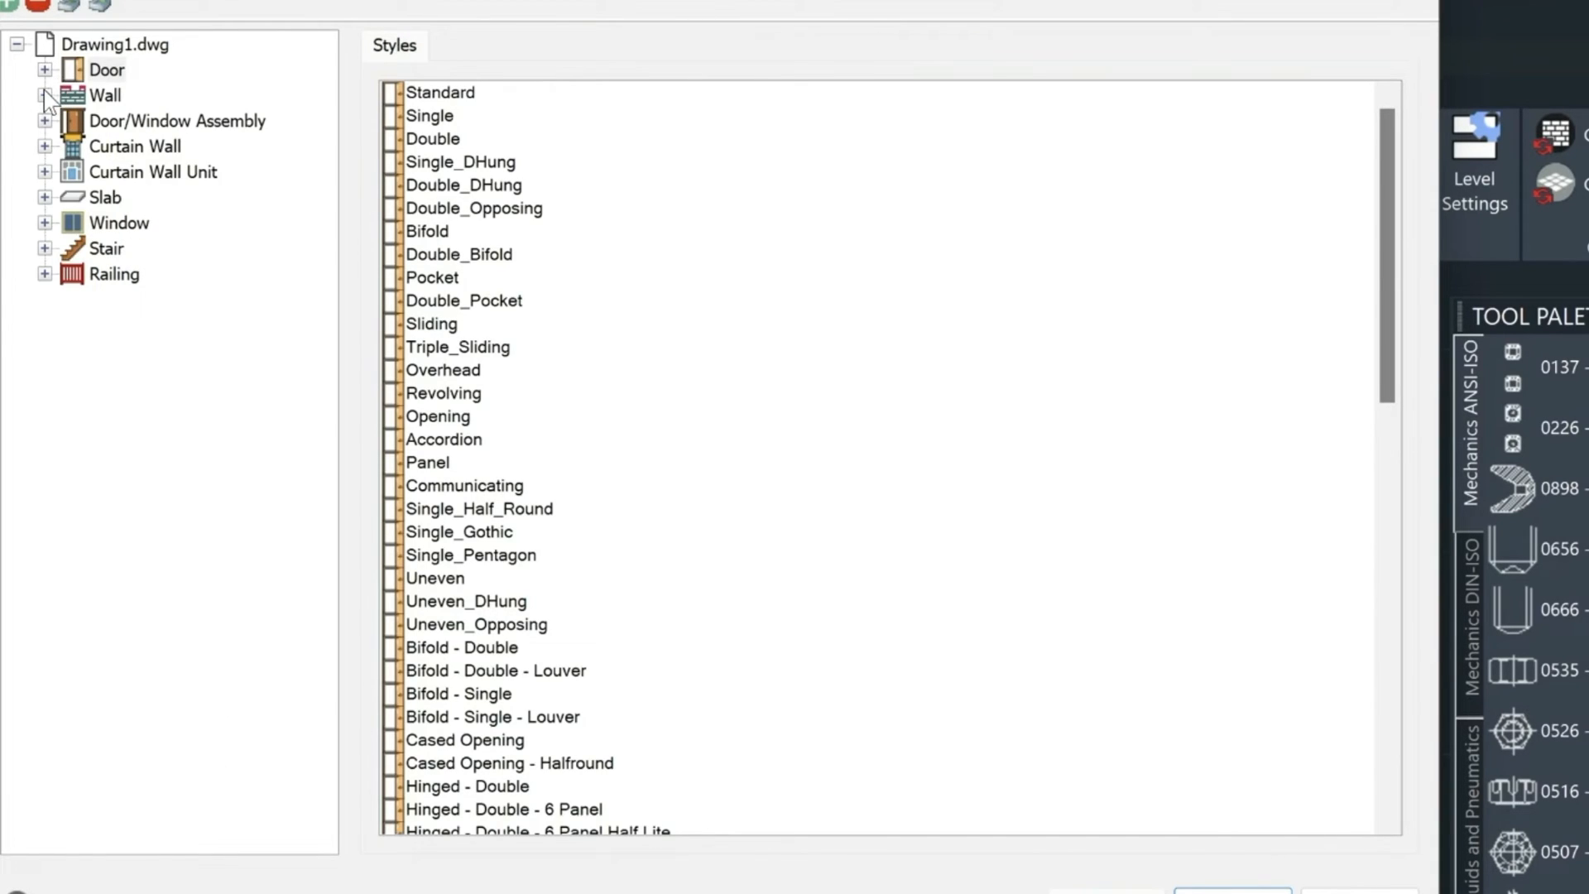
# - Browse the wall styles list, then close the AEC Styles Manager
pyautogui.click(44, 96)
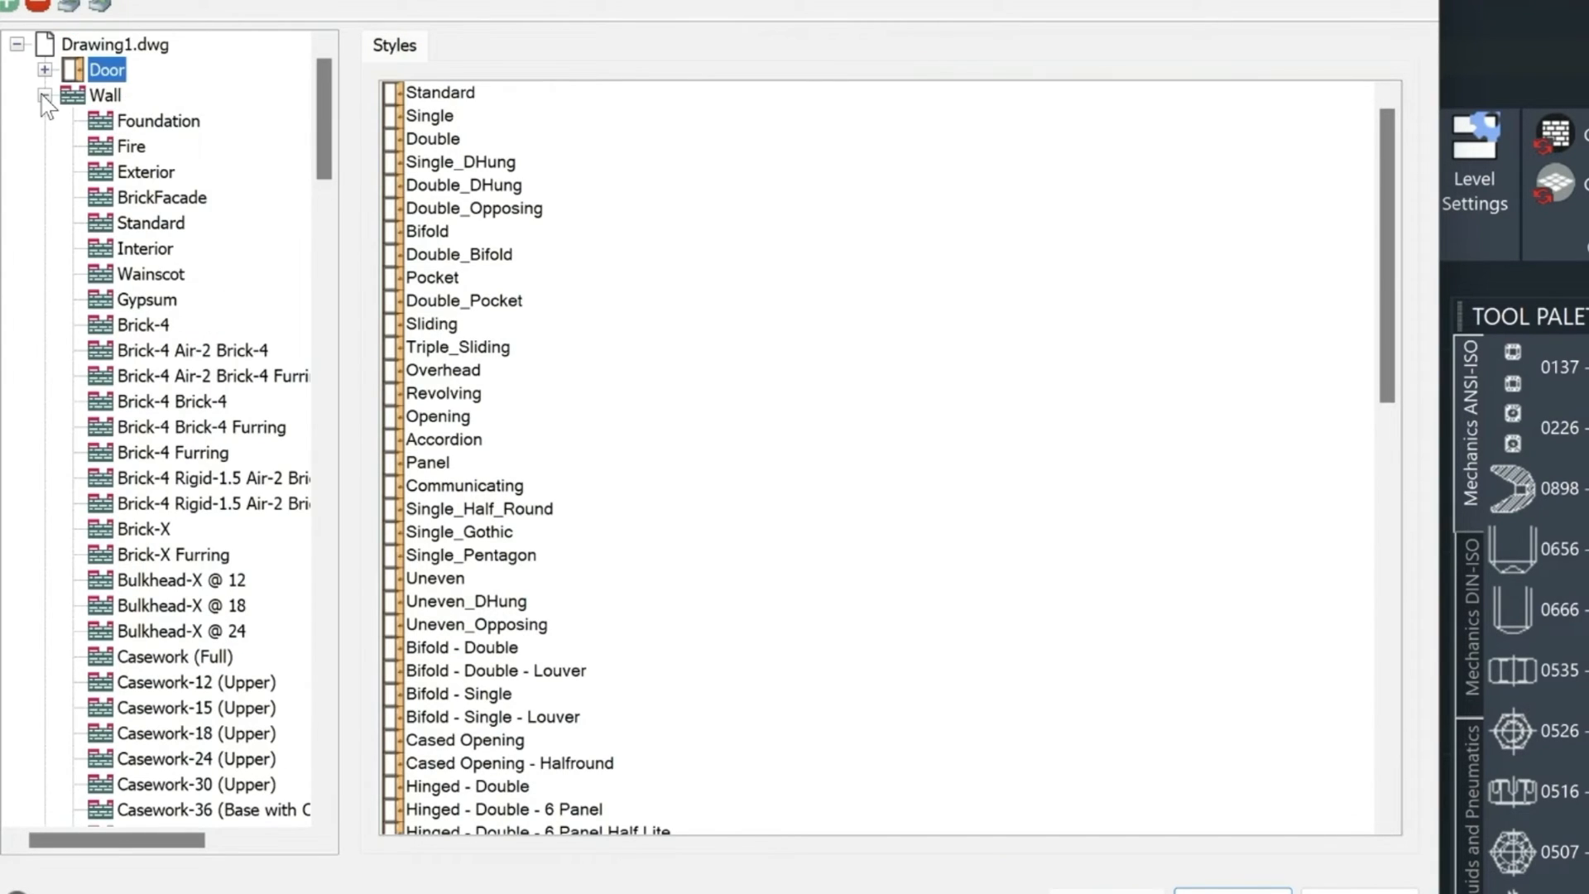
pyautogui.click(45, 94)
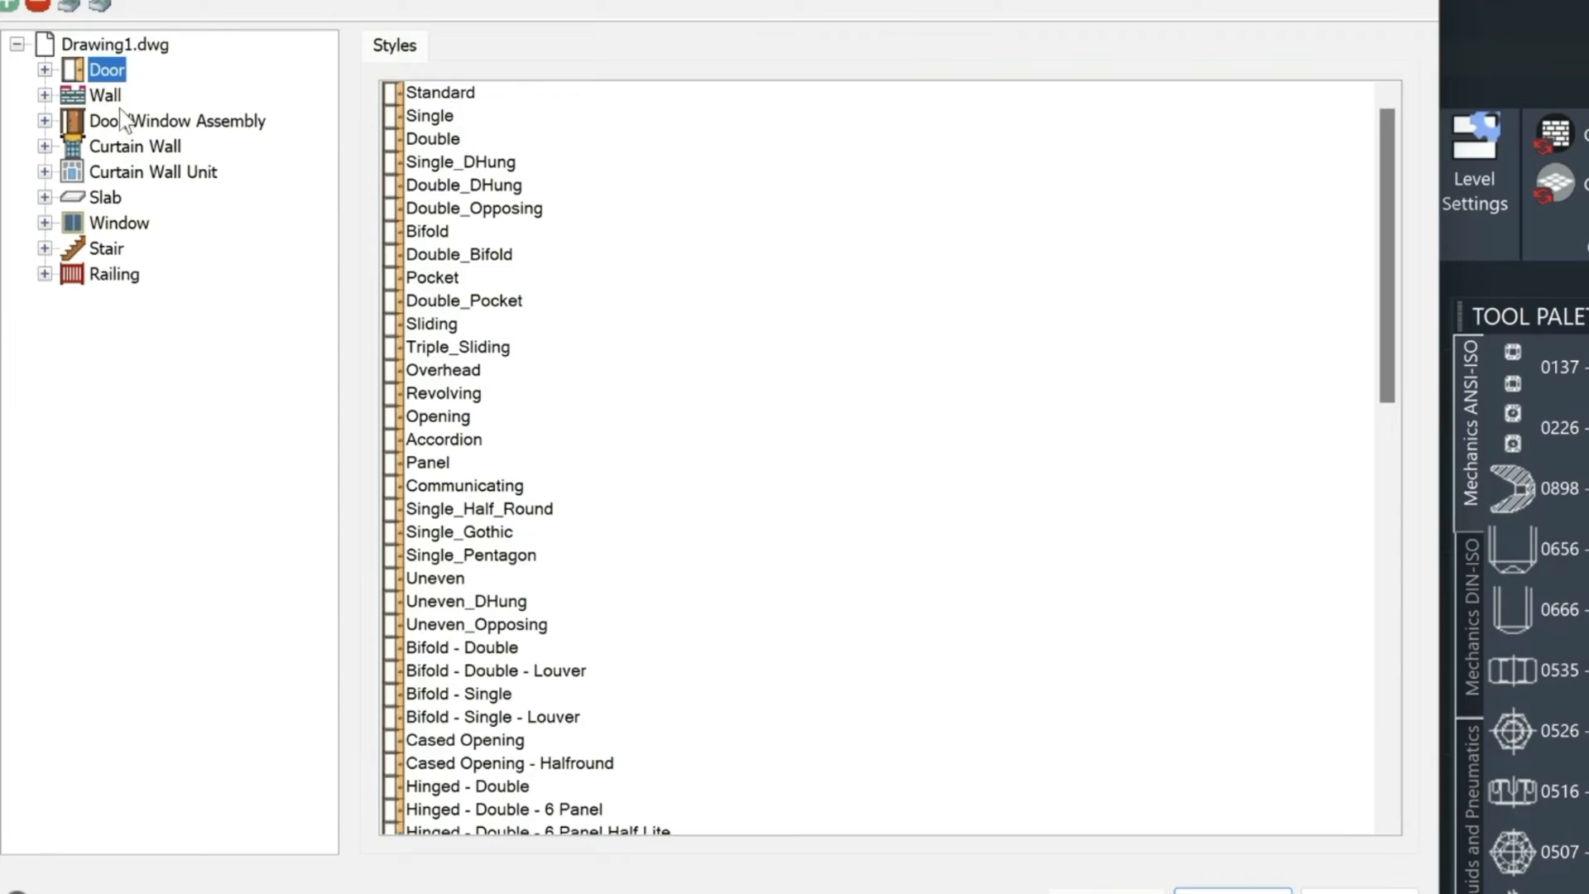
pyautogui.moveTo(154, 146)
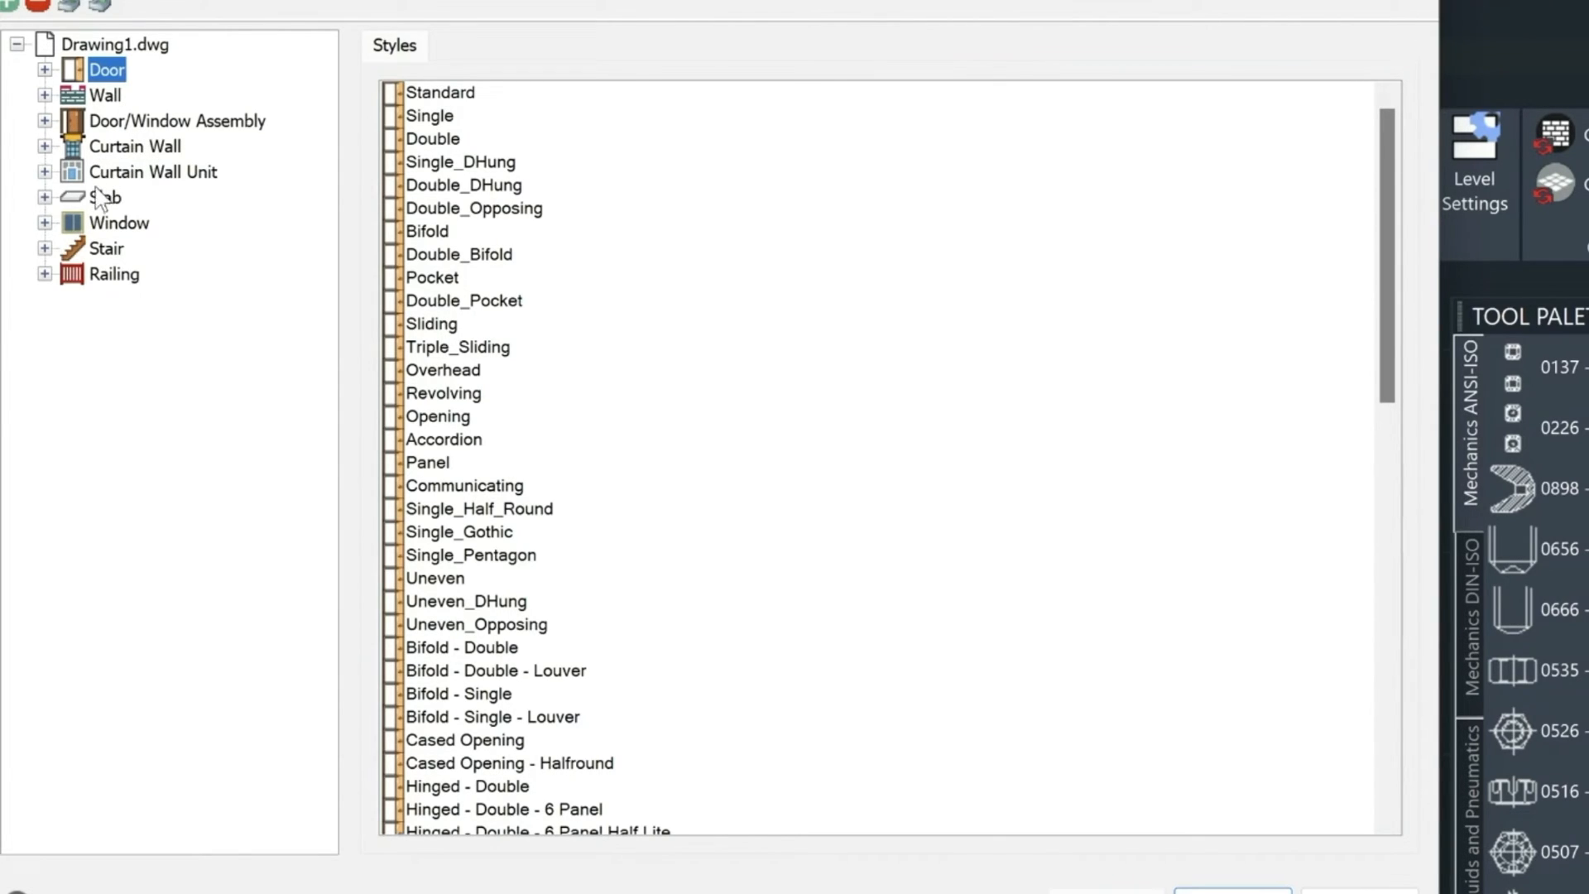
pyautogui.click(45, 197)
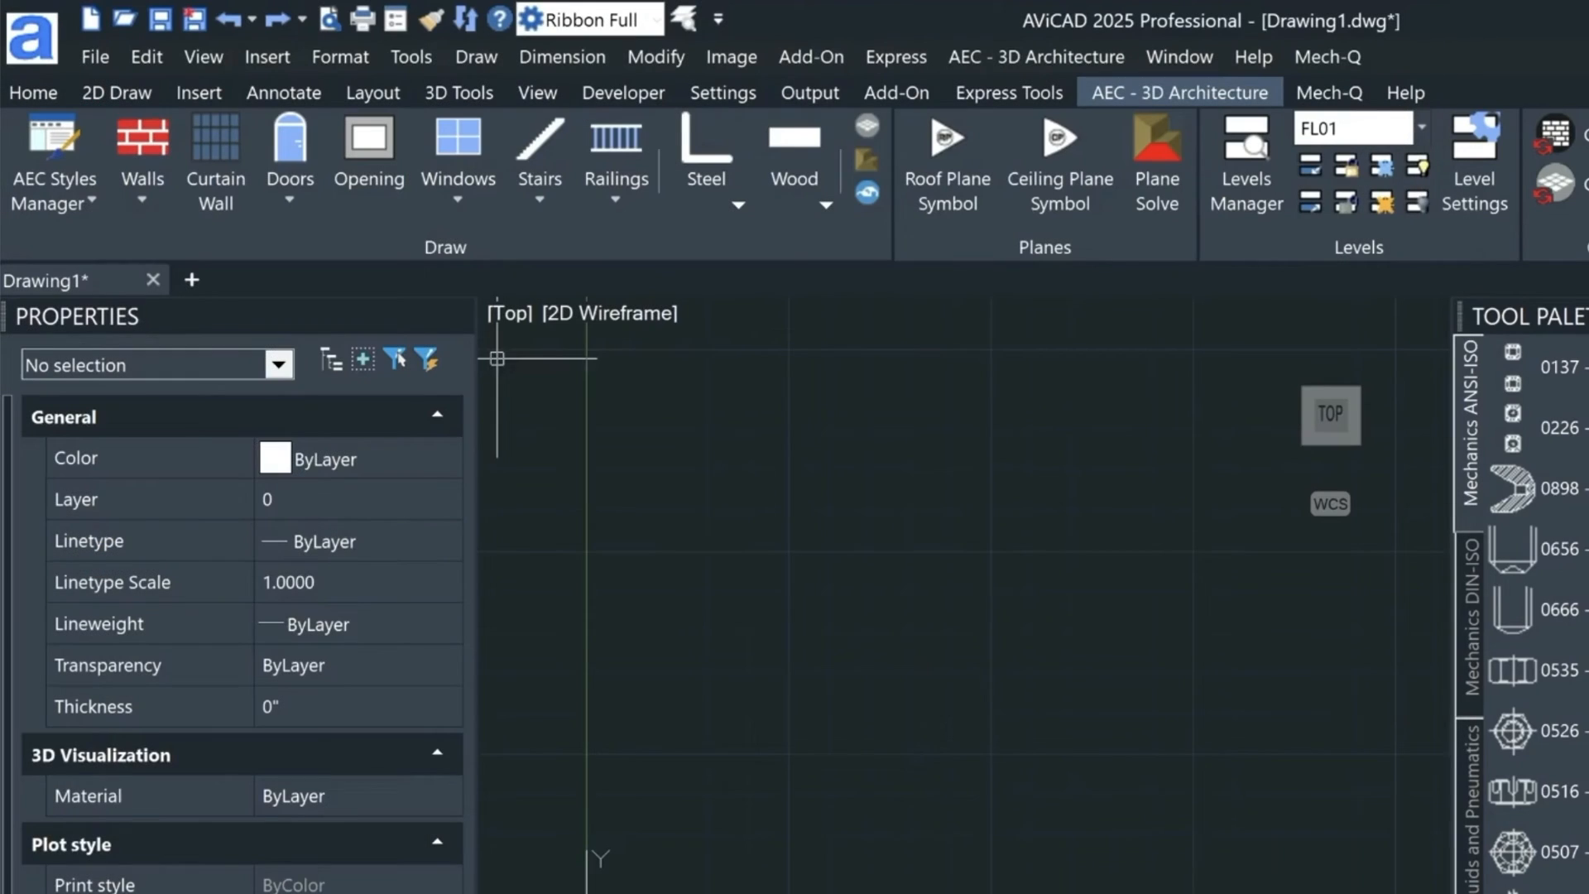
pyautogui.moveTo(539, 510)
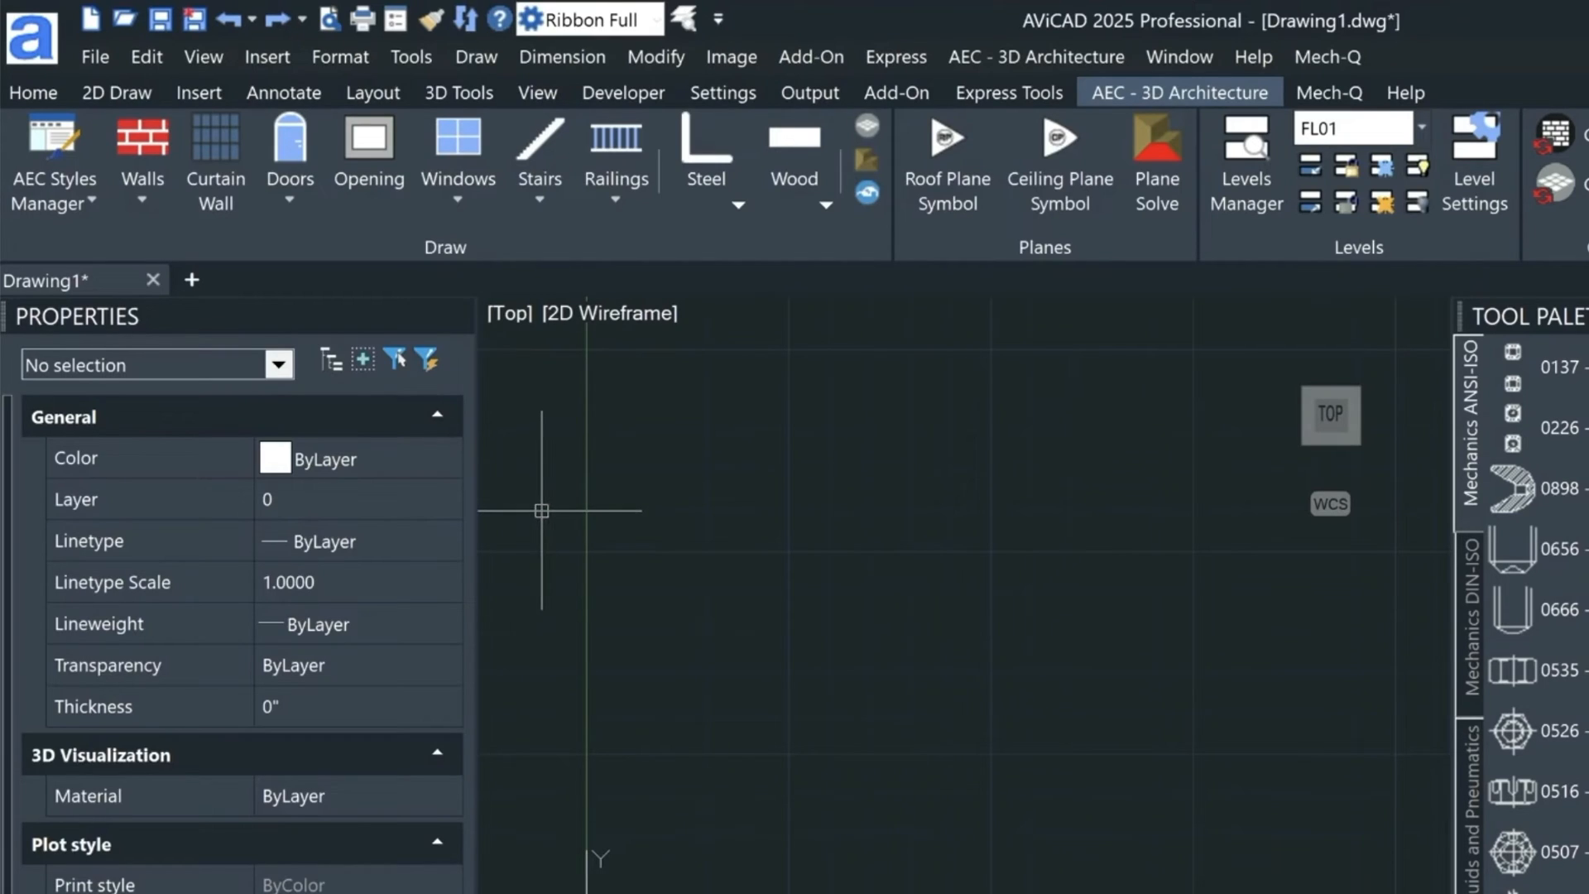
# - Choose Exterior Wall and draw a small square wall enclosure in plan
pyautogui.click(143, 167)
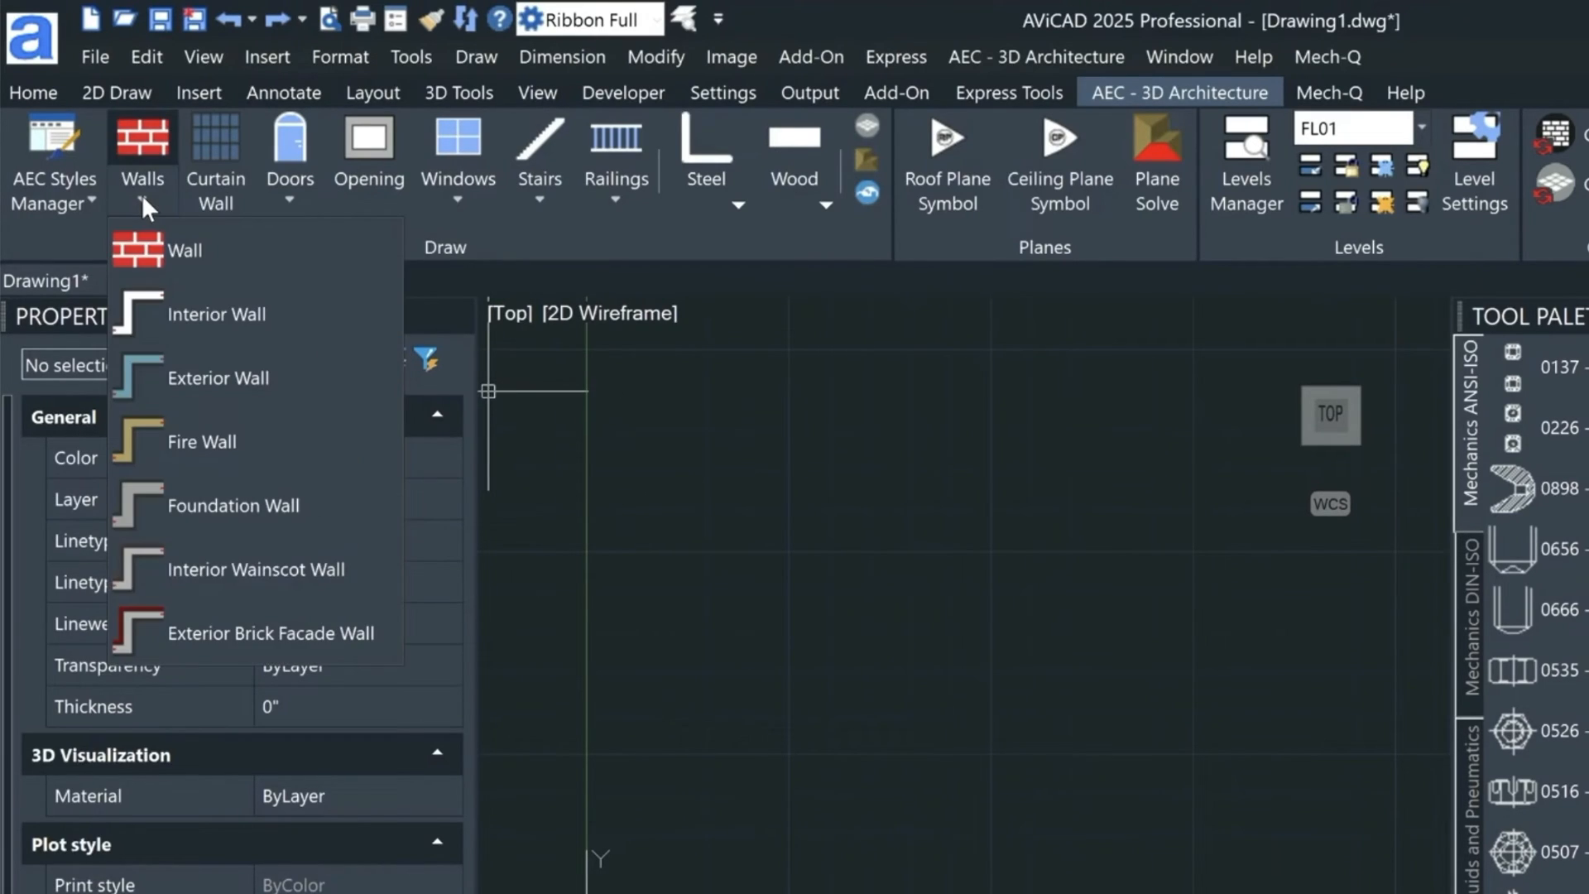
pyautogui.click(142, 162)
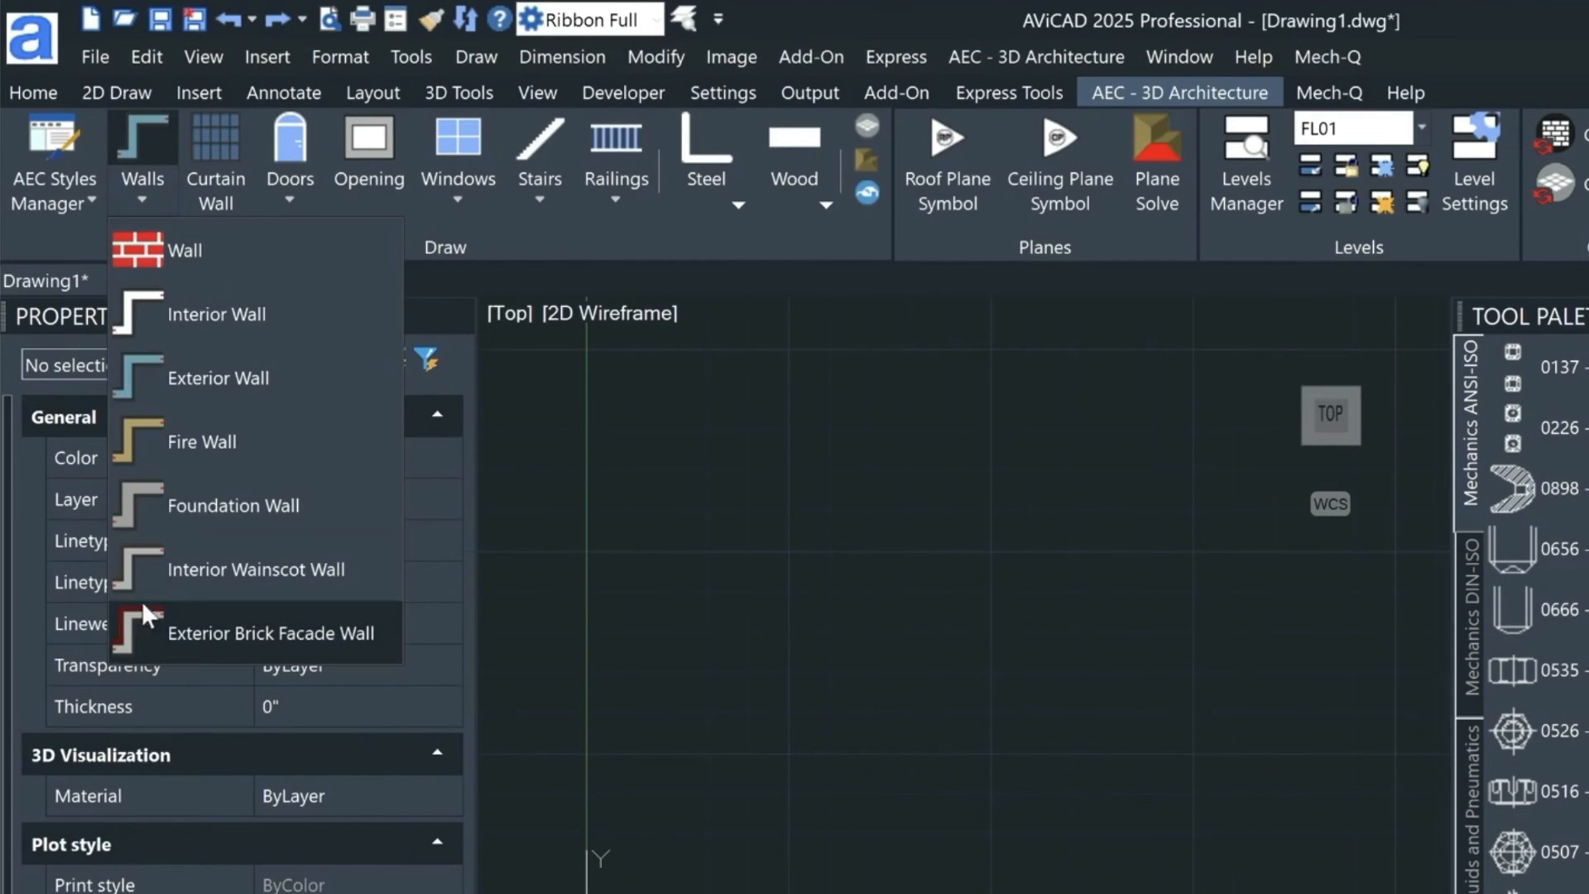
pyautogui.moveTo(181, 389)
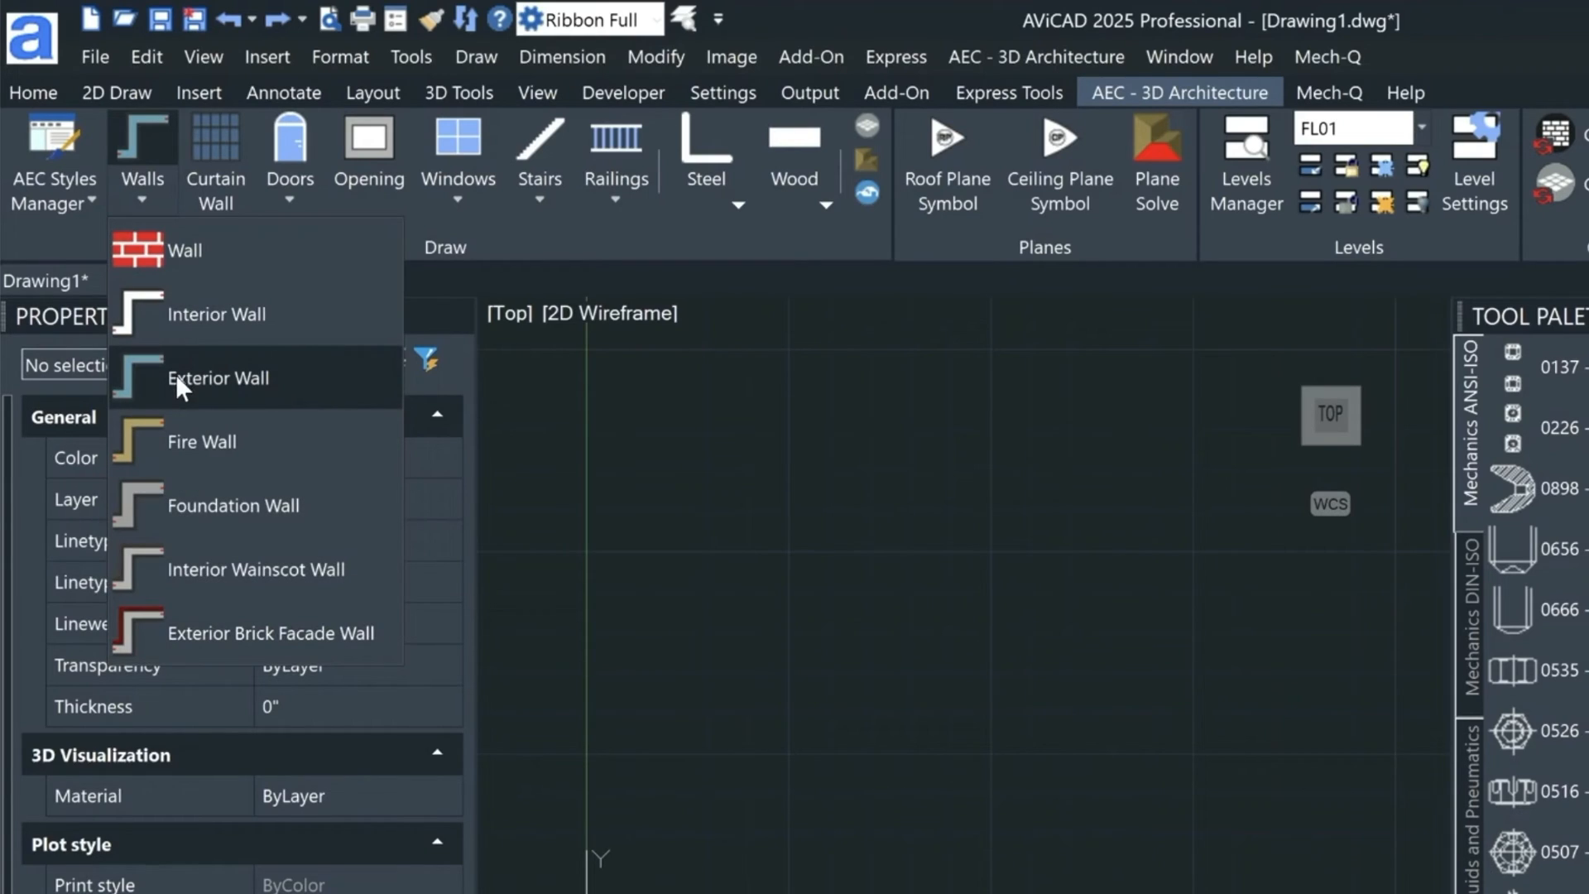
pyautogui.click(219, 378)
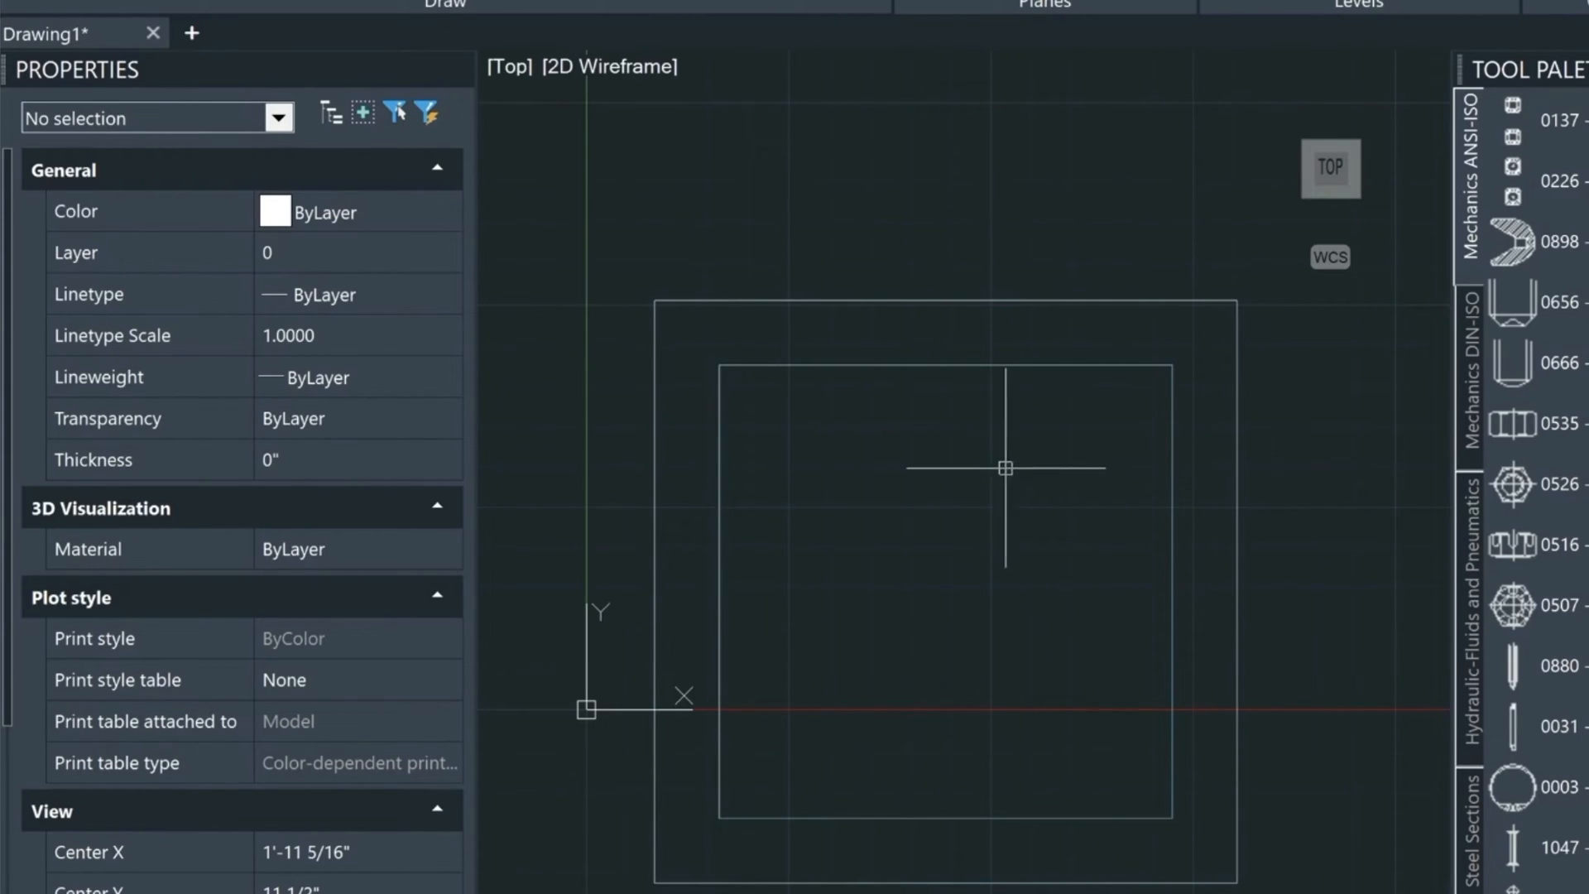
# - Check a wall's Exterior style properties before drawing the long narrow enclosure
pyautogui.scroll(-3)
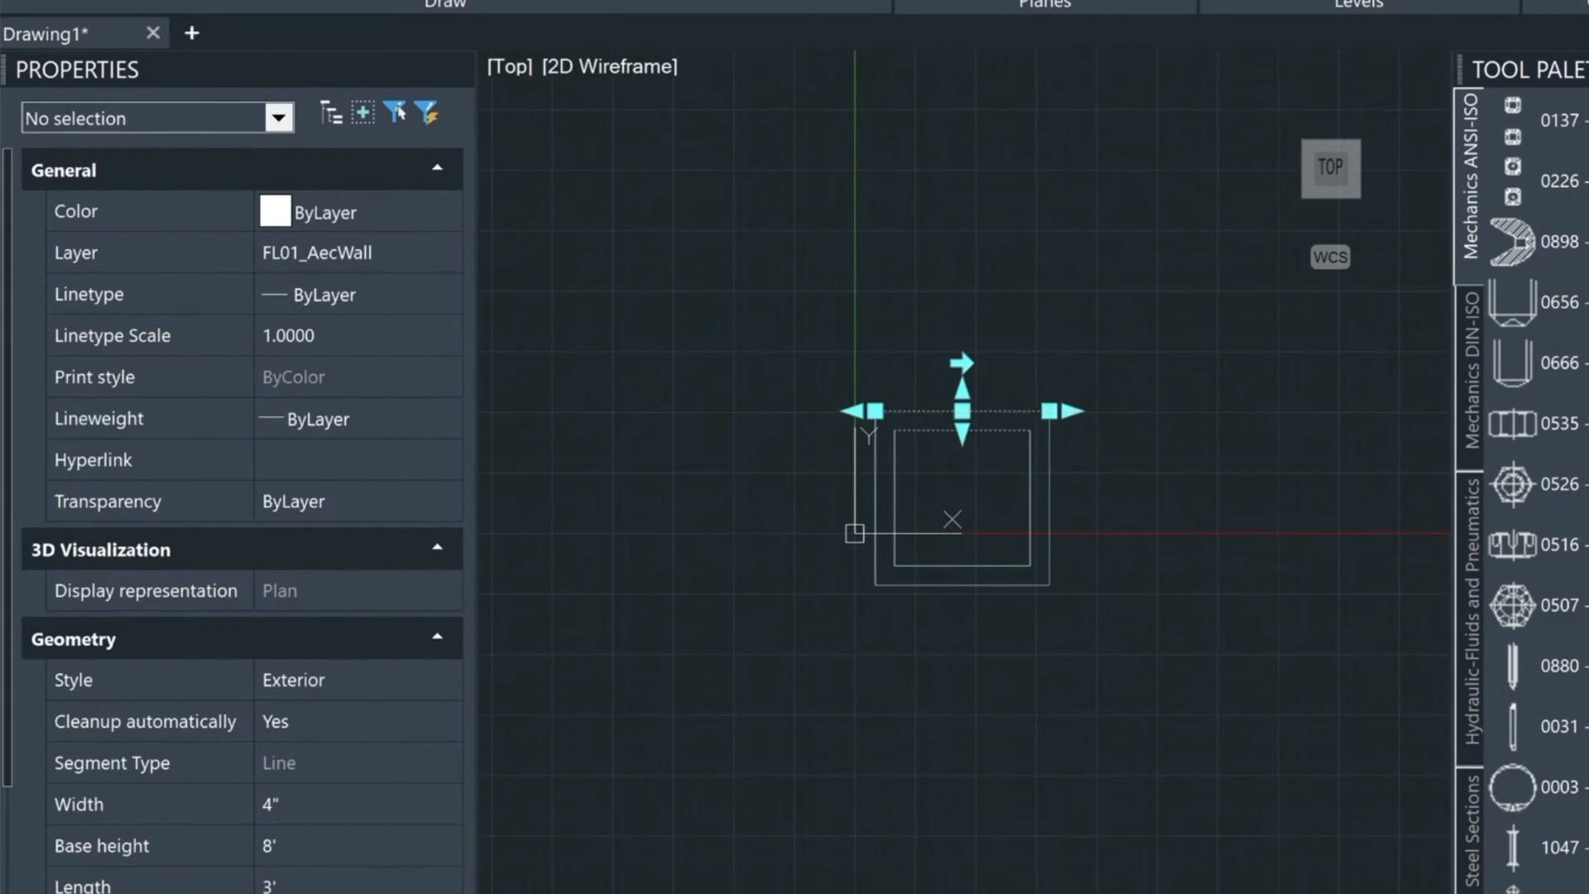
pyautogui.click(960, 412)
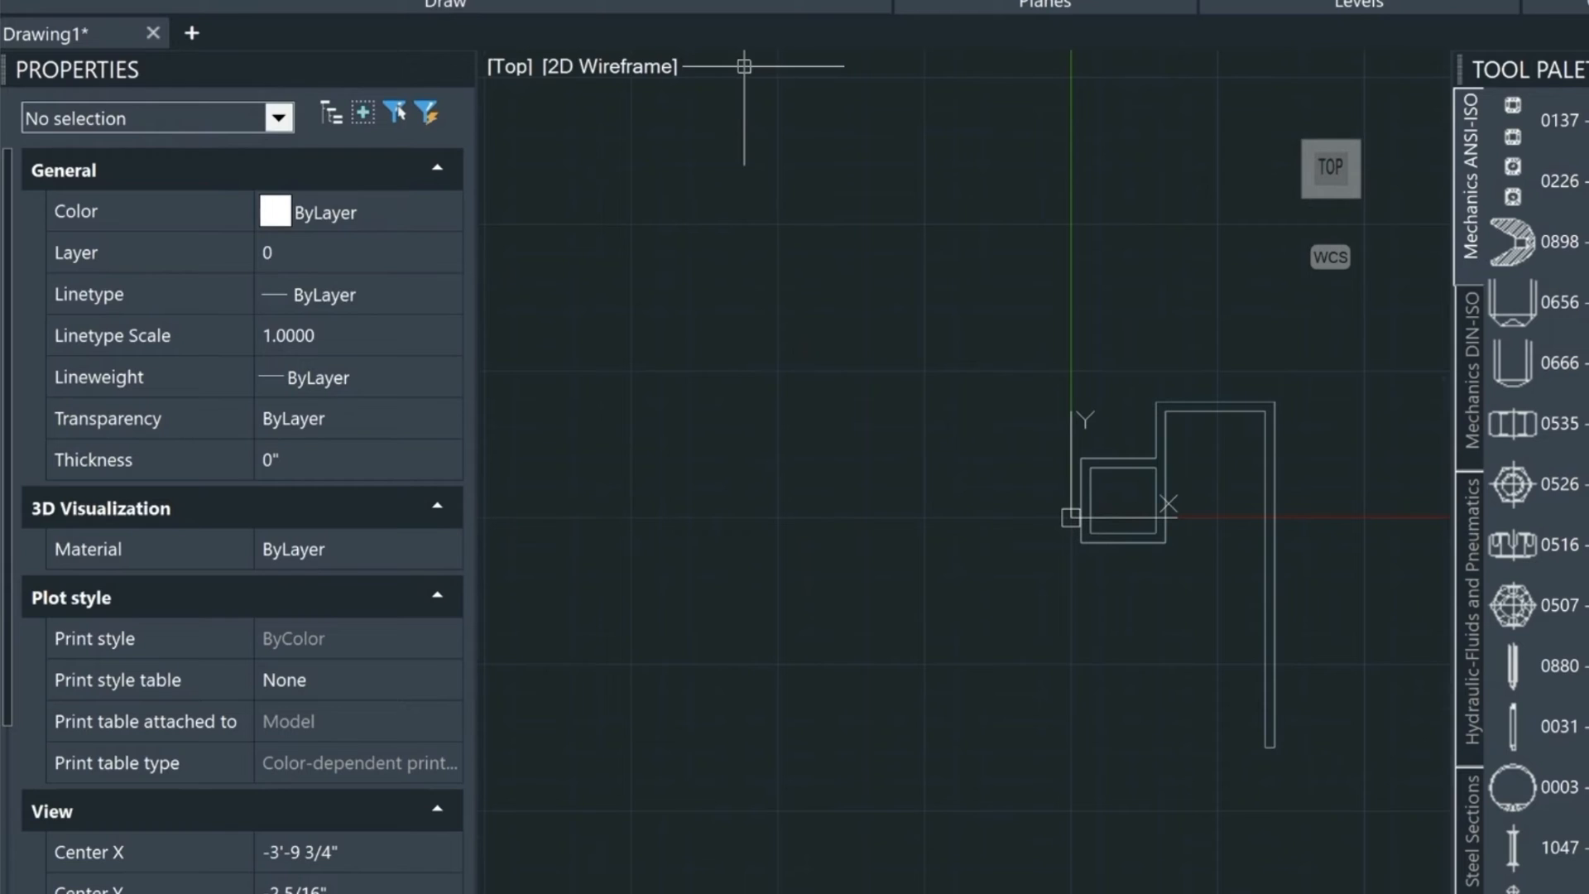
# - Switch the viewport to an isometric 3D view of the walls
pyautogui.click(508, 66)
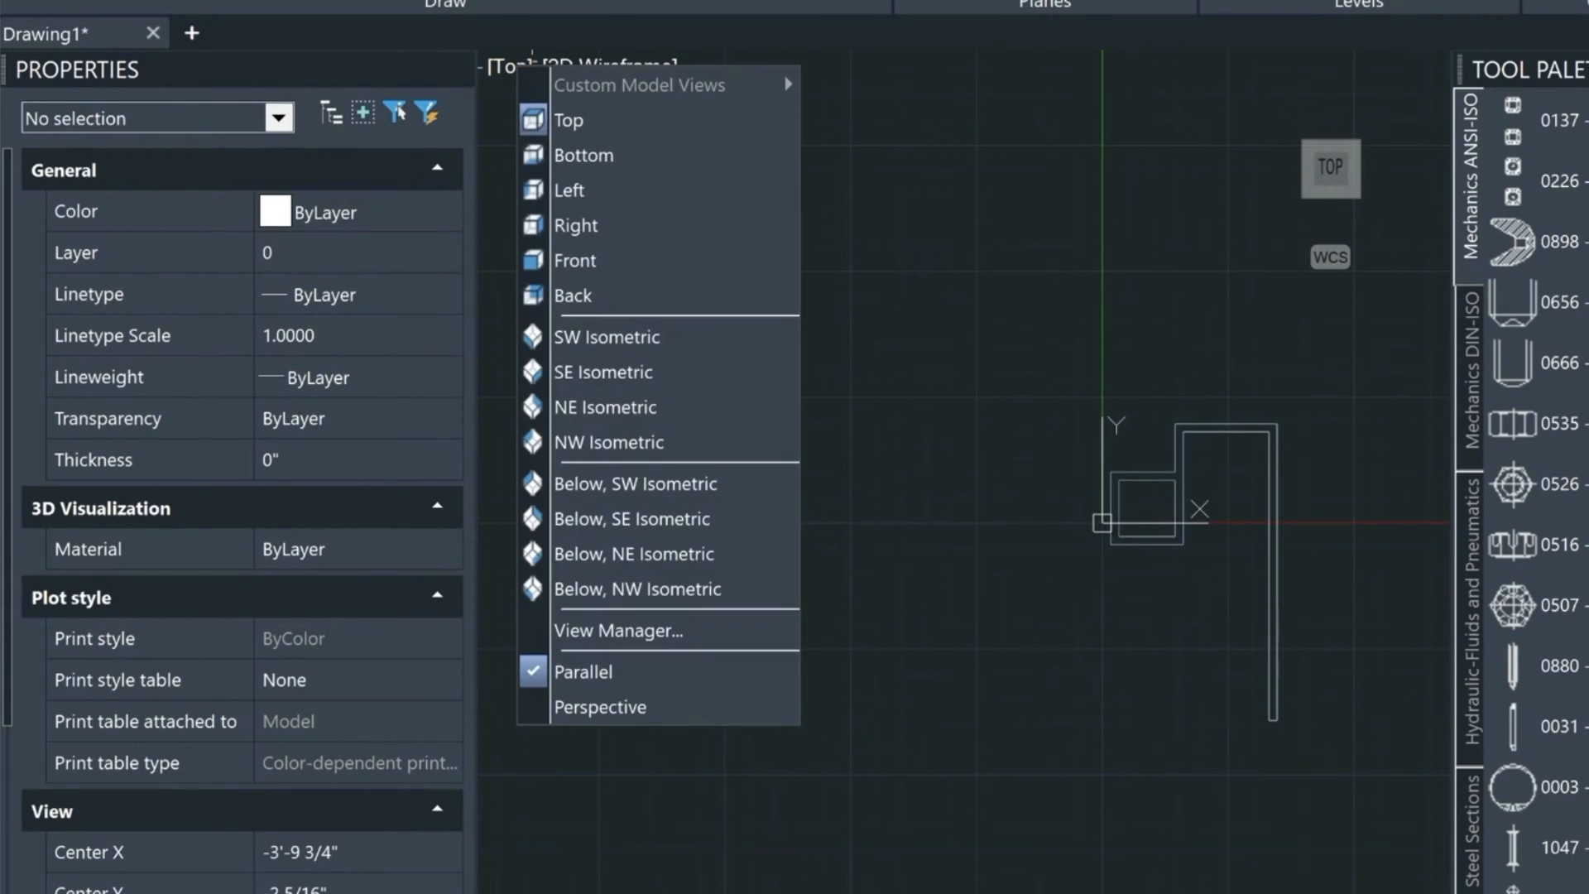
pyautogui.click(605, 335)
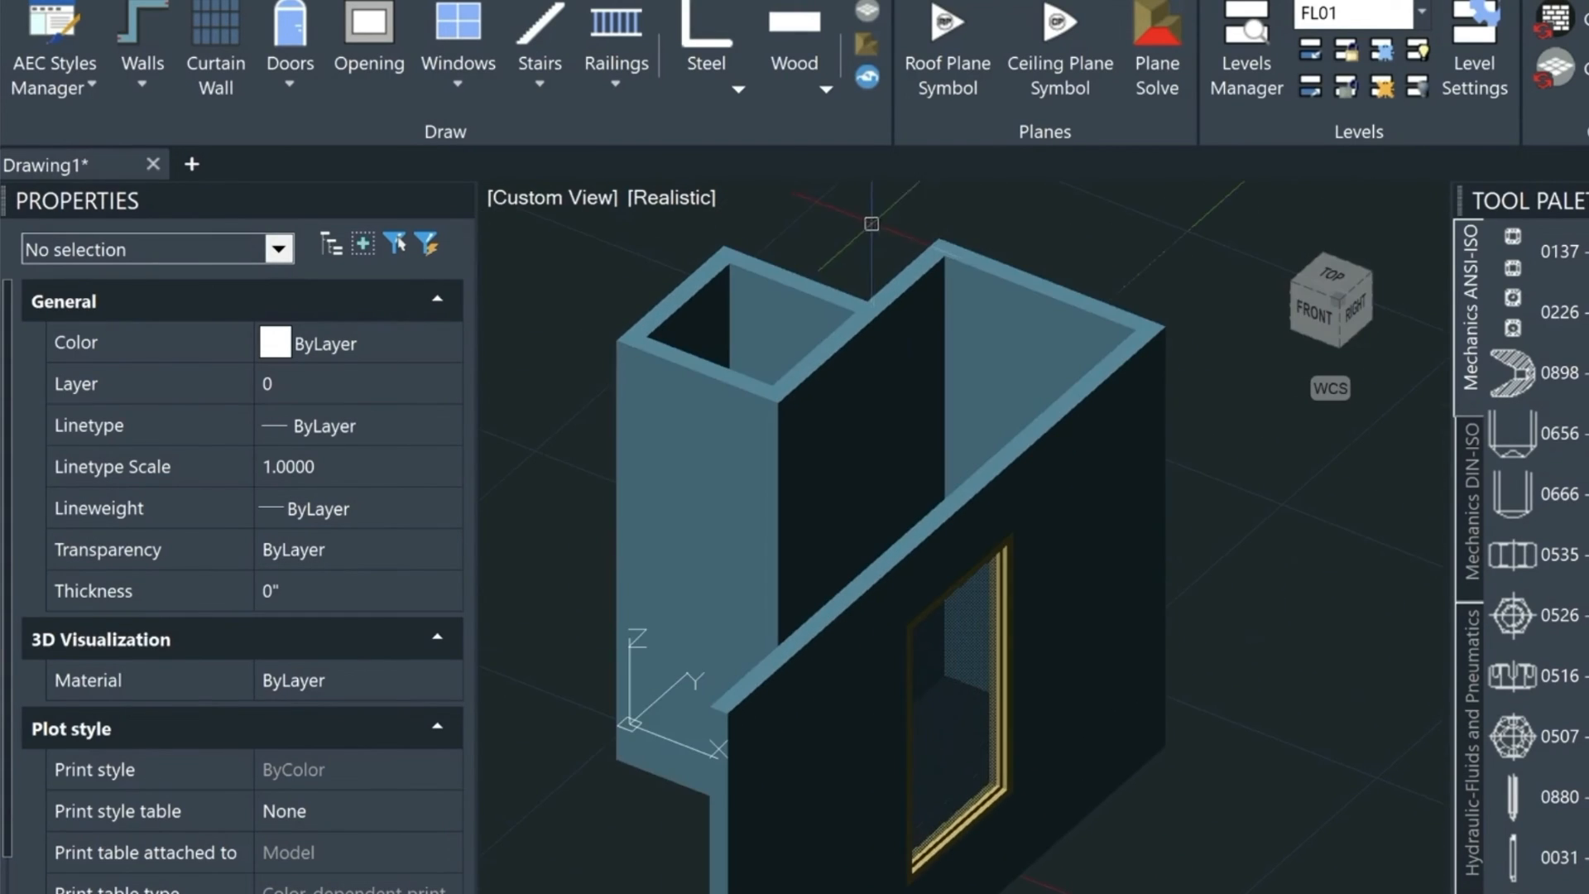
# - Place a straight wooden staircase beside the walls using the Height option set to 8
pyautogui.click(540, 40)
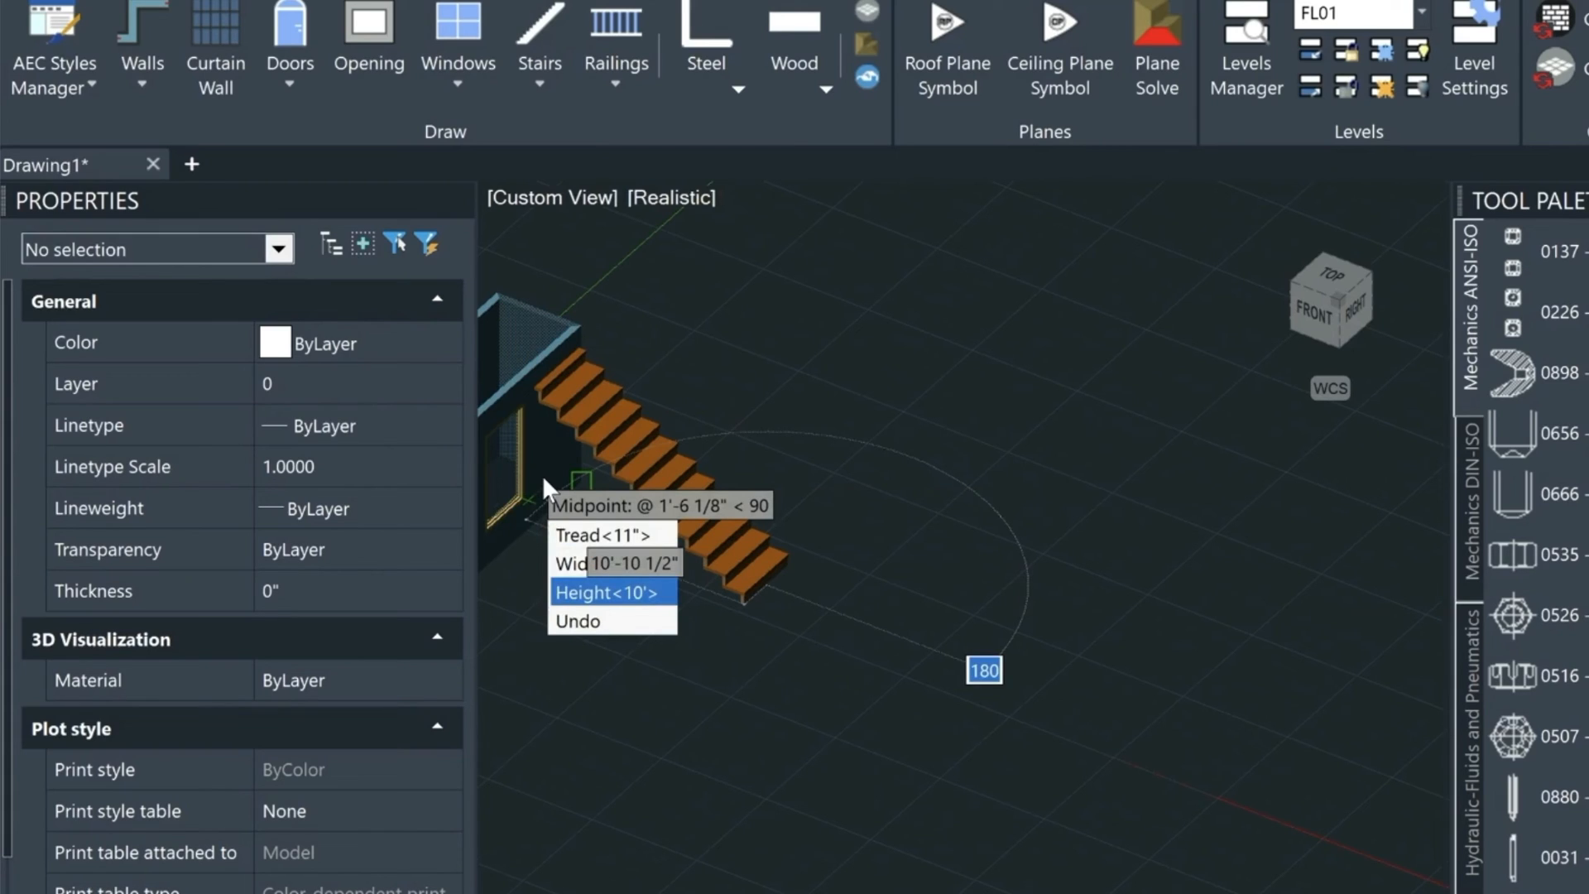
pyautogui.click(582, 593)
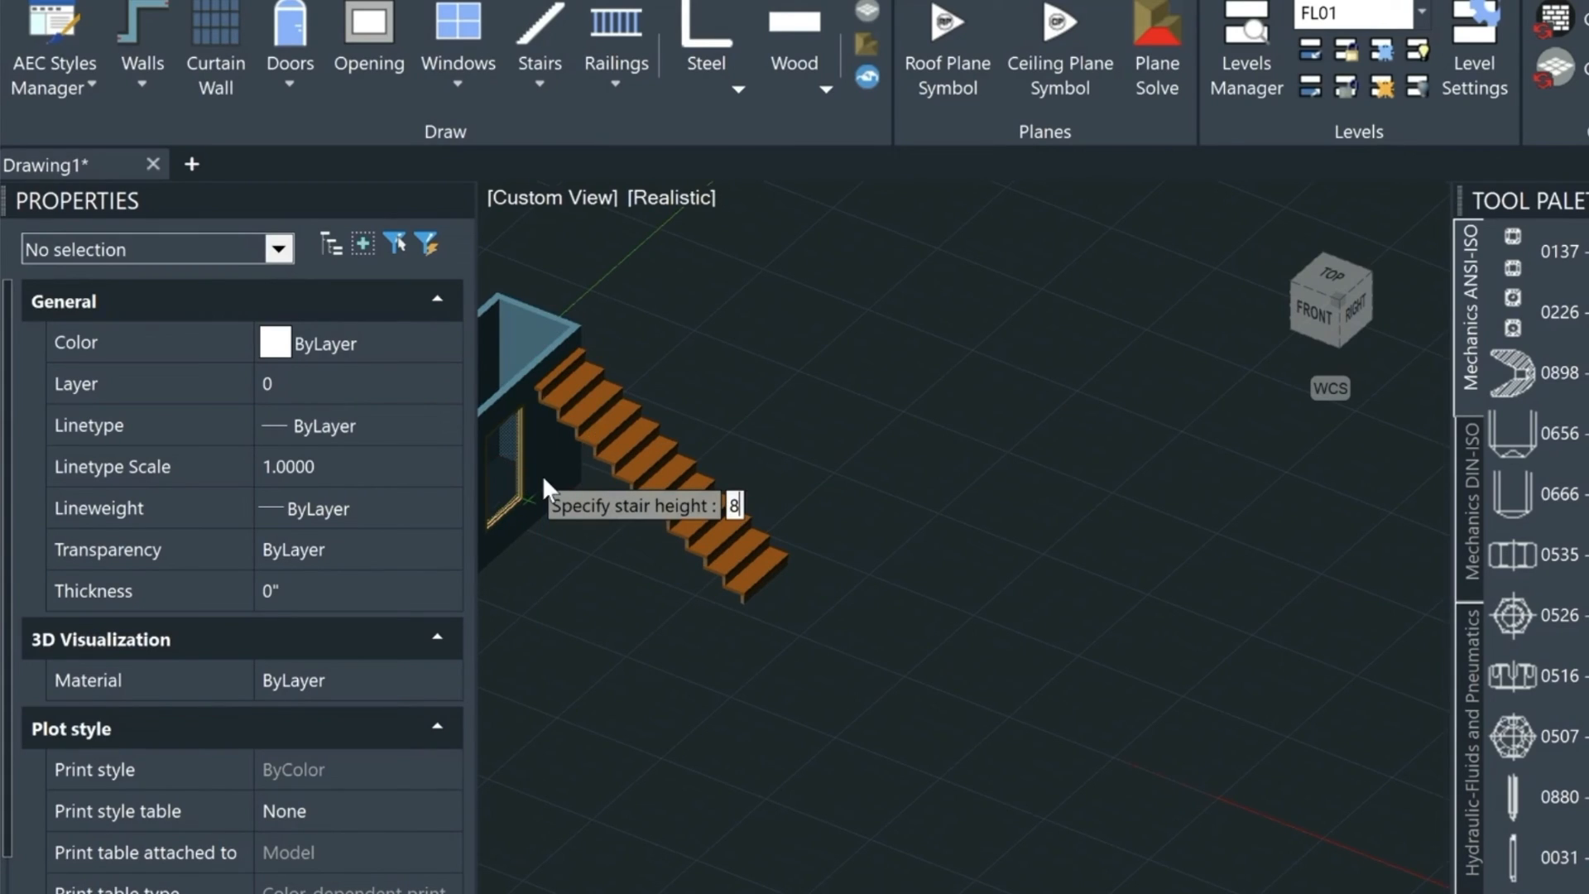
pyautogui.press('enter')
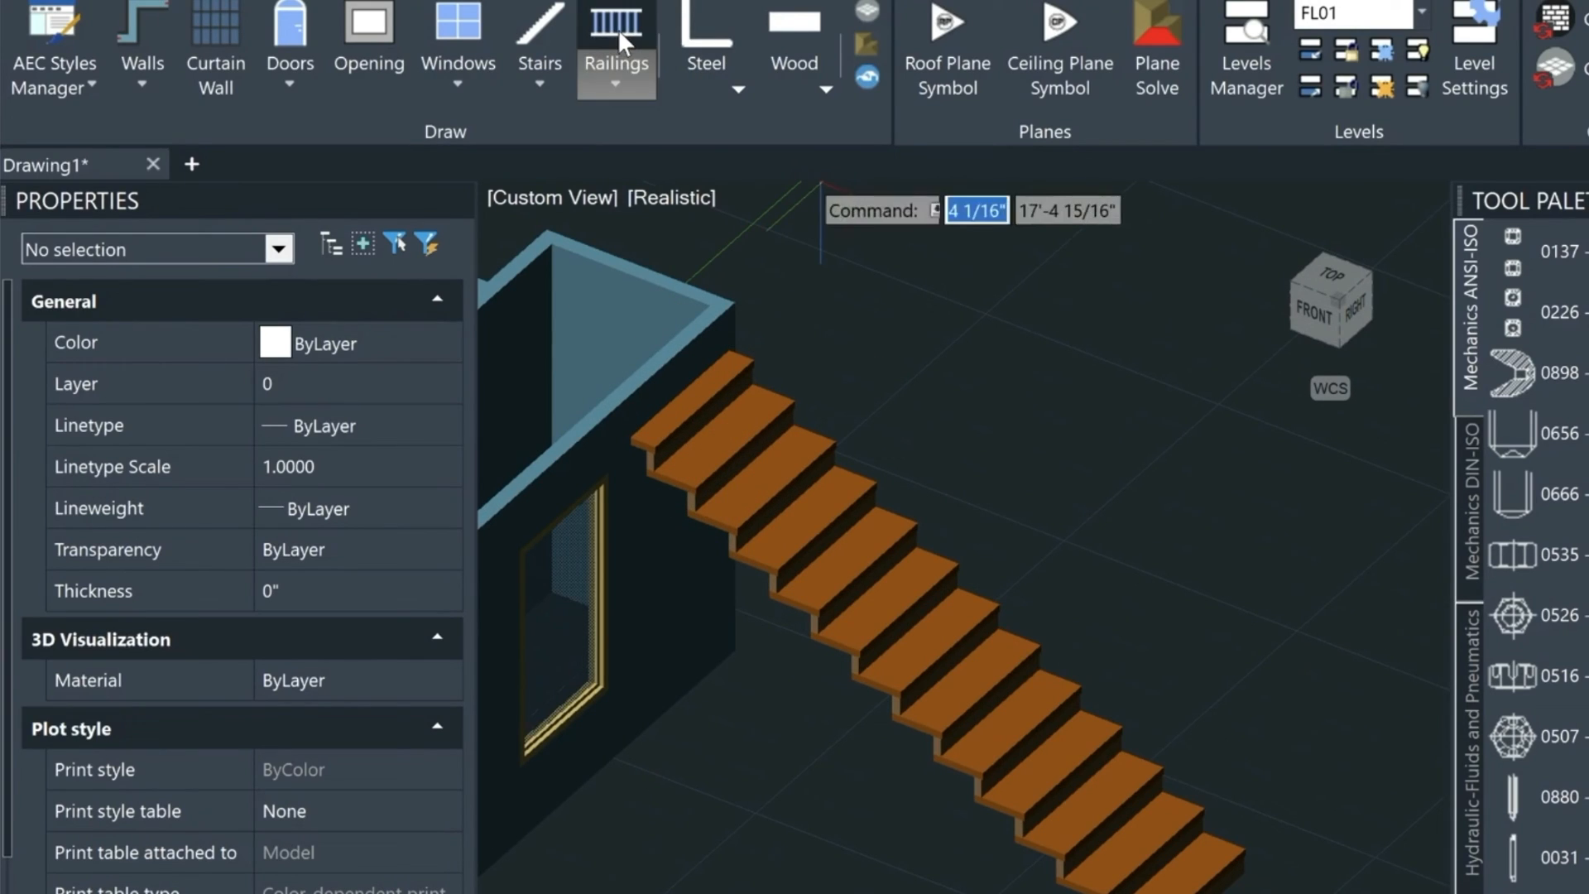
# - Draw a railing along the base of the windowed wall and select it to change its style
pyautogui.click(616, 33)
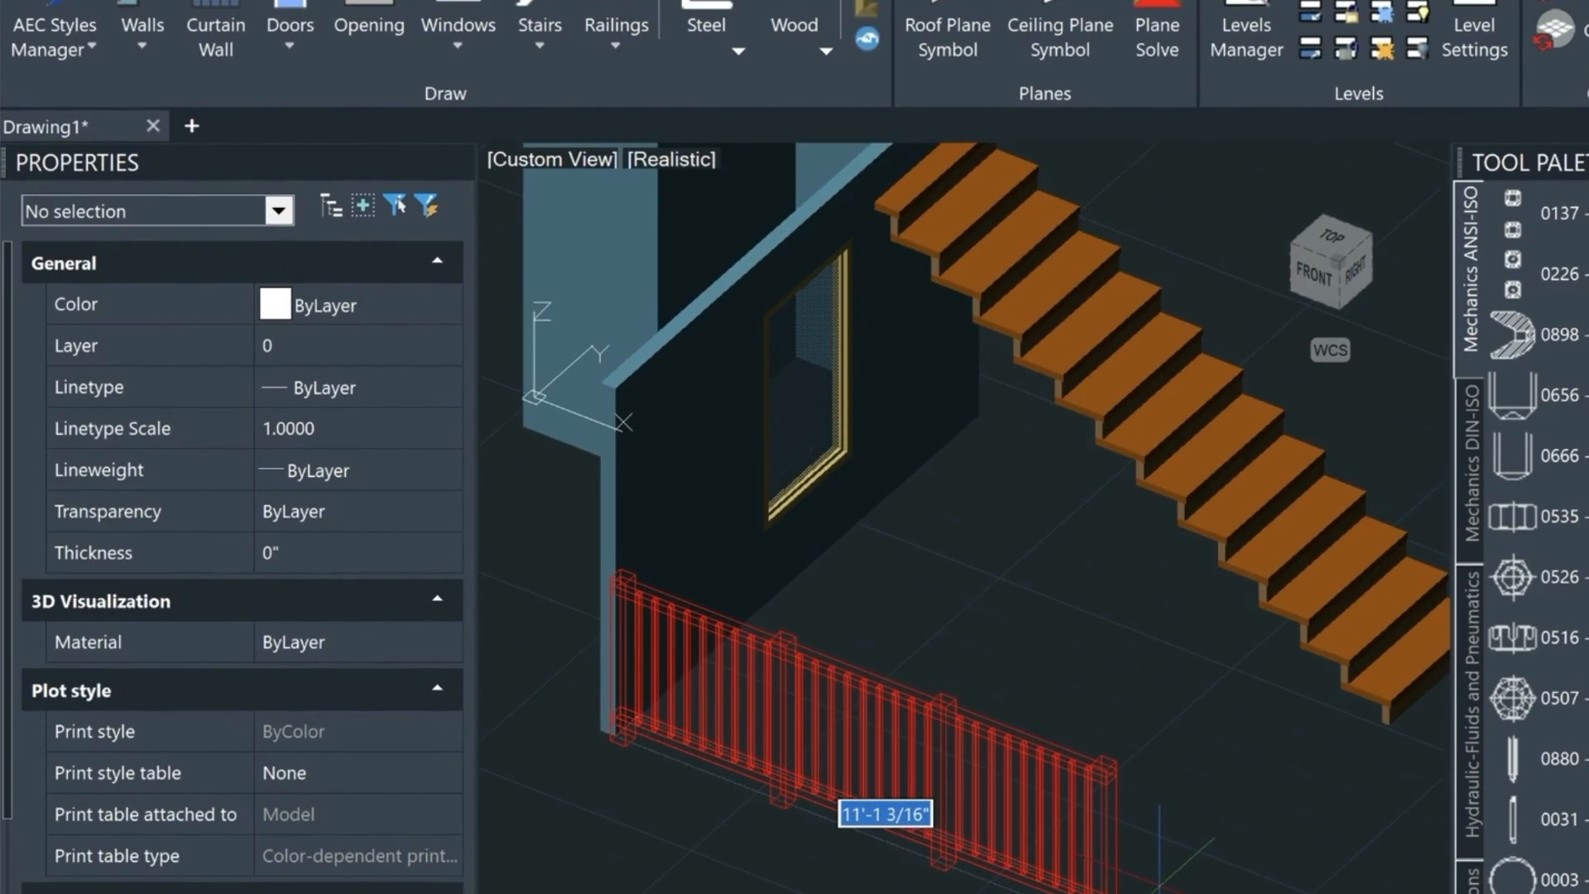
pyautogui.click(866, 654)
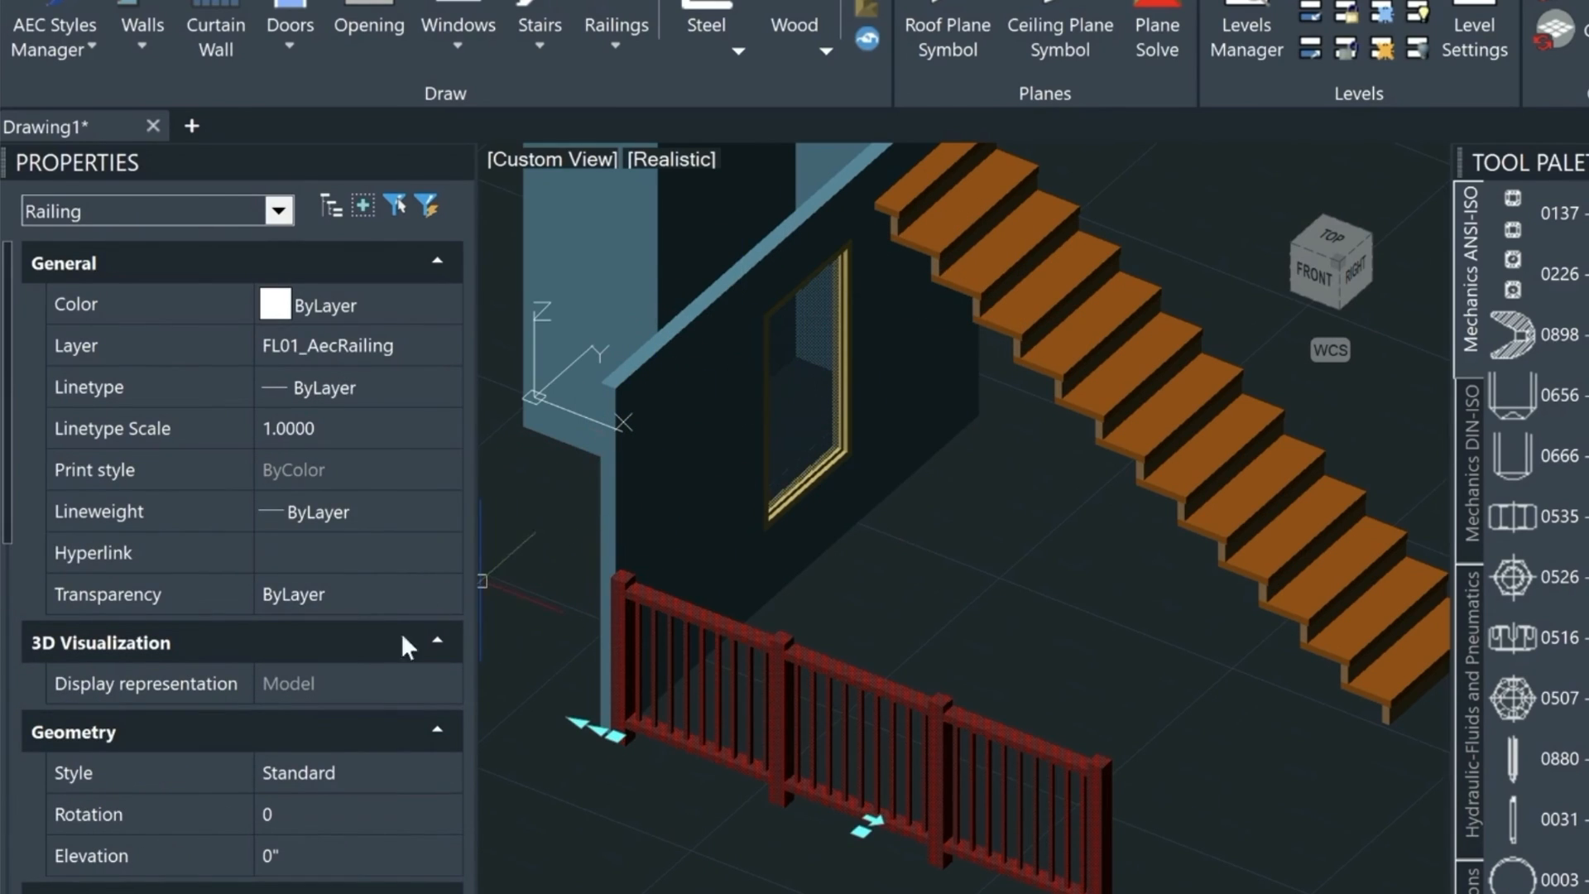
pyautogui.click(440, 773)
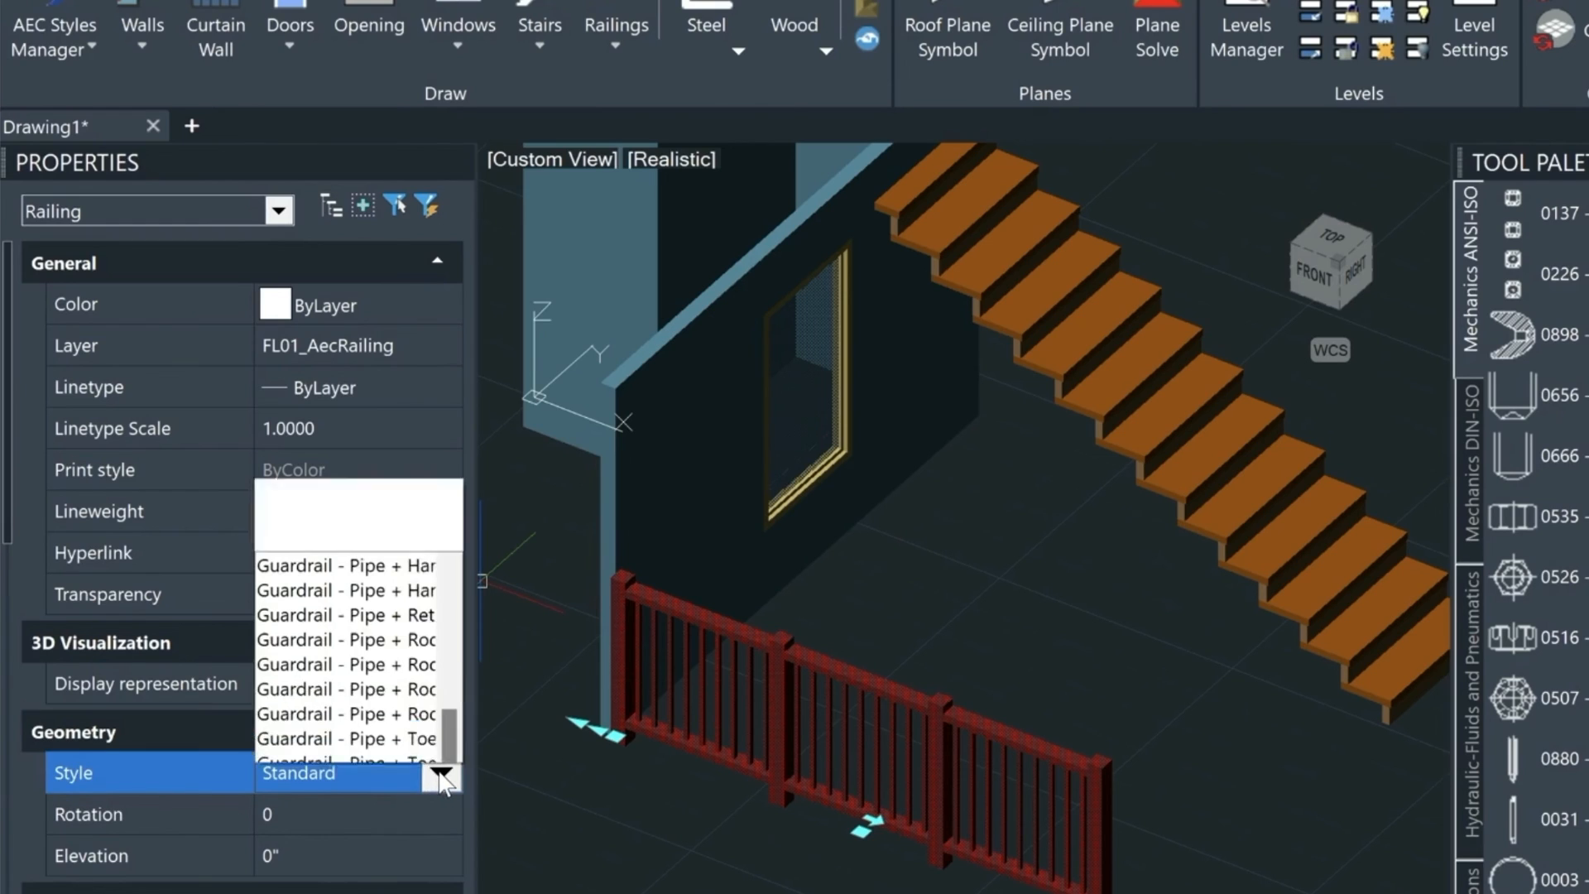